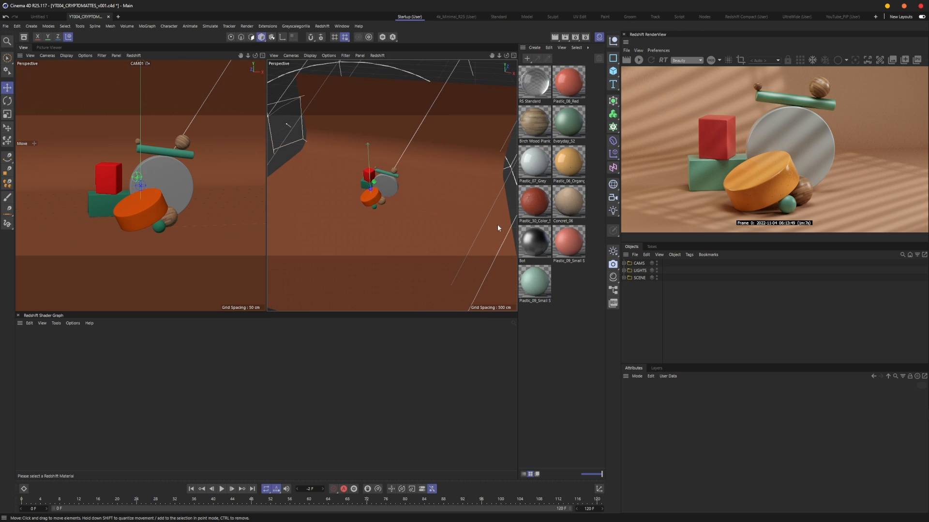
pyautogui.moveTo(404, 172)
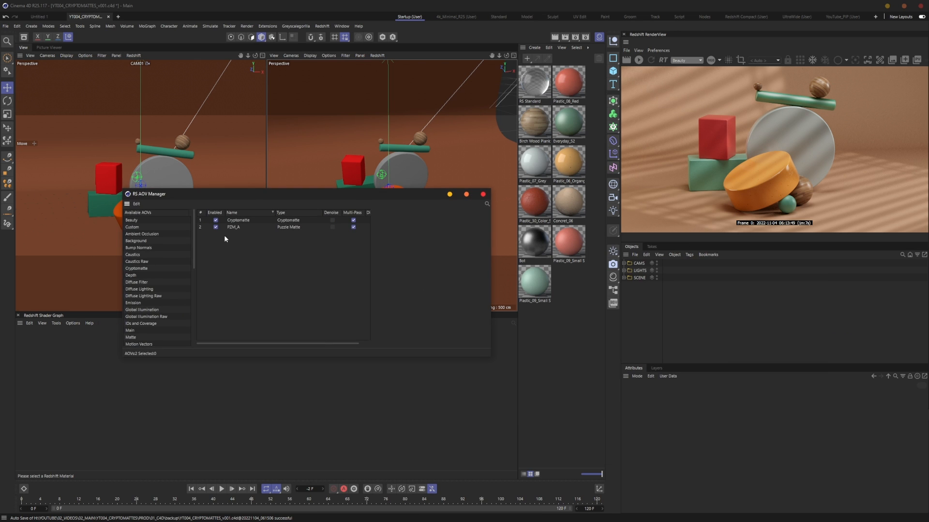
# Show PZM_A's settings and keep its matte mode on Object ID with IDs 1, 2, 3
pyautogui.click(233, 227)
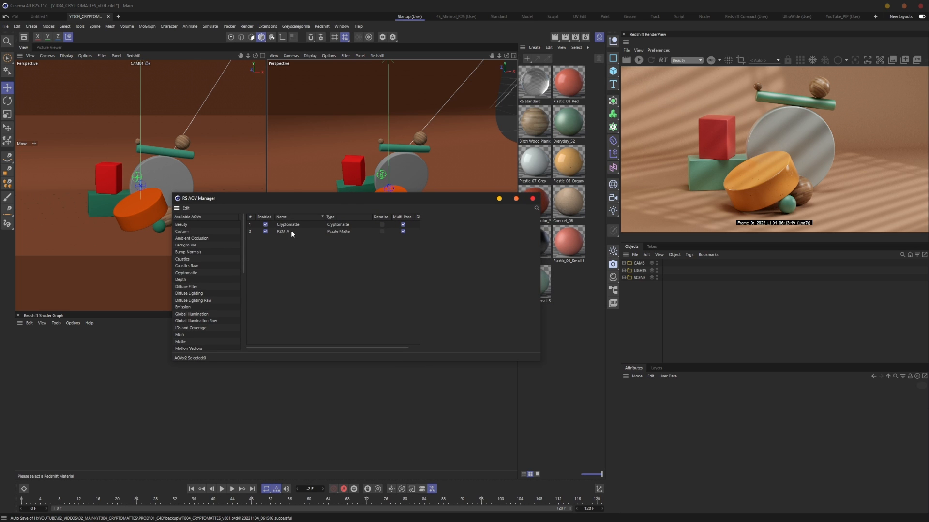
pyautogui.click(283, 231)
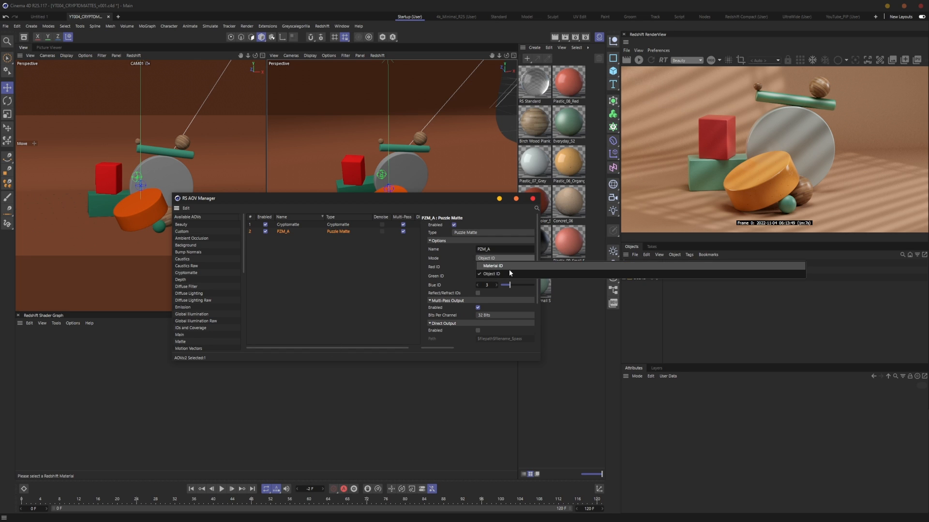
pyautogui.click(490, 274)
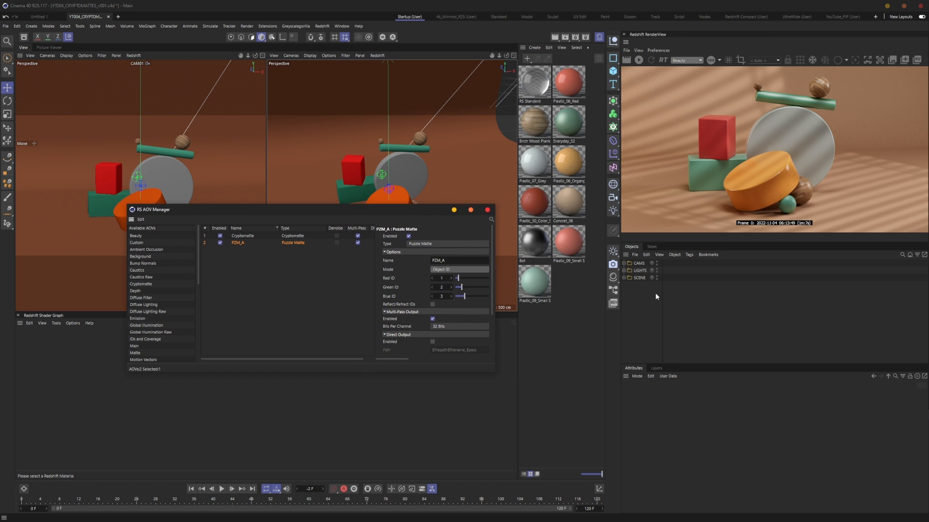
# Expand SCENE, select CUBE_01 and CYLINDER_01, and view an RS Object tag's Object ID override of 1
pyautogui.click(629, 278)
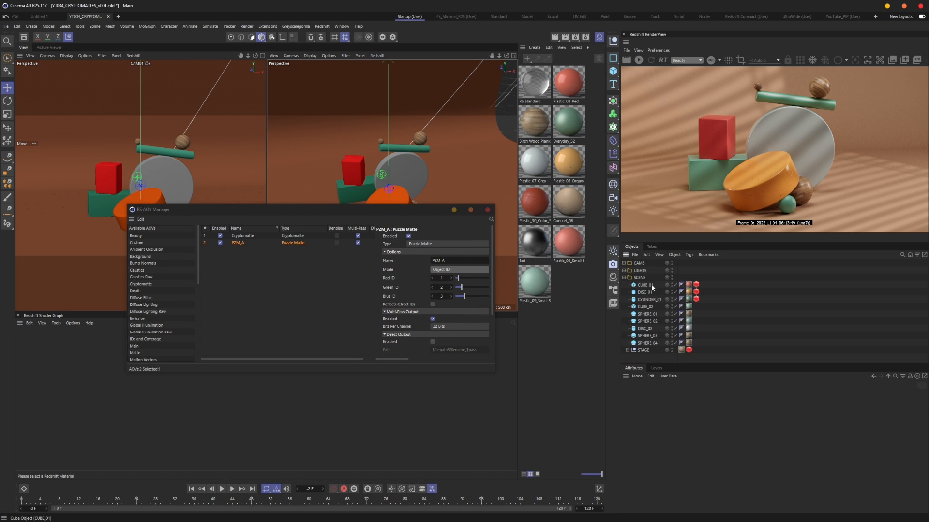
pyautogui.click(645, 284)
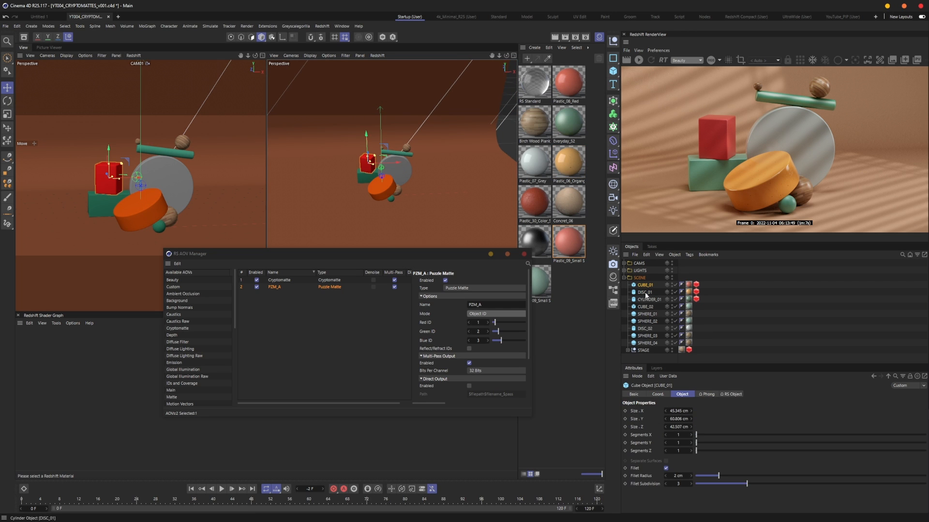
pyautogui.click(647, 299)
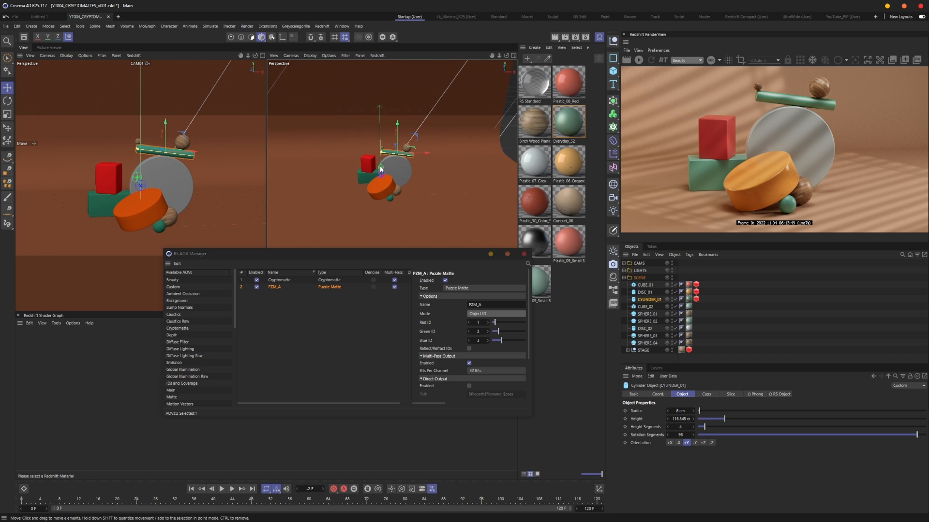
pyautogui.moveTo(382, 167); pyautogui.dragTo(407, 167)
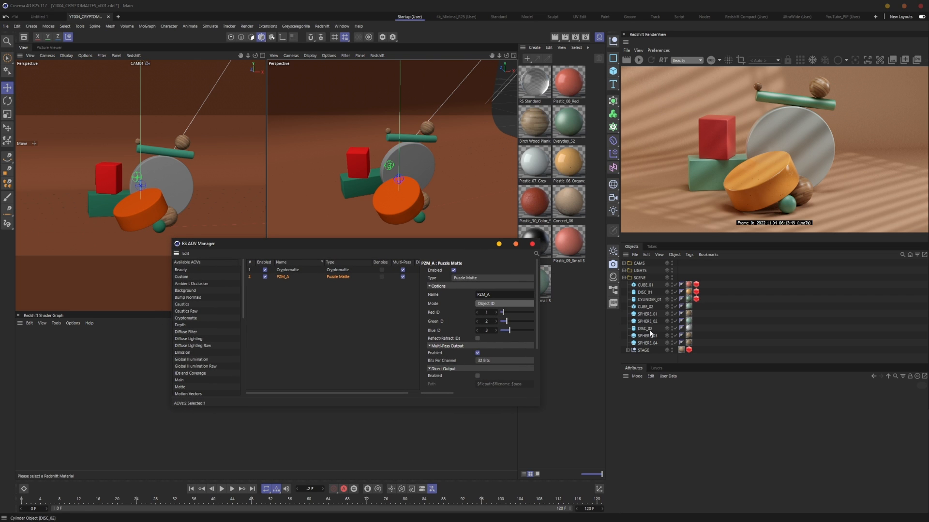
pyautogui.click(697, 298)
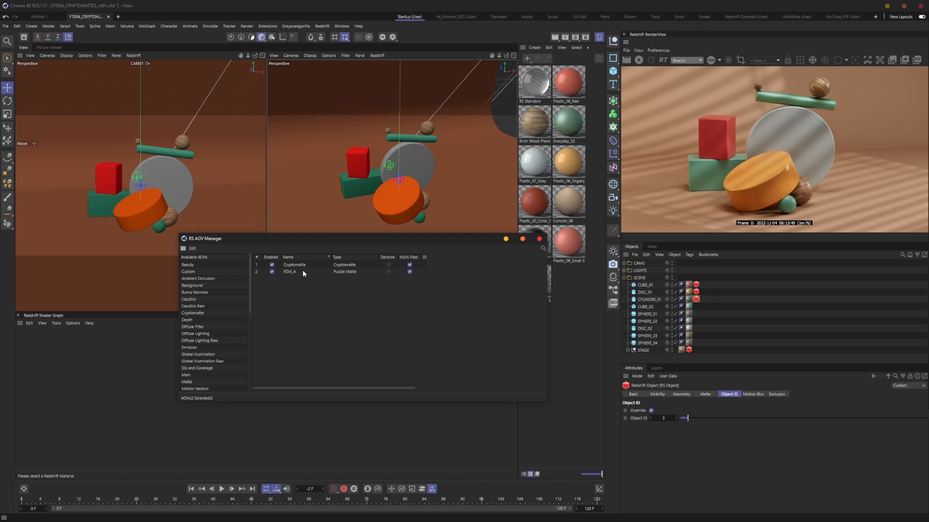
# Show PZM_A then the Cryptomatte pass settings using Object Name ID type and depth 6
pyautogui.click(290, 272)
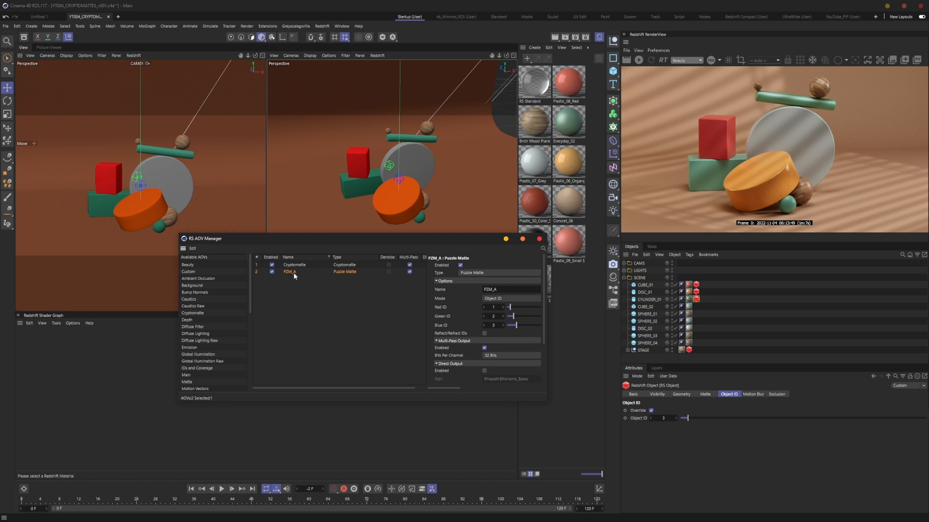
pyautogui.moveTo(295, 276)
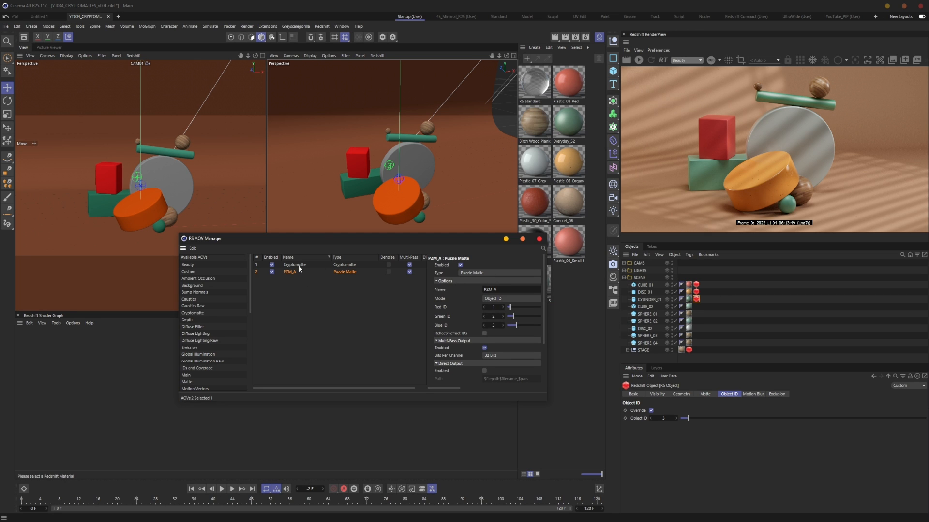
pyautogui.click(294, 265)
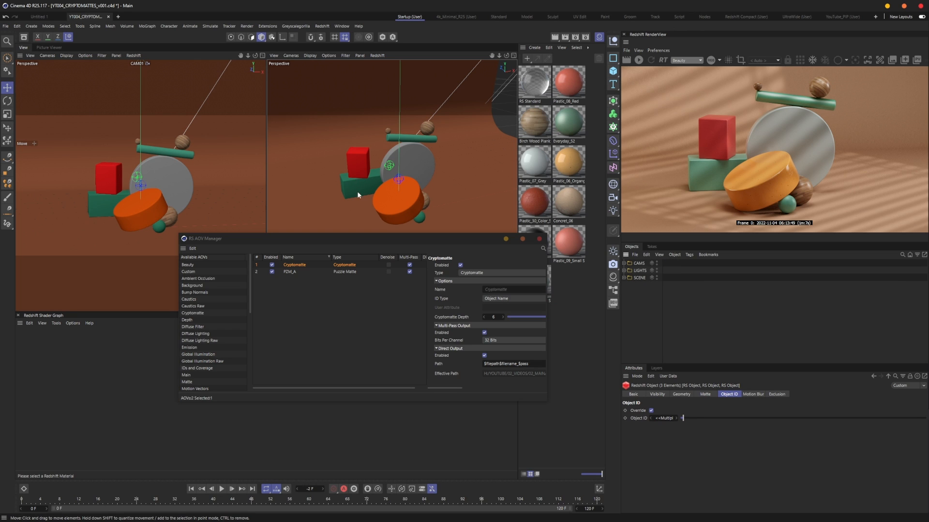
pyautogui.moveTo(415, 162)
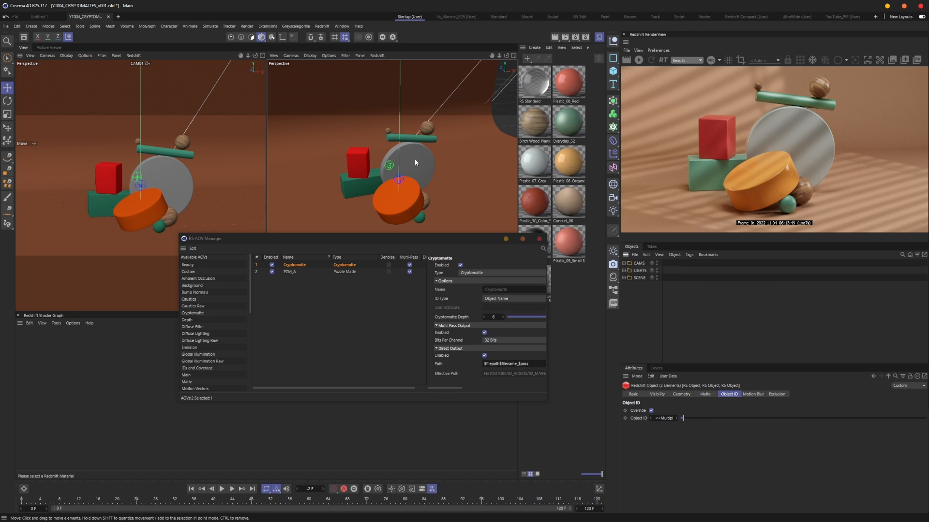
pyautogui.moveTo(330, 256)
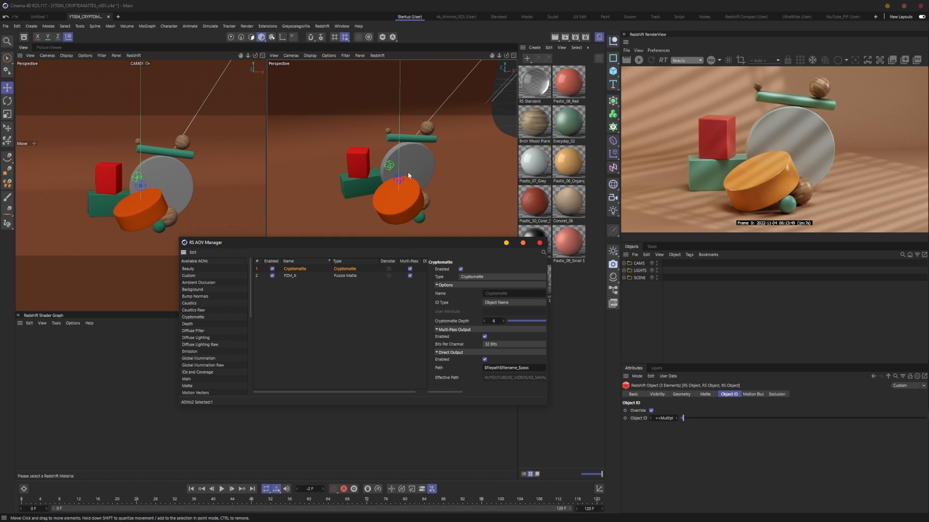
pyautogui.moveTo(339, 202)
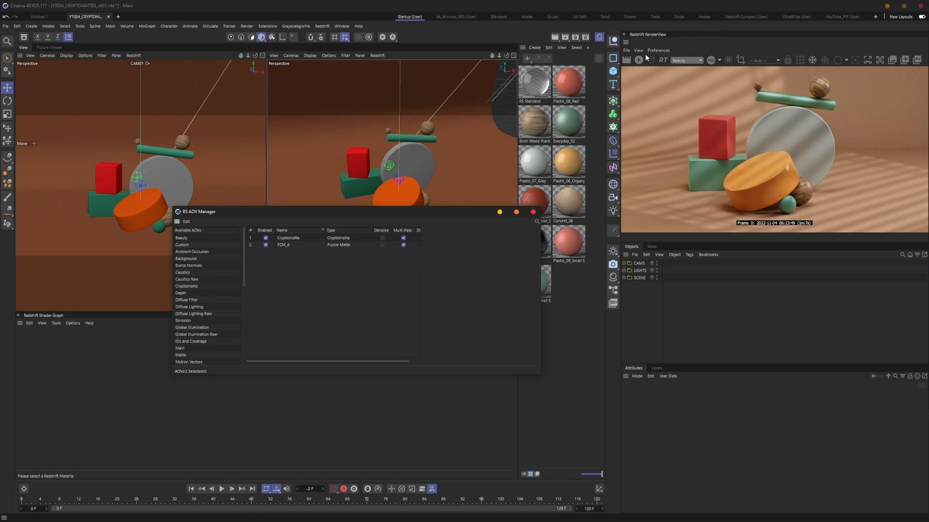
# Display the PZM_A pass, then the Cryptomatte pass, then return the render view to Beauty
pyautogui.click(685, 60)
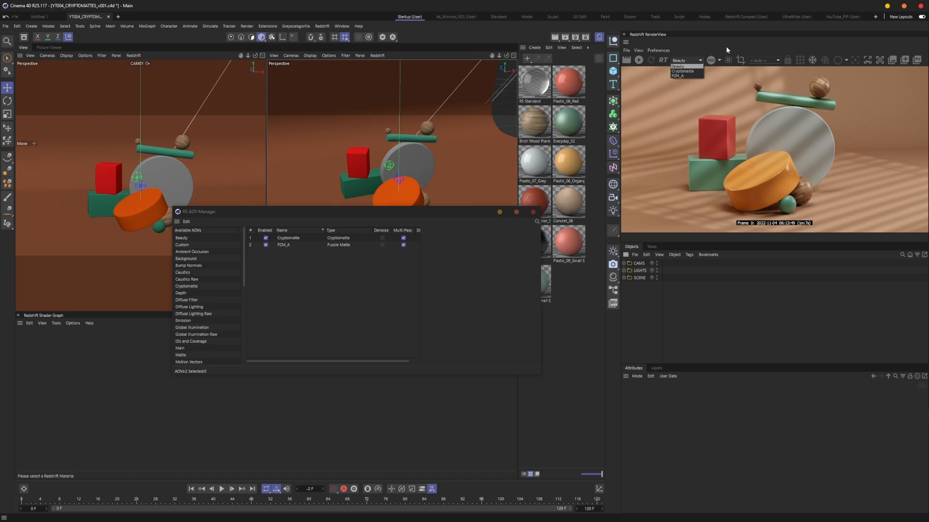
pyautogui.click(683, 75)
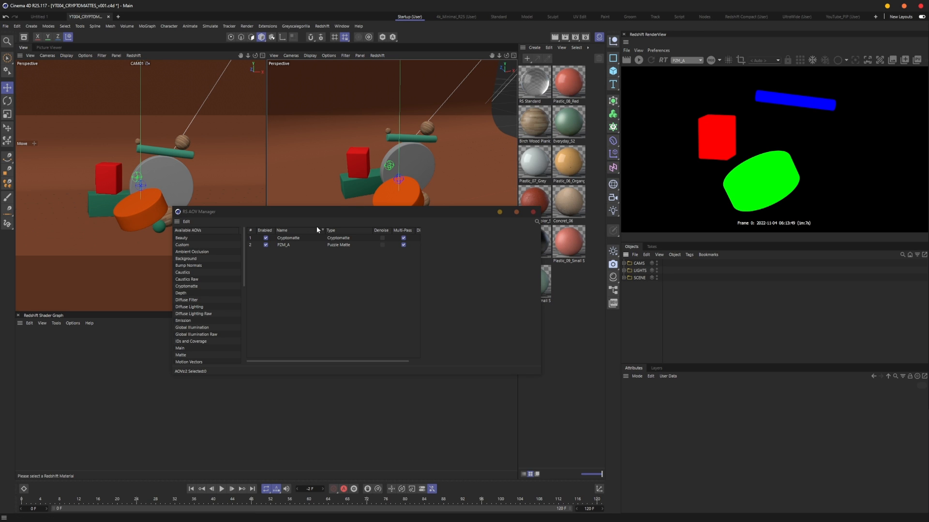
pyautogui.click(289, 238)
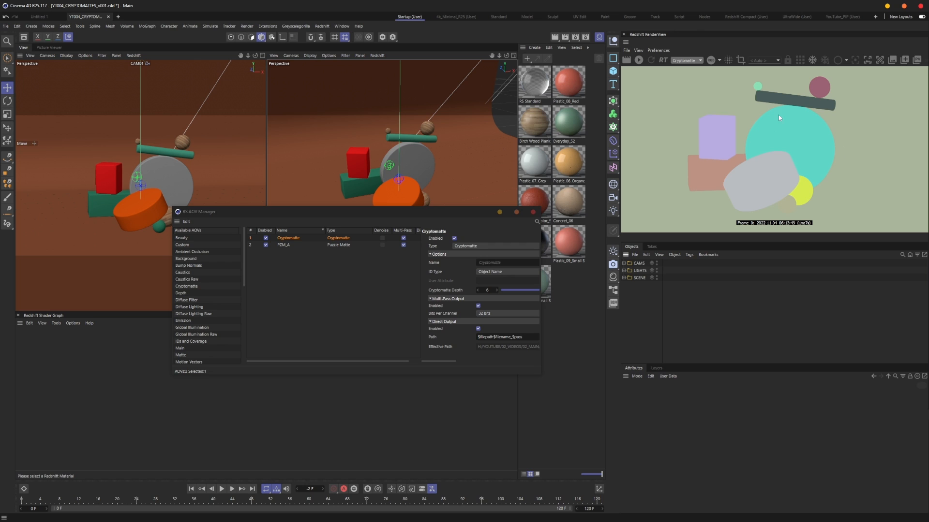
pyautogui.moveTo(711, 181)
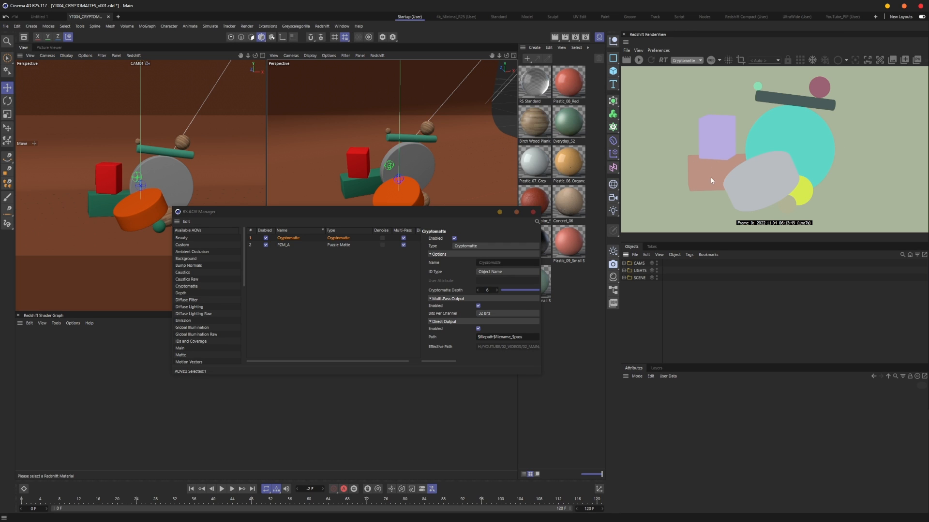
pyautogui.moveTo(821, 96)
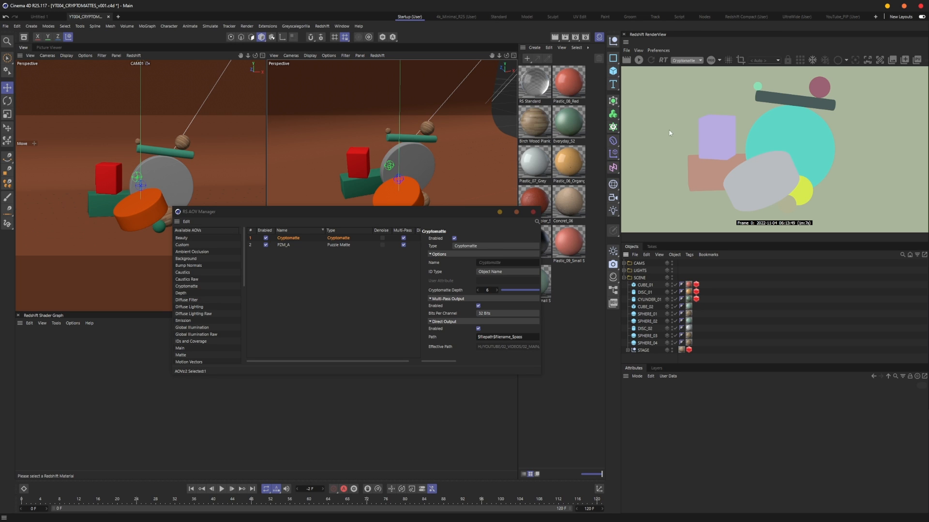
pyautogui.click(686, 60)
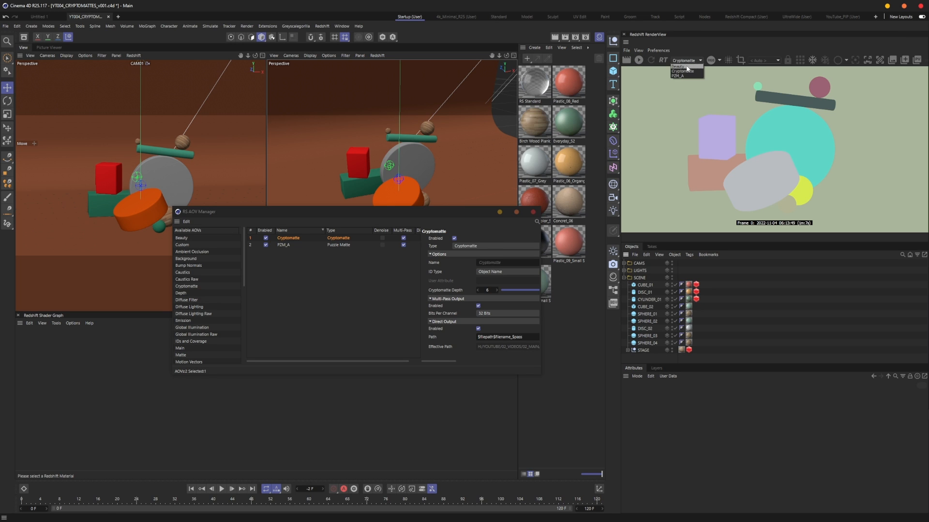
pyautogui.click(677, 66)
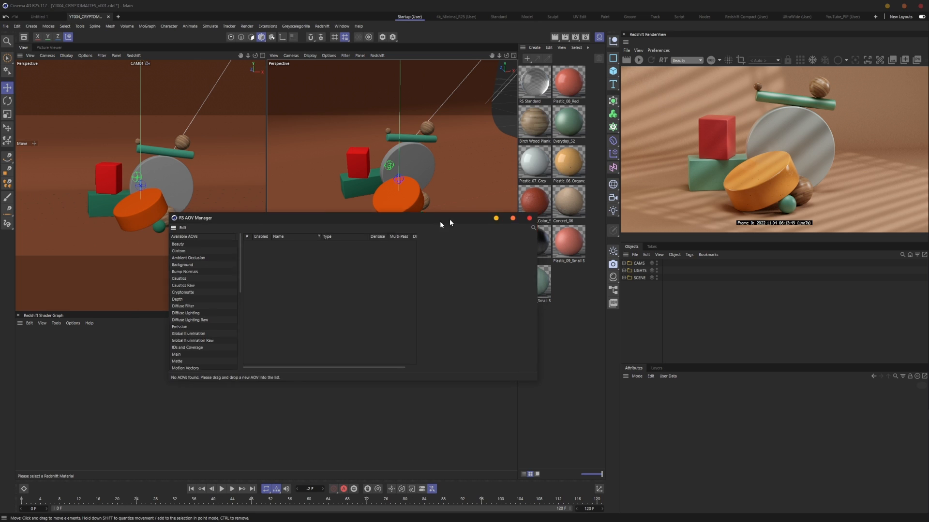
# Close the empty AOV manager and filter the Command Manager for 'aov' to find RS AOV Manager
pyautogui.moveTo(194, 217); pyautogui.dragTo(160, 222)
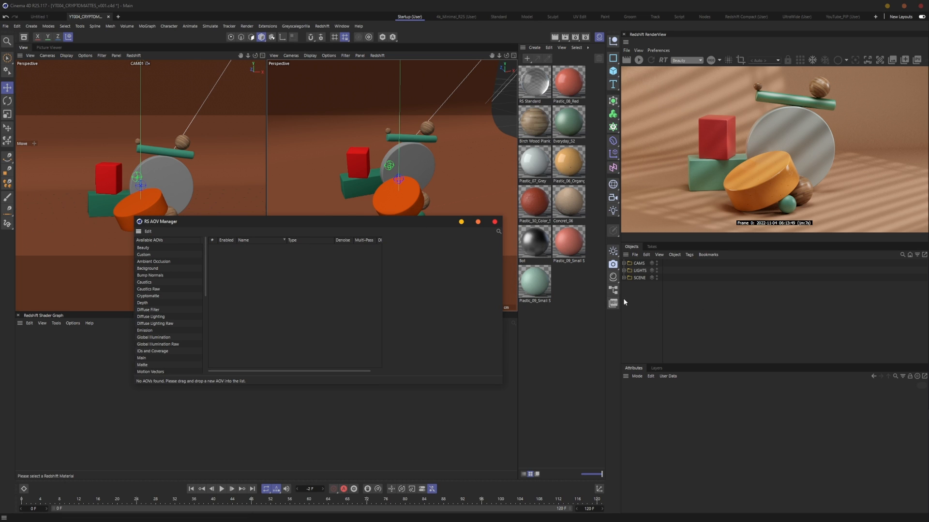
pyautogui.click(495, 221)
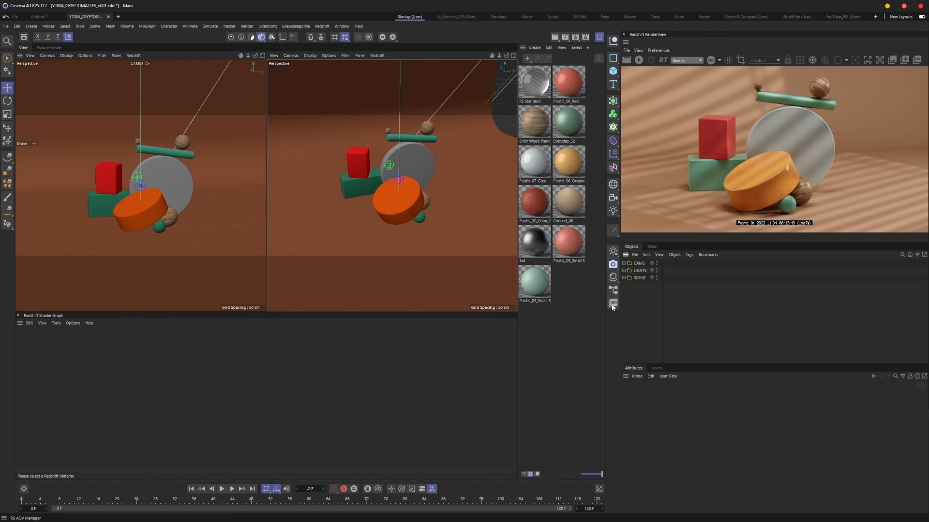
pyautogui.click(614, 303)
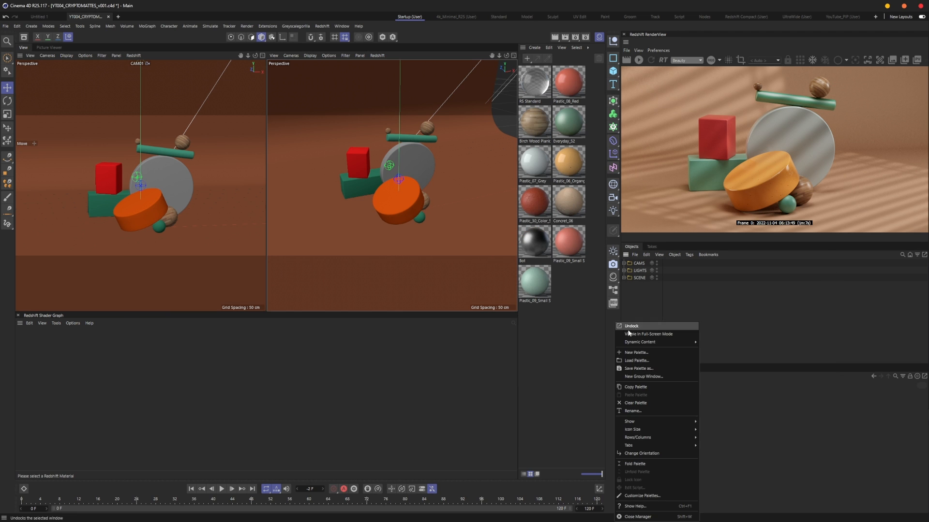
pyautogui.moveTo(658, 495)
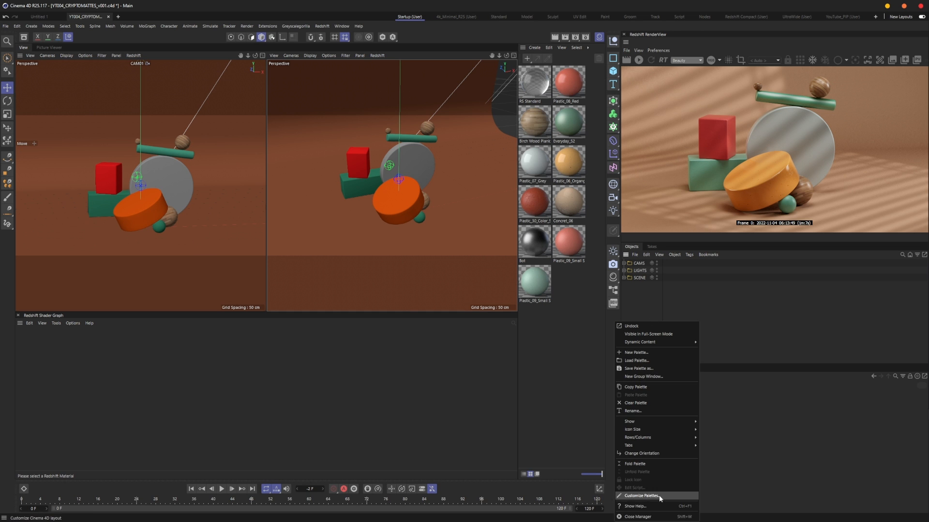
pyautogui.click(640, 495)
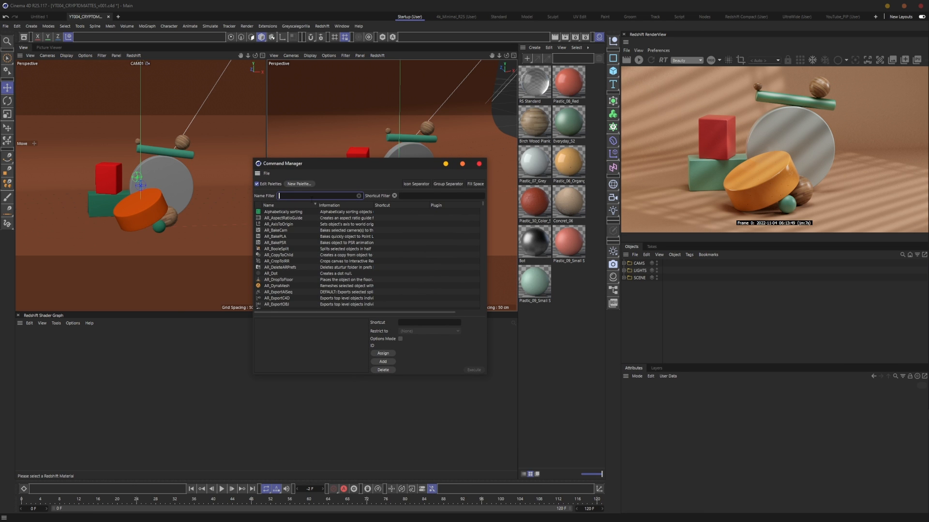
pyautogui.write('aov')
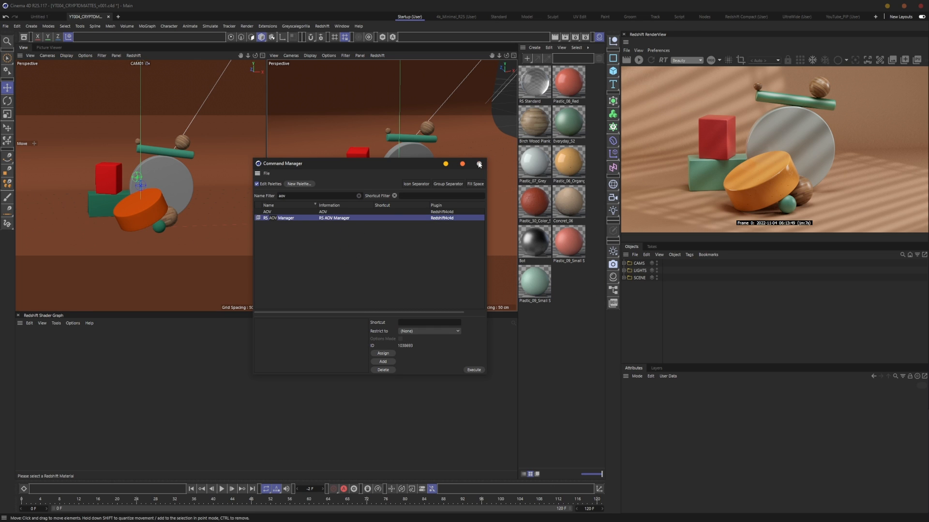
pyautogui.click(478, 164)
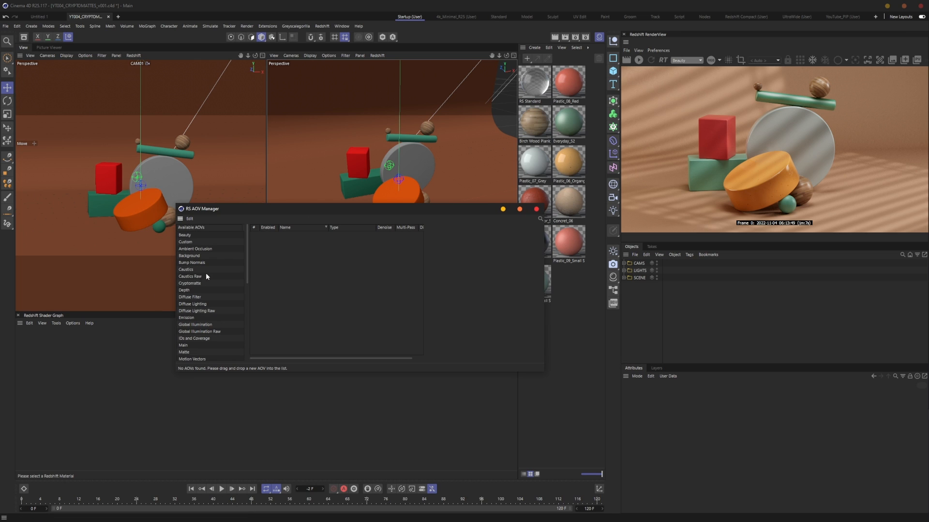
pyautogui.moveTo(189, 287)
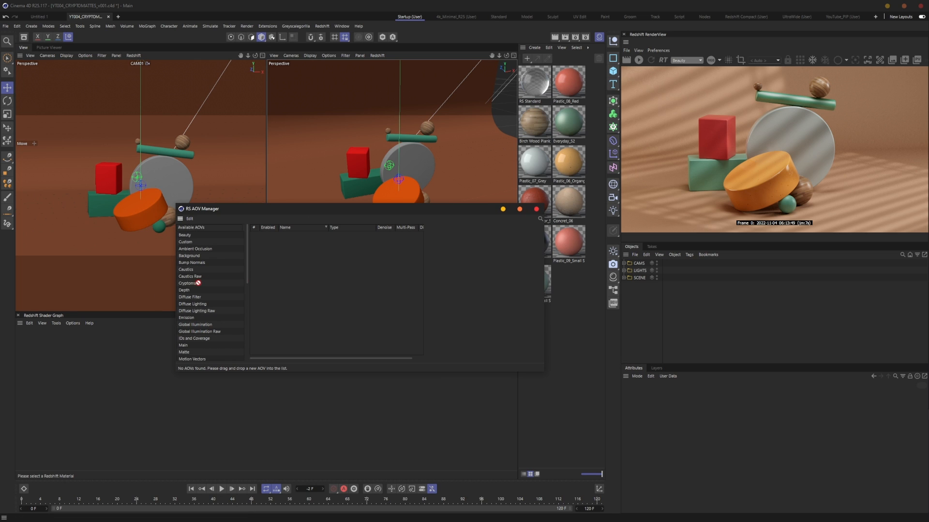
# Add a Cryptomatte AOV, inspect its settings, and preview the Cryptomatte pass in the render view
pyautogui.doubleClick(189, 283)
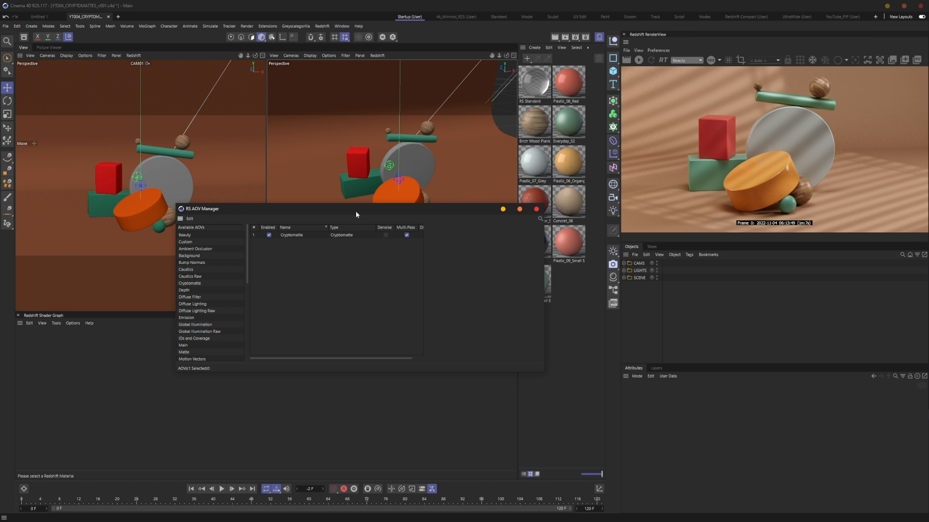
pyautogui.click(300, 238)
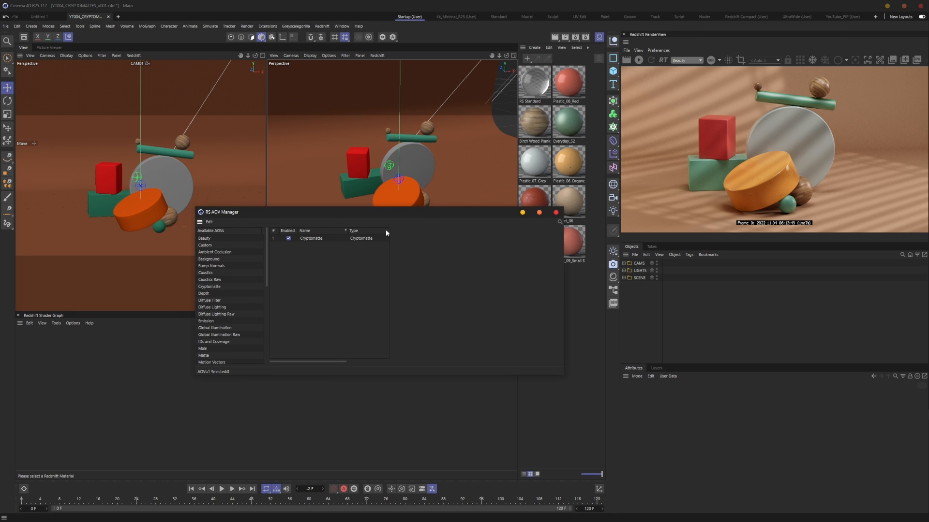
pyautogui.click(310, 238)
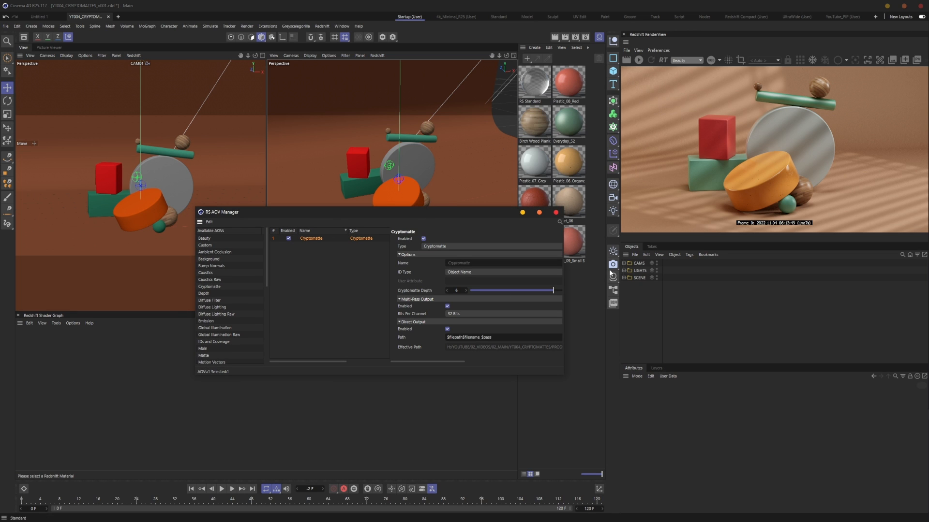
pyautogui.click(685, 60)
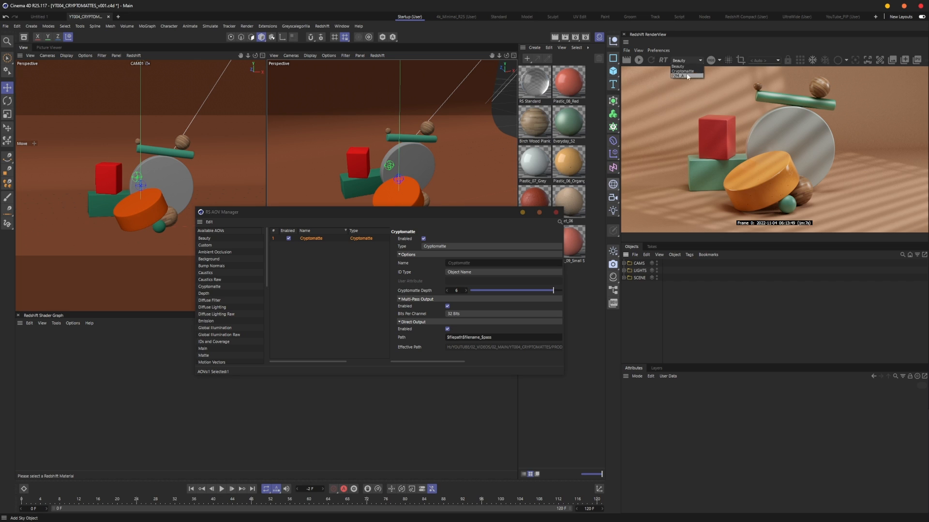
pyautogui.click(682, 71)
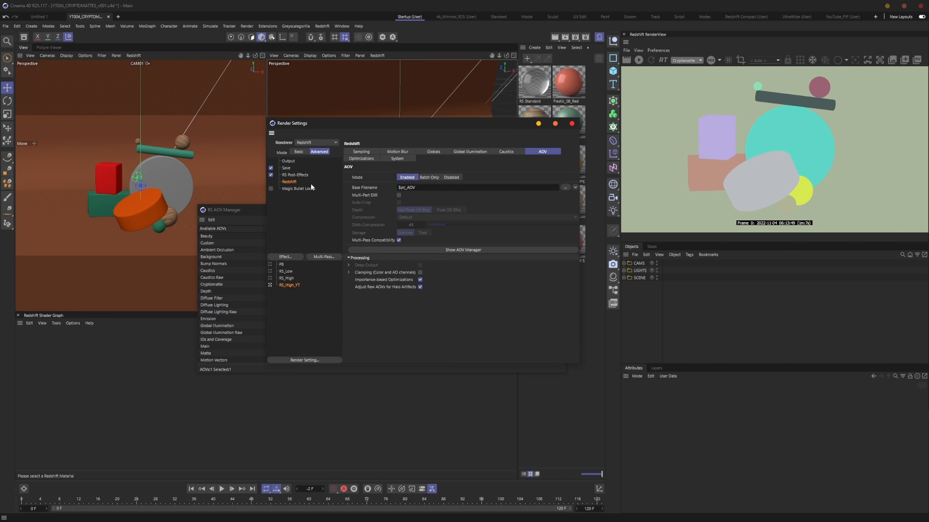
pyautogui.click(288, 162)
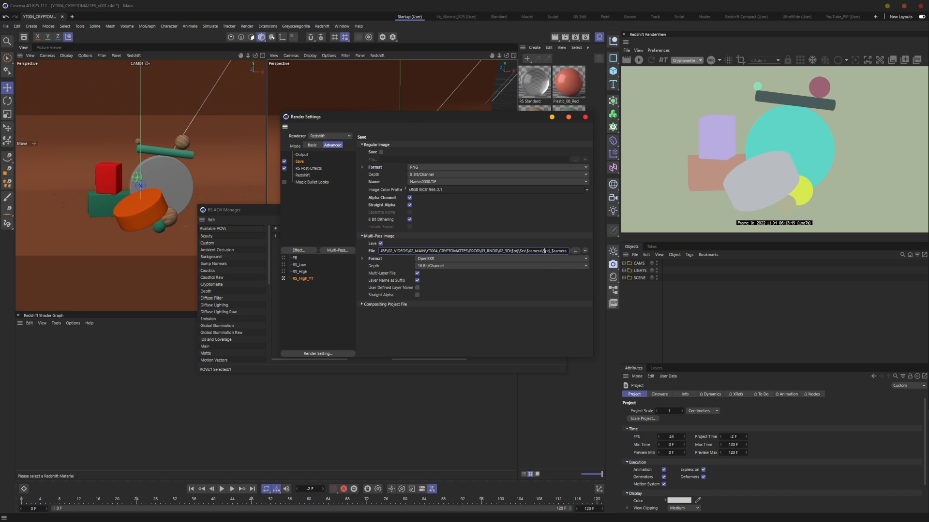
pyautogui.click(362, 304)
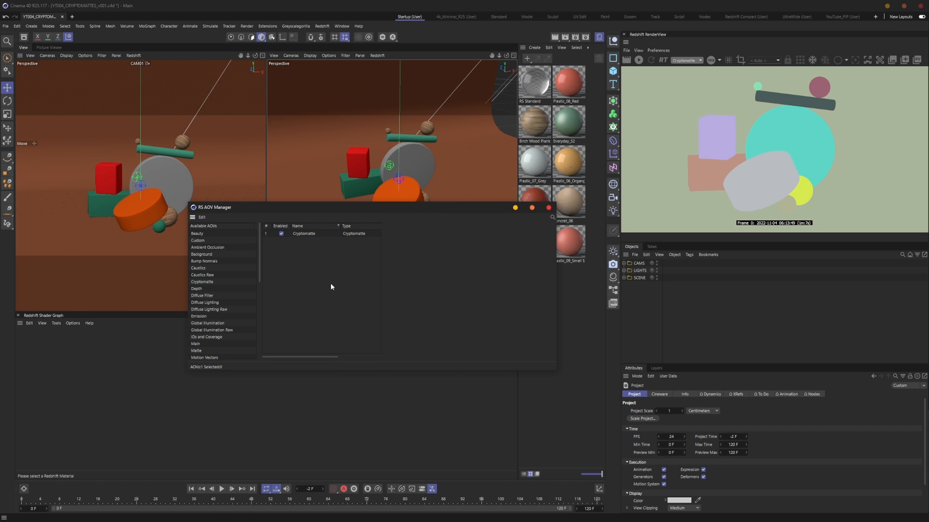
pyautogui.moveTo(386, 220)
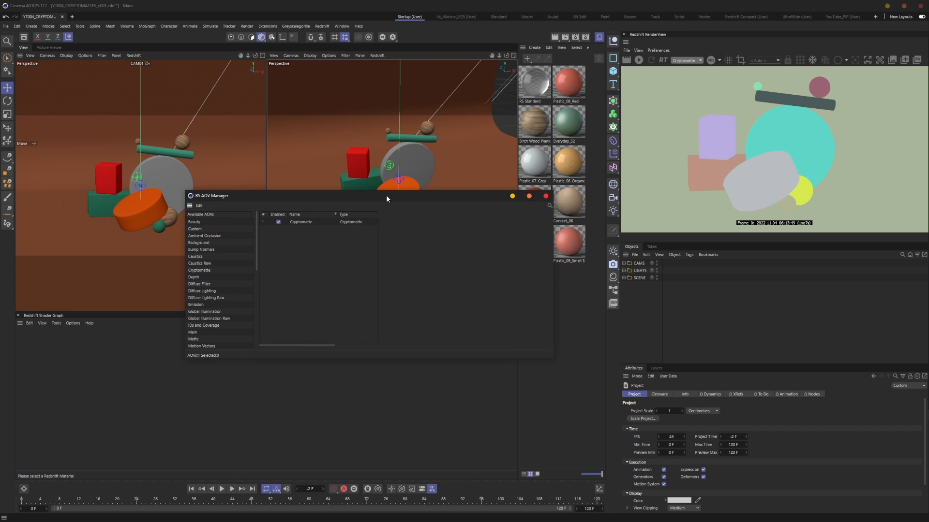
# Keep the Cryptomatte ID type on Object Name and add a second Cryptomatte AOV beside it
pyautogui.click(300, 221)
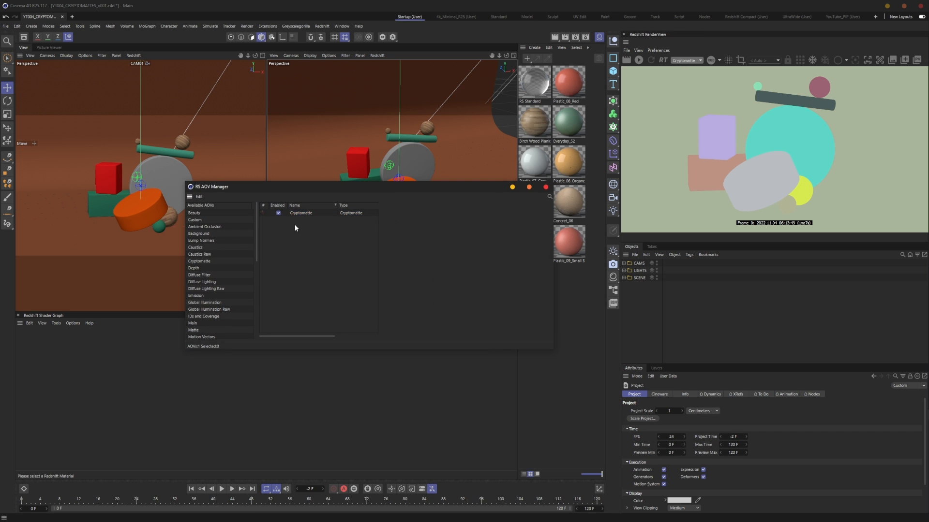
pyautogui.click(301, 212)
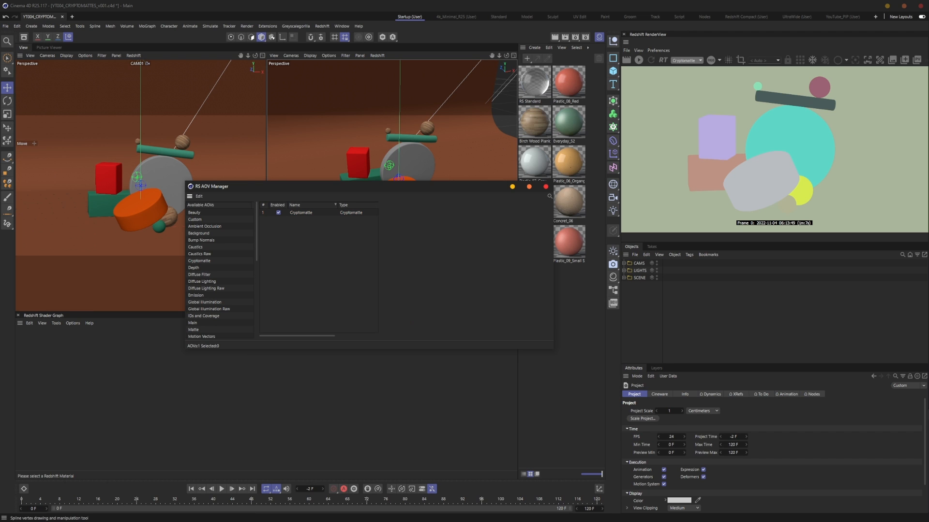
pyautogui.click(300, 213)
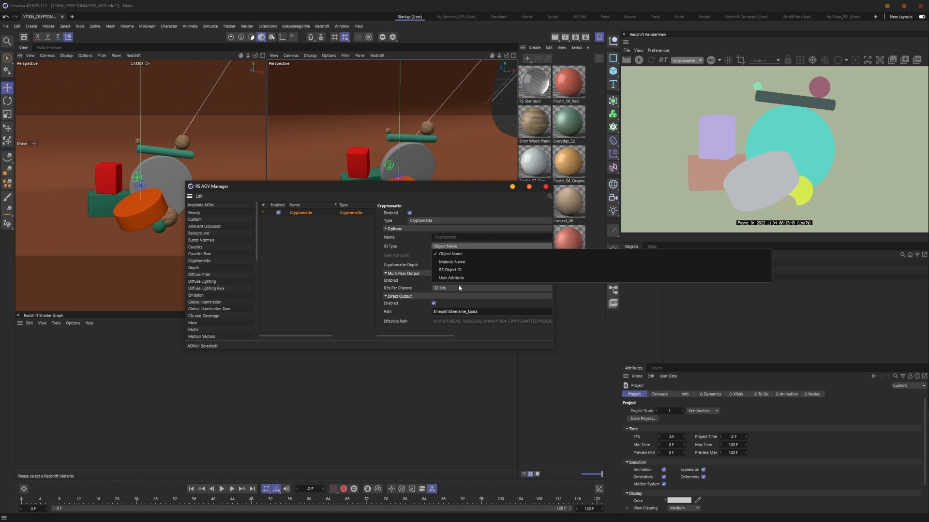
pyautogui.click(450, 253)
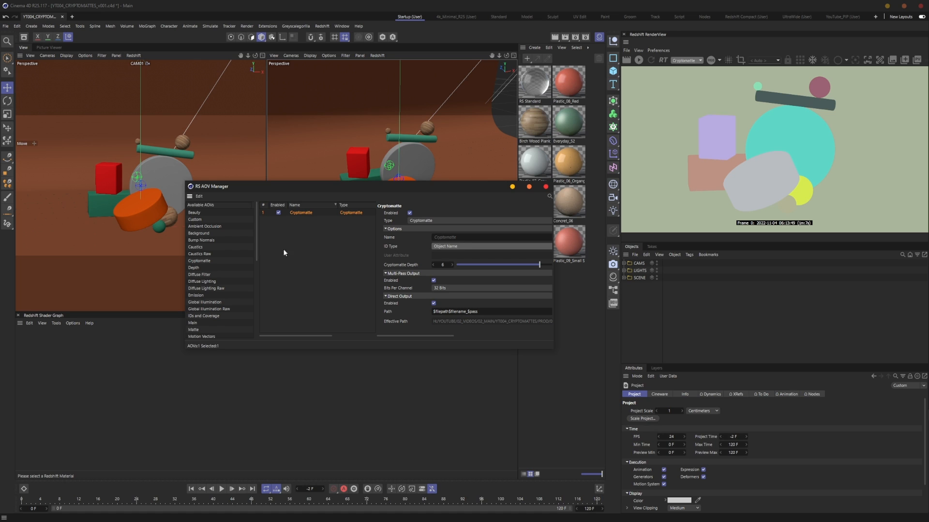
pyautogui.moveTo(201, 243)
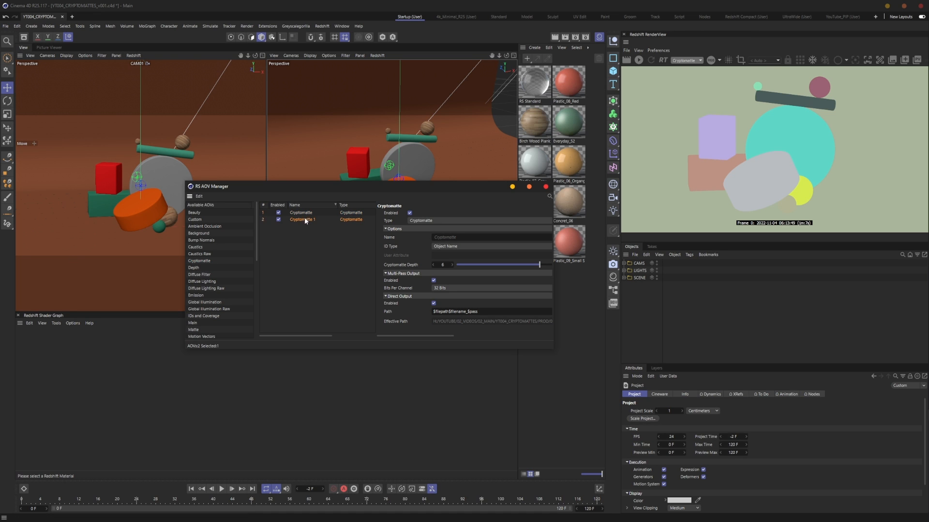
pyautogui.click(489, 246)
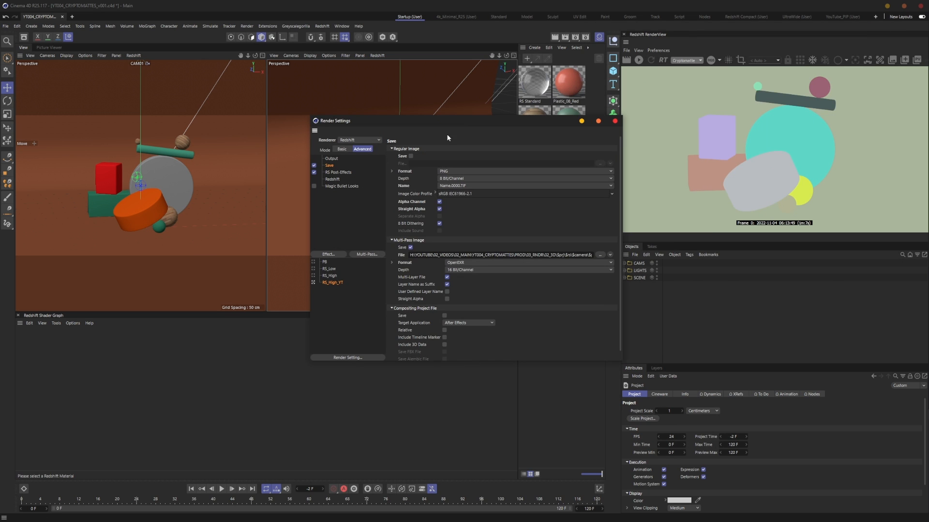
# Make RS_High the active render setting and close the Render Settings window
pyautogui.click(330, 275)
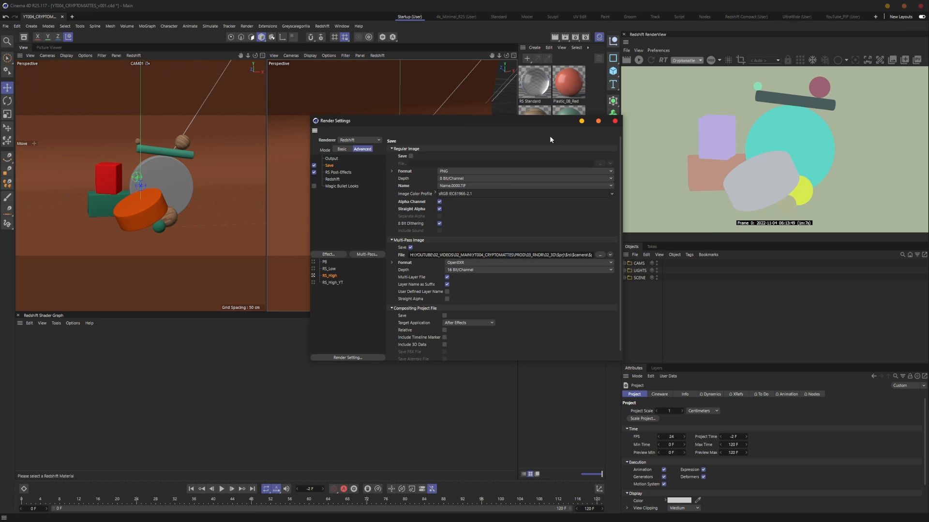
pyautogui.moveTo(326, 265)
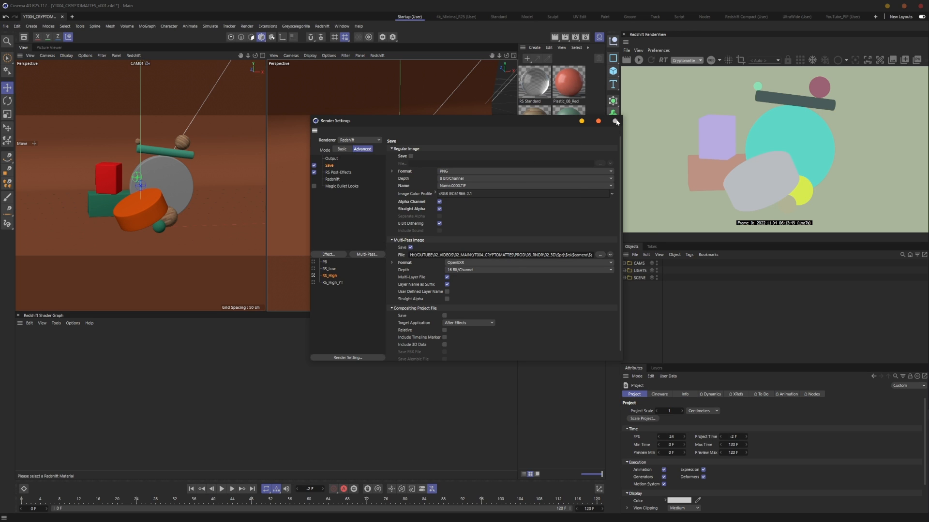
pyautogui.click(615, 121)
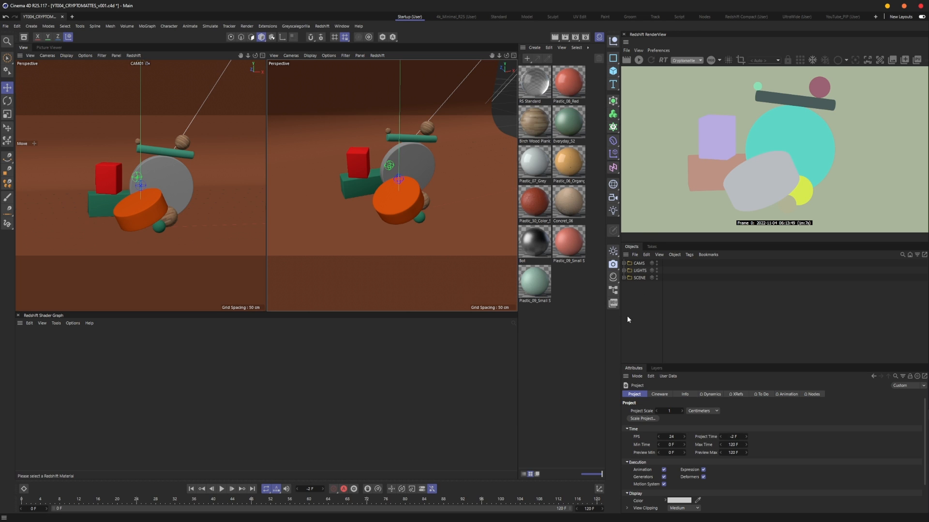
pyautogui.moveTo(637, 313)
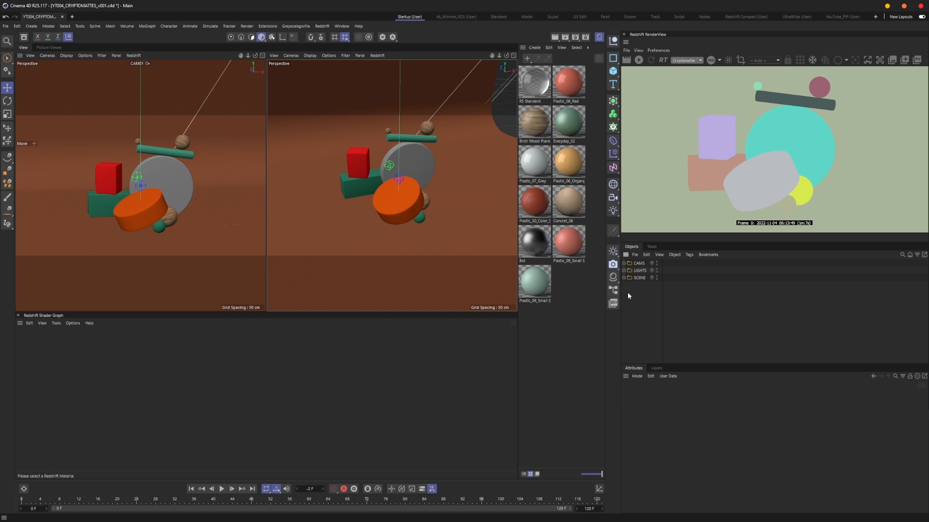
pyautogui.moveTo(614, 313)
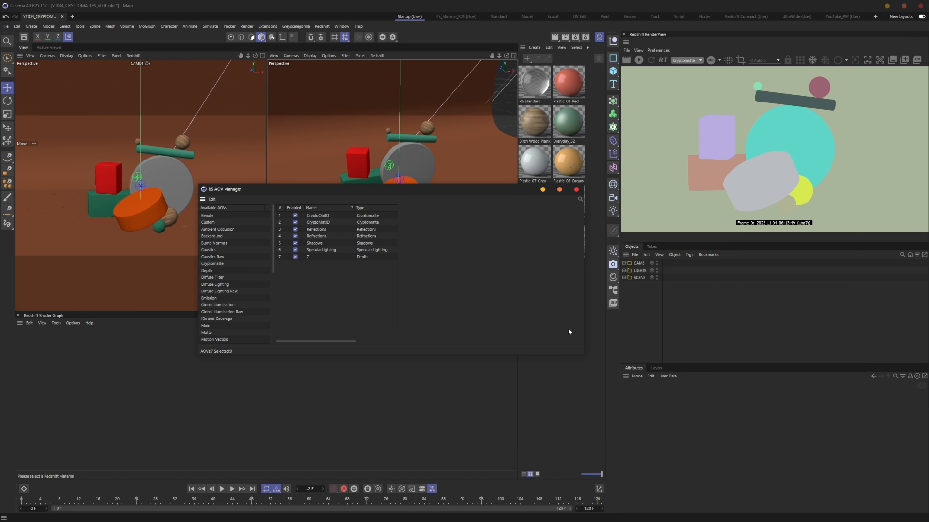
# Disable the Reflections-to-Z passes, leaving only CryptoObjID and CryptoMatID (Material Name) enabled
pyautogui.click(316, 230)
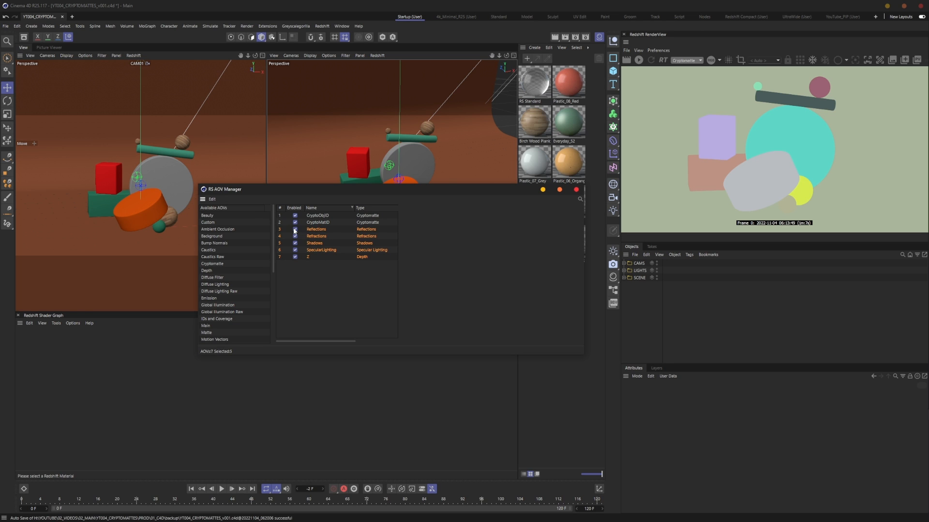
pyautogui.click(318, 215)
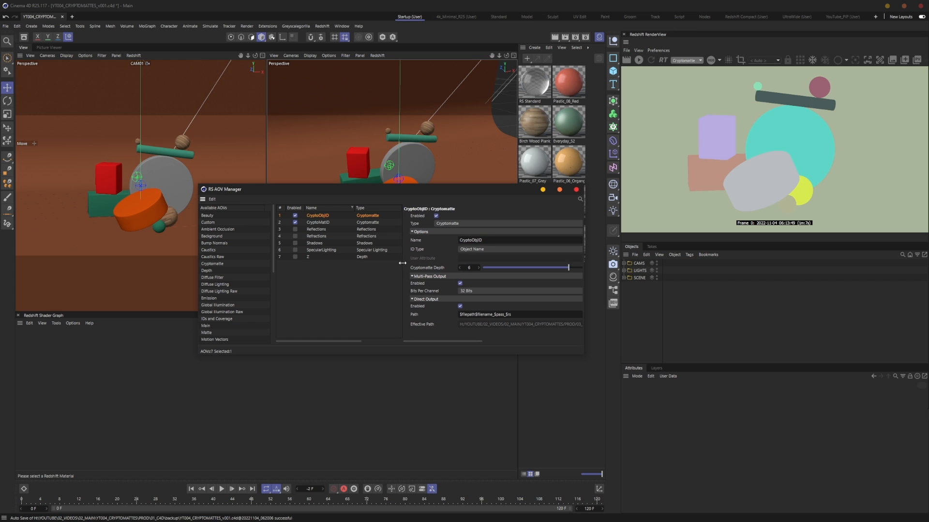
pyautogui.click(318, 222)
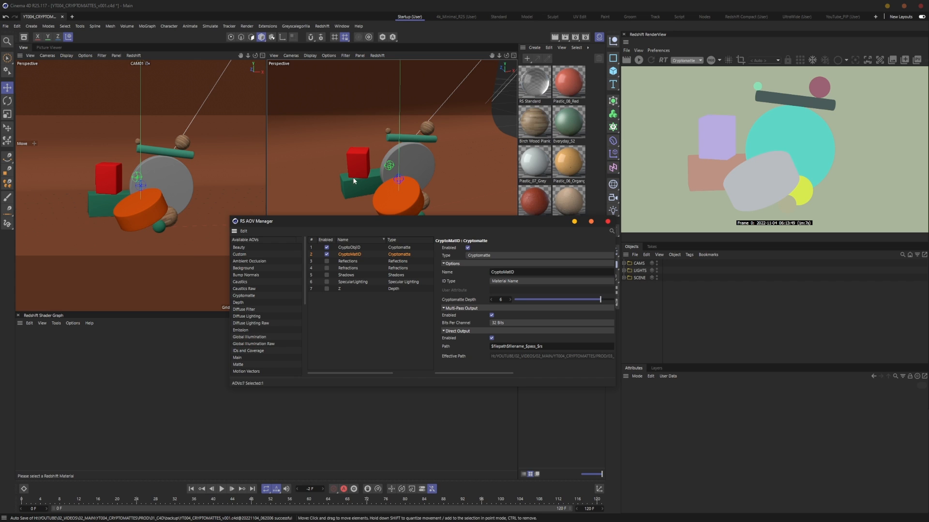
pyautogui.moveTo(540, 215)
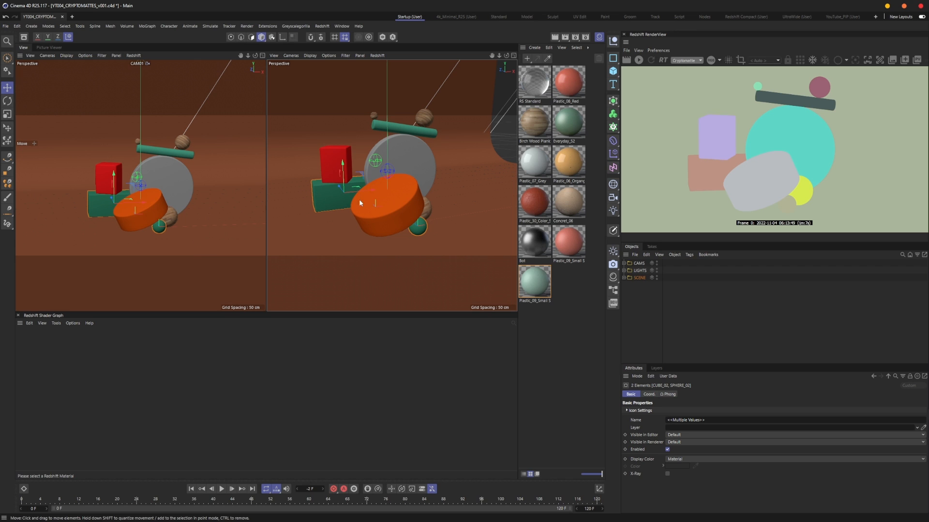
pyautogui.moveTo(332, 194)
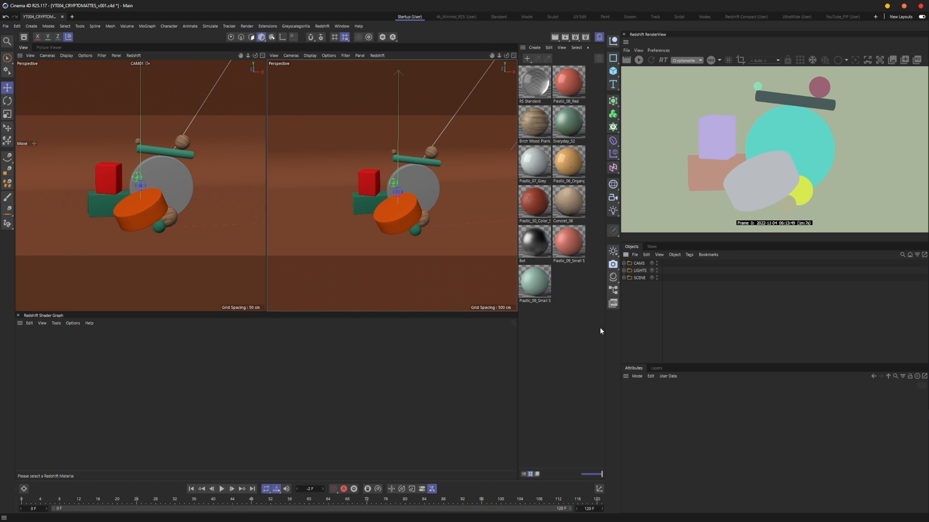
pyautogui.moveTo(694, 324)
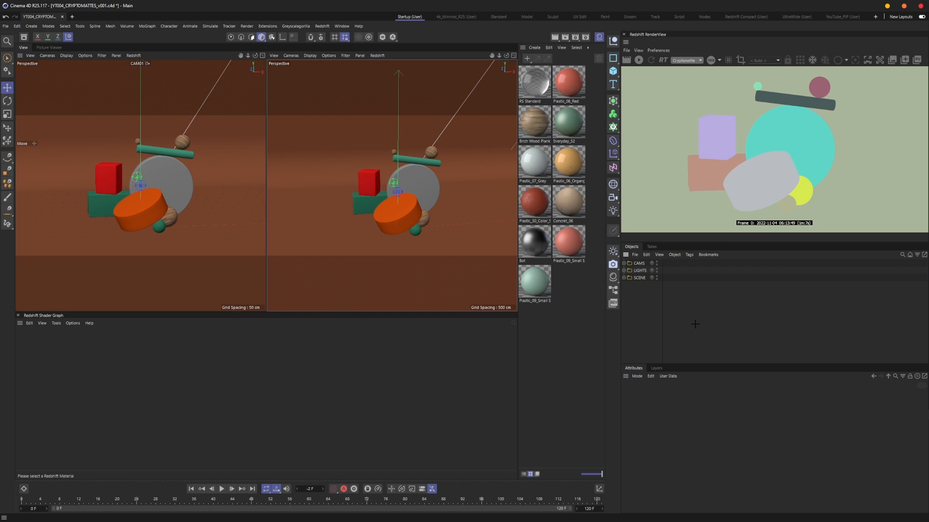
pyautogui.moveTo(576, 336)
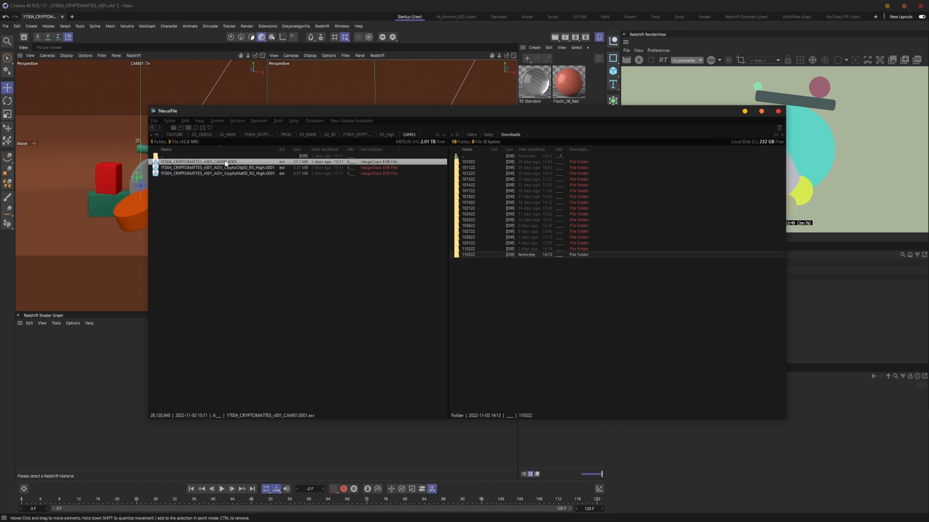
# Highlight the CryptoObjID EXR among the three rendered EXR files in the RS_High folder
pyautogui.click(219, 167)
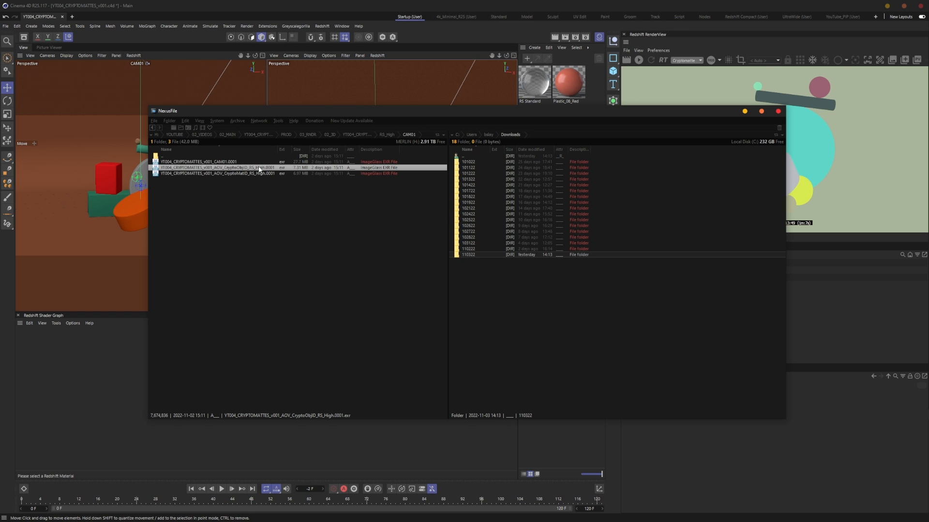
pyautogui.moveTo(242, 175)
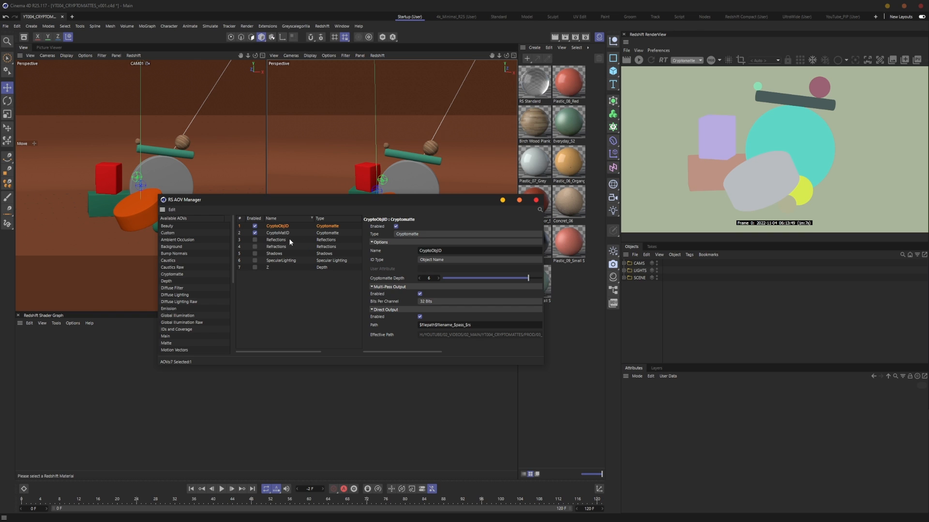
pyautogui.click(480, 325)
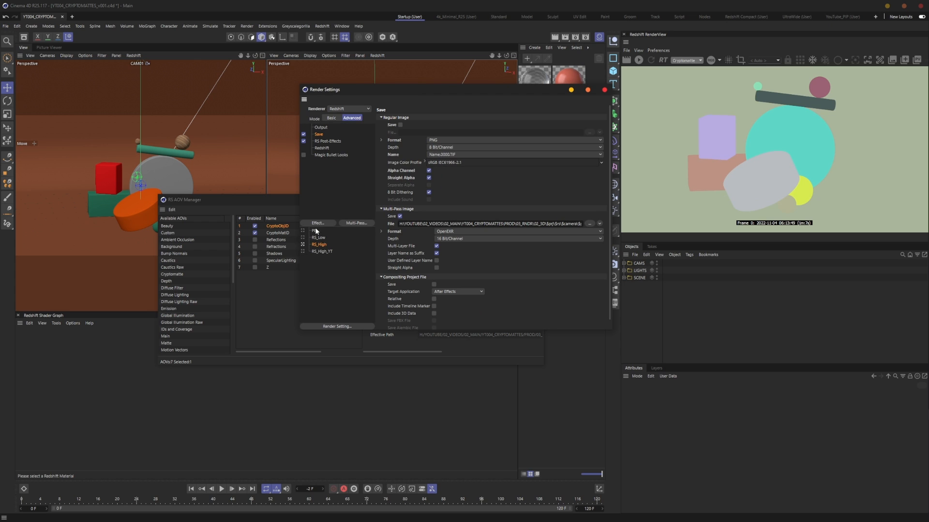
pyautogui.moveTo(381, 207)
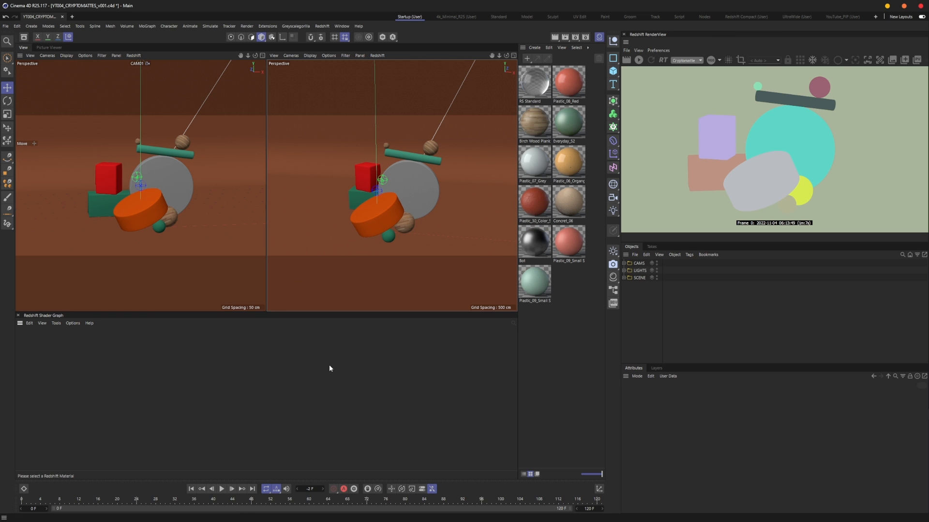
pyautogui.moveTo(330, 369)
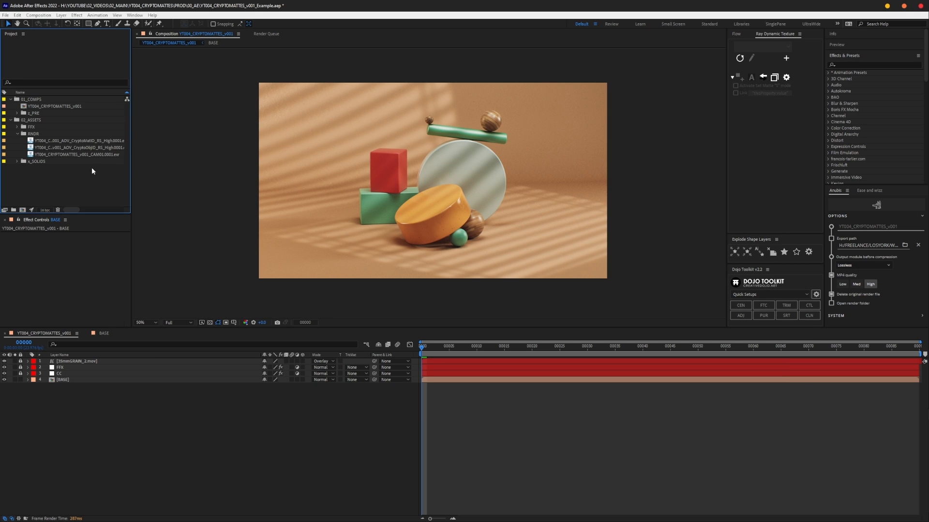
# Inspect the material-ID and object-ID Cryptomatte EXR footage, then select the BASE layer
pyautogui.click(77, 140)
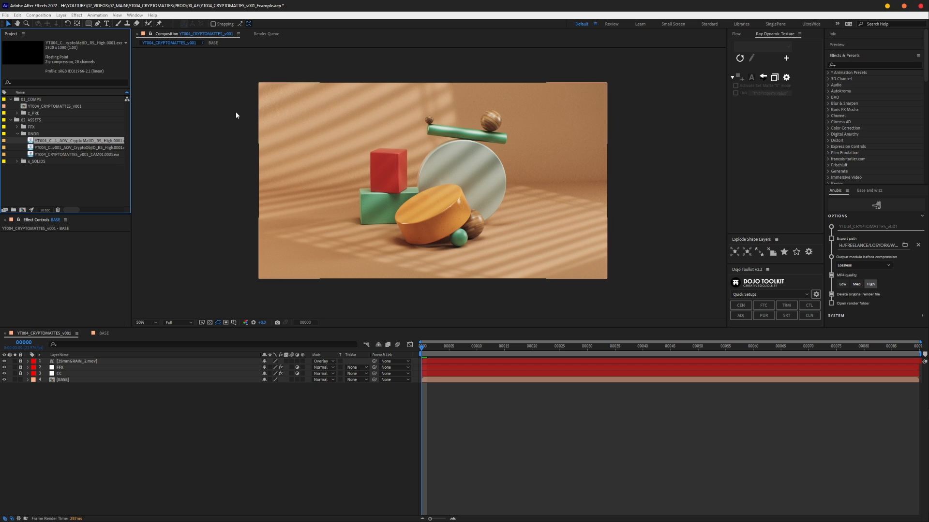
pyautogui.click(78, 147)
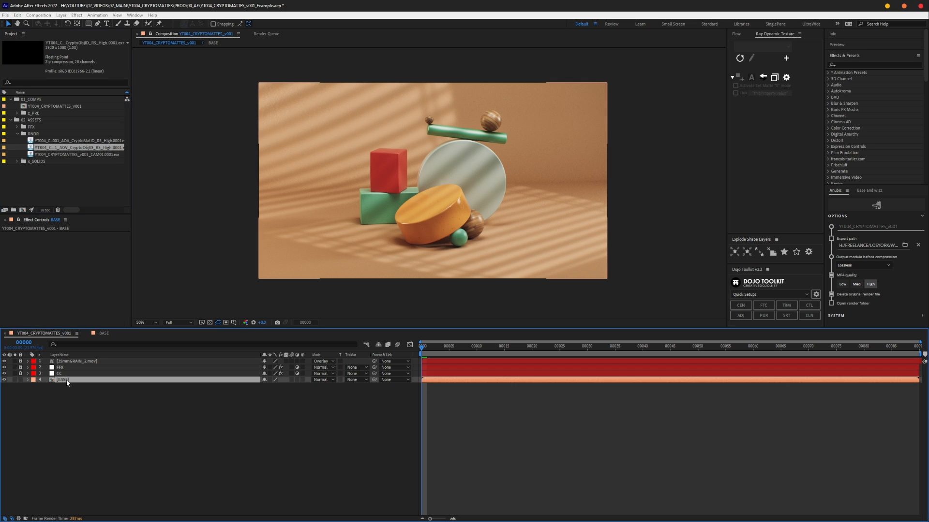
pyautogui.click(62, 379)
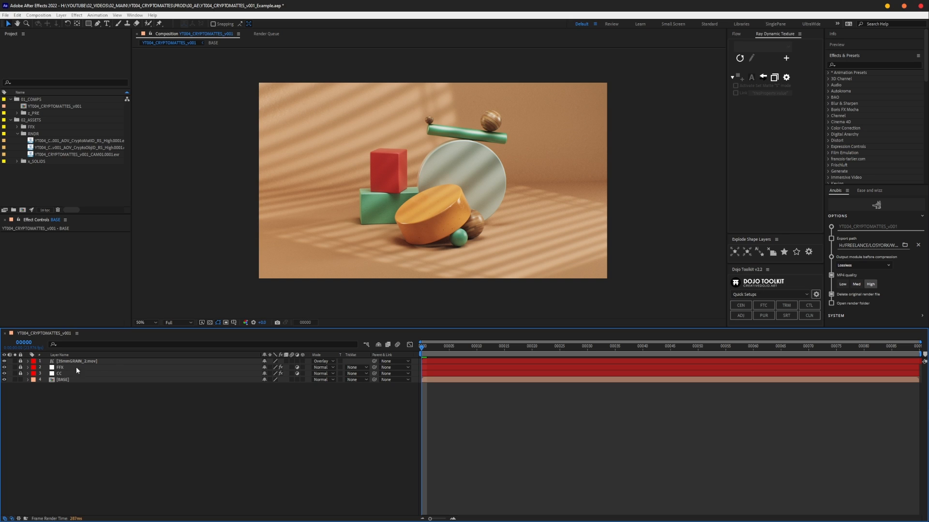
pyautogui.moveTo(116, 433)
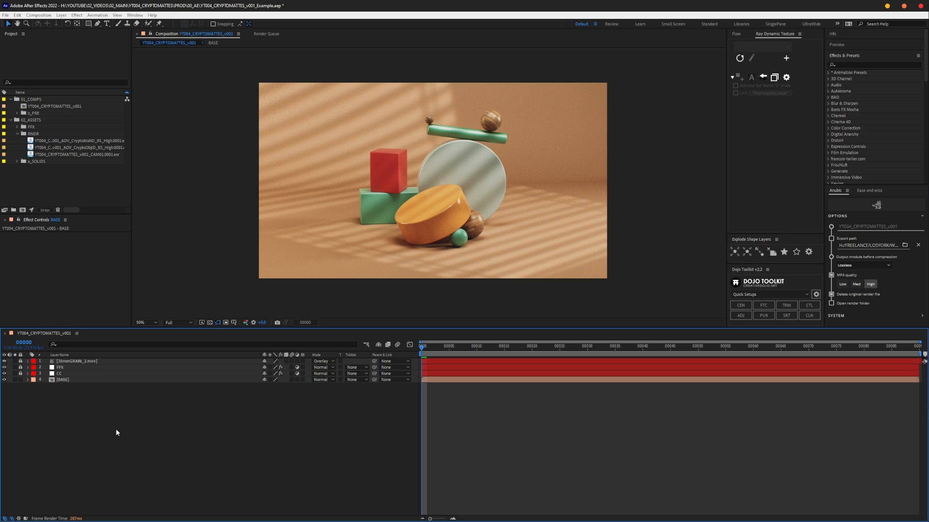
# Enlarge the Composition view and select the CryptoObjectID EXR in the Project panel
pyautogui.click(63, 379)
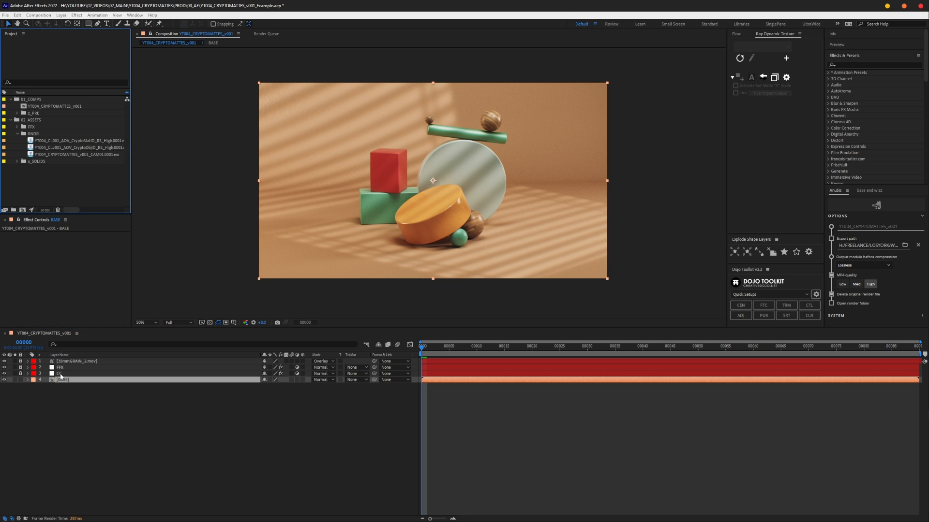
pyautogui.moveTo(509, 172)
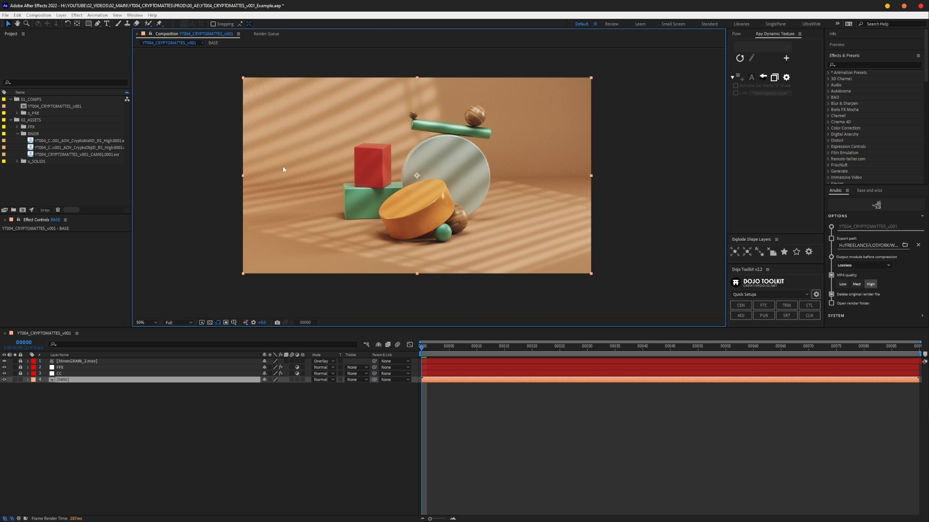
pyautogui.click(78, 147)
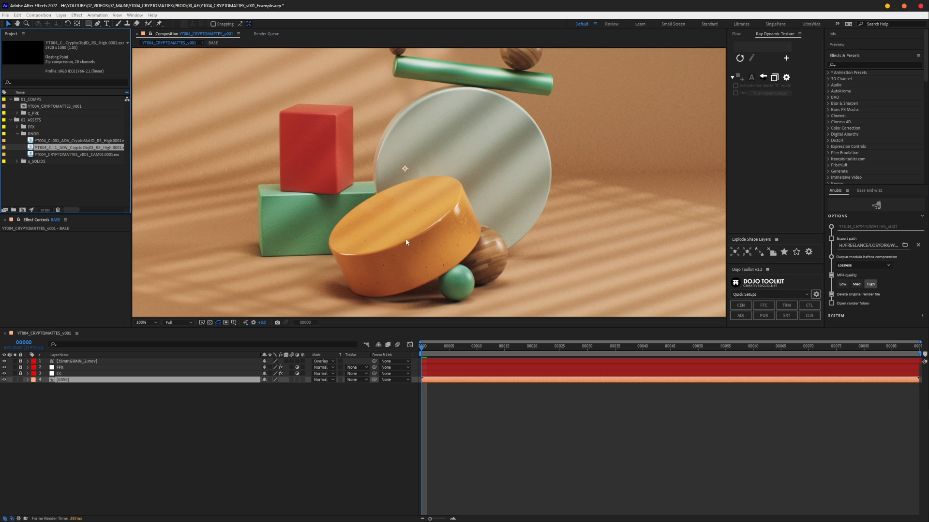
pyautogui.click(64, 379)
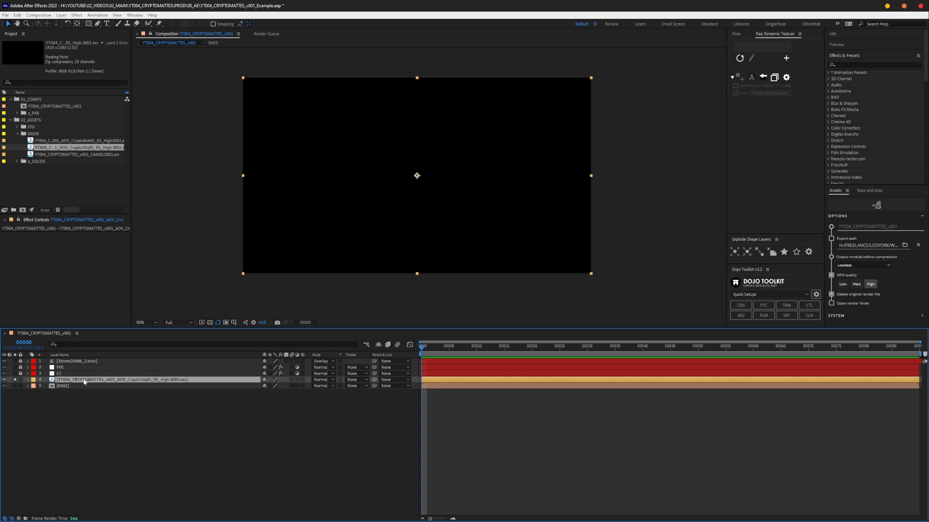
pyautogui.moveTo(401, 200)
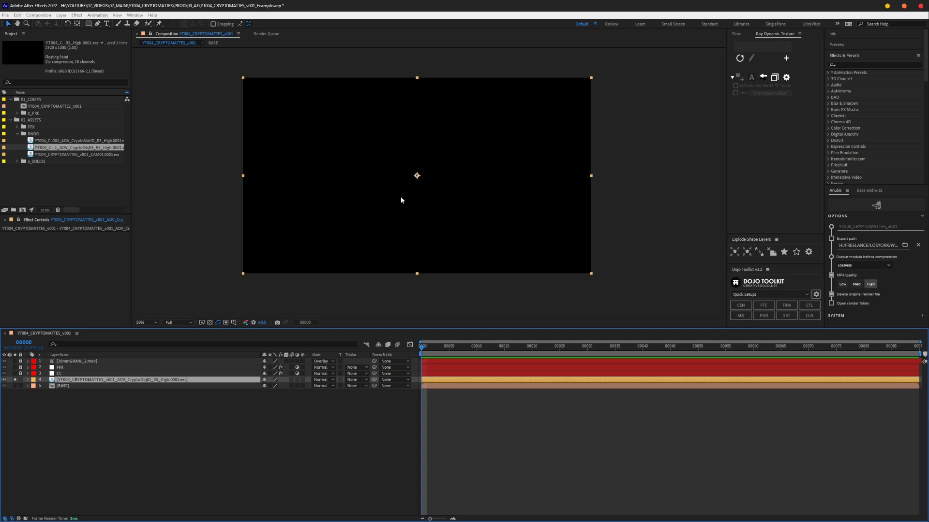
pyautogui.moveTo(117, 369)
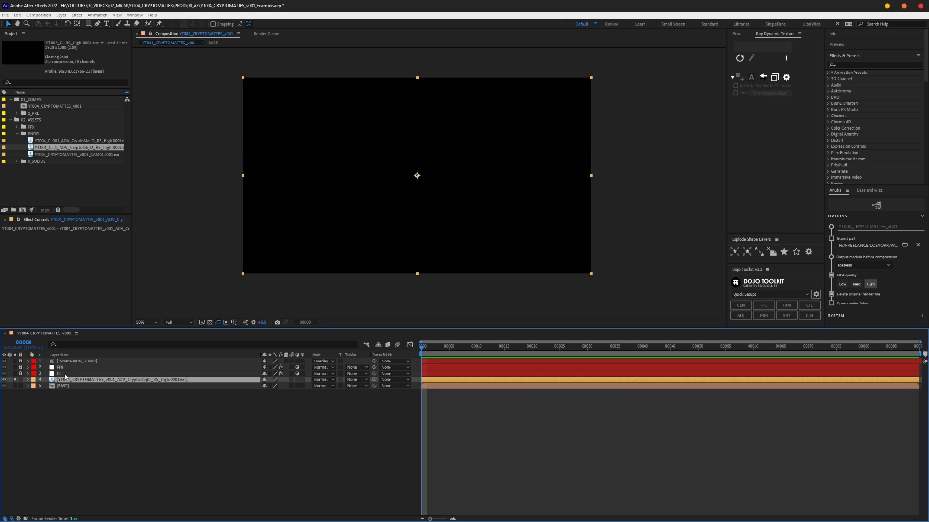
# Search Effects & Presets for 'cr' to find the Cryptomatte effect
pyautogui.write('cr')
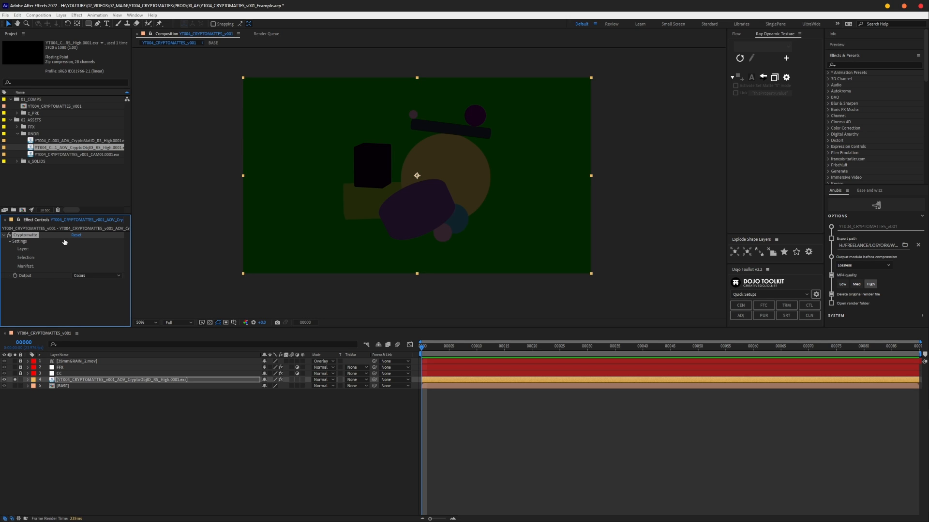
pyautogui.moveTo(516, 213)
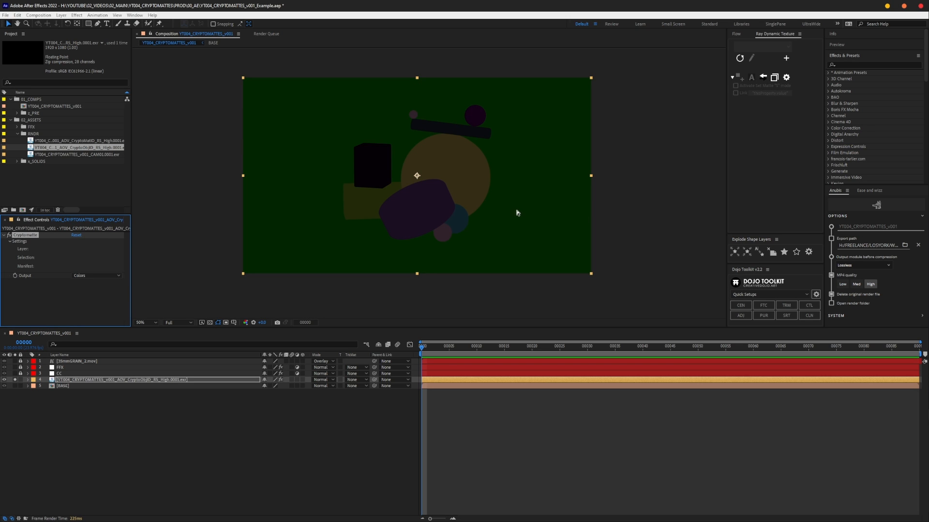
pyautogui.moveTo(36, 303)
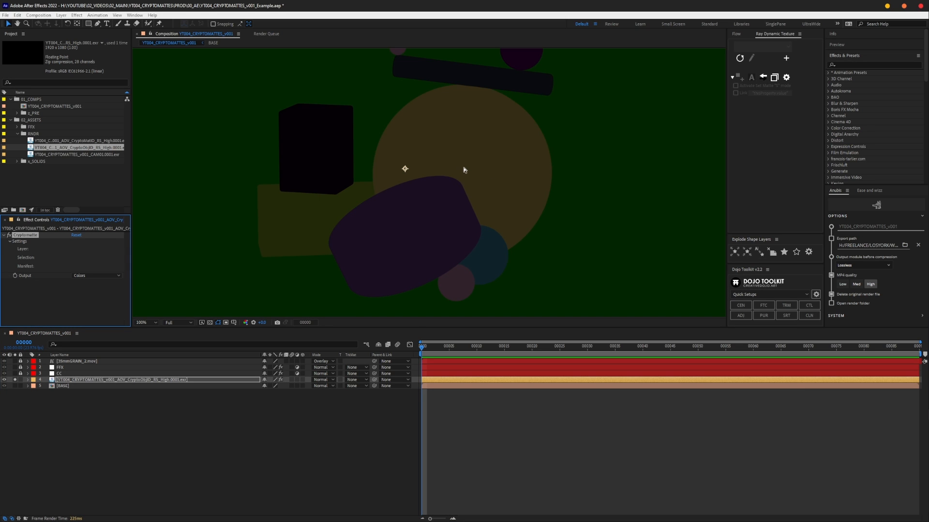
# Test Cryptomatte picks on the sphere, green block, orange cylinder and red cube, leaving the cube selected
pyautogui.click(143, 322)
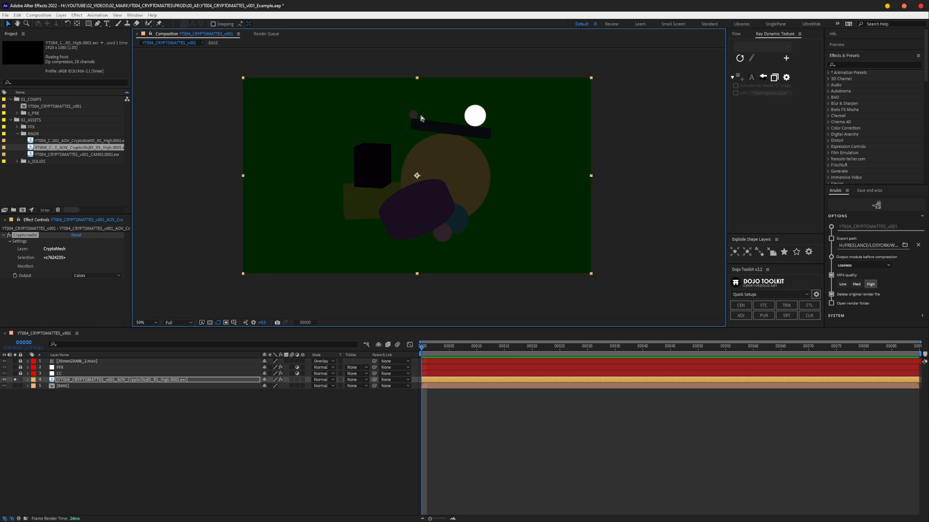
pyautogui.click(368, 201)
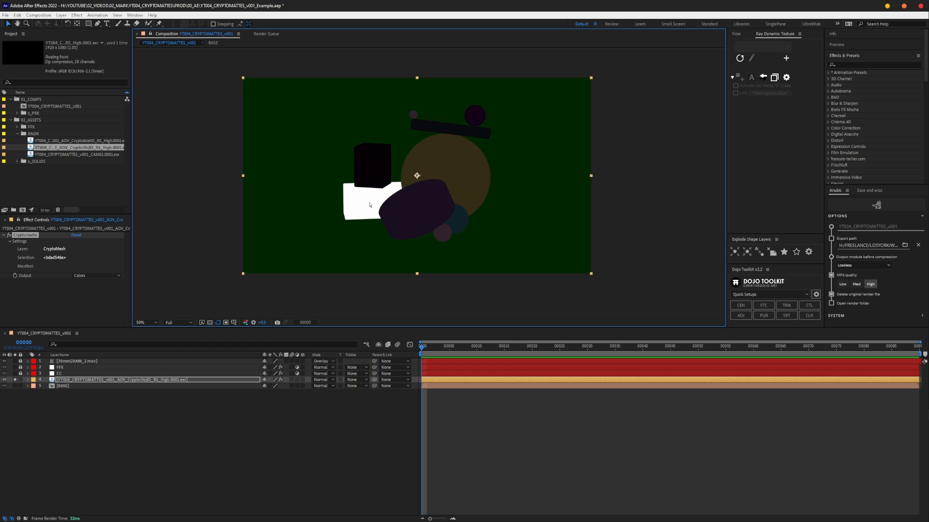
pyautogui.moveTo(353, 201)
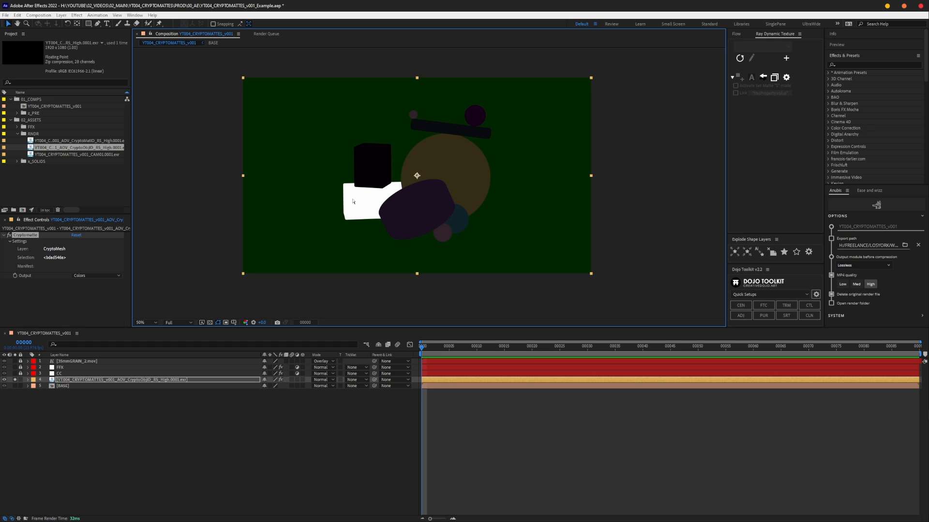
pyautogui.click(455, 223)
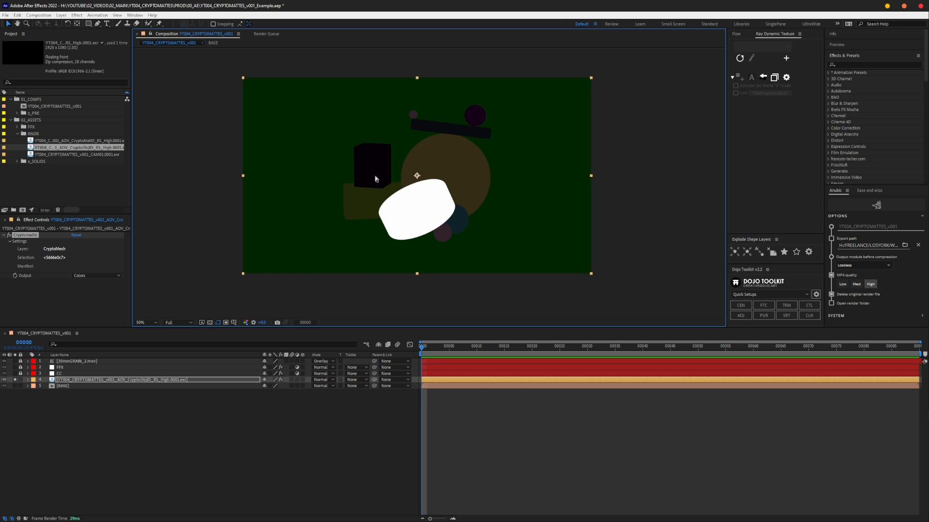
pyautogui.click(371, 165)
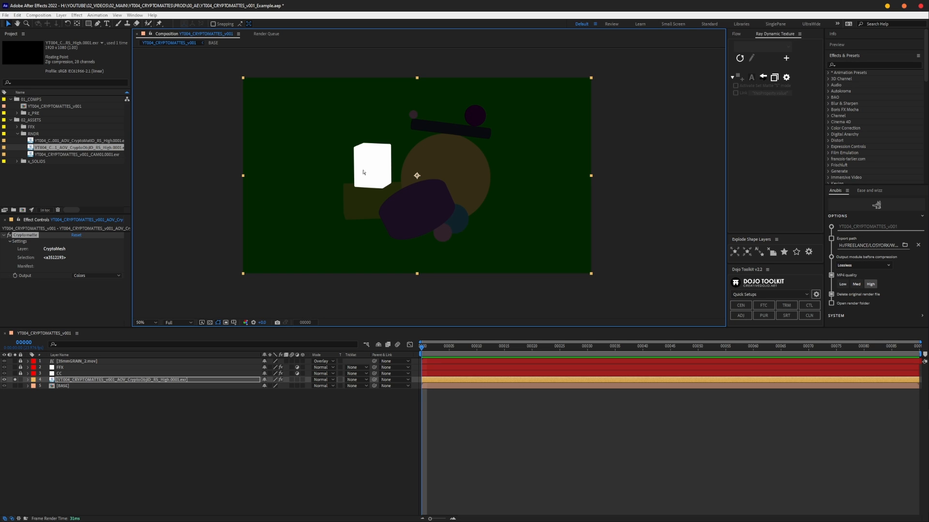
pyautogui.moveTo(427, 169)
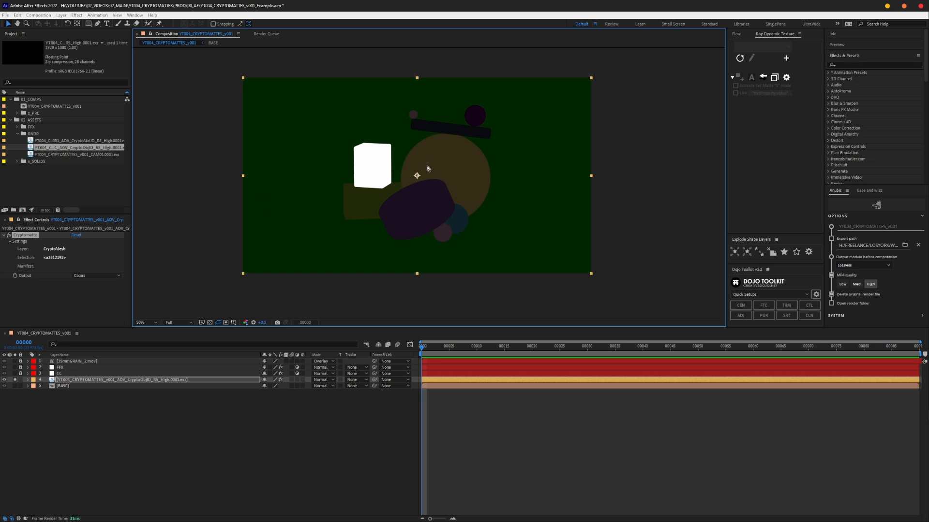
pyautogui.moveTo(376, 197)
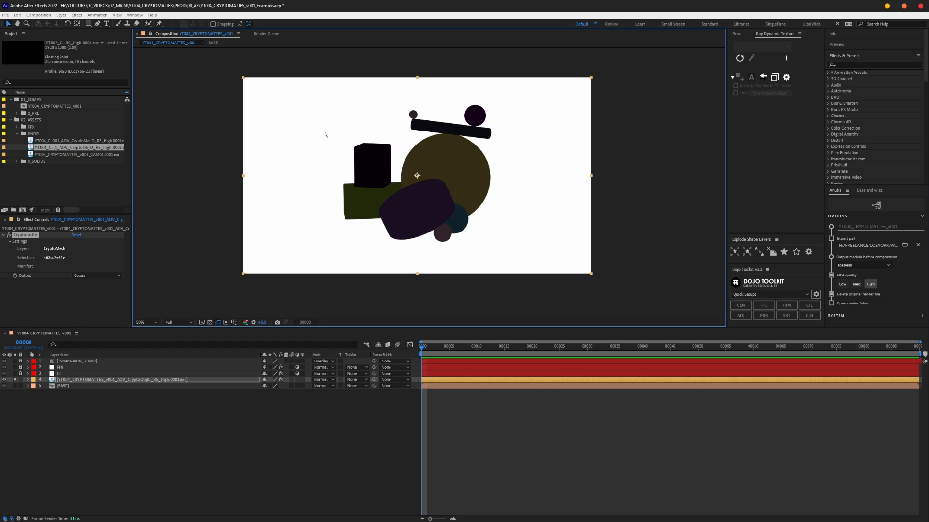
pyautogui.click(371, 164)
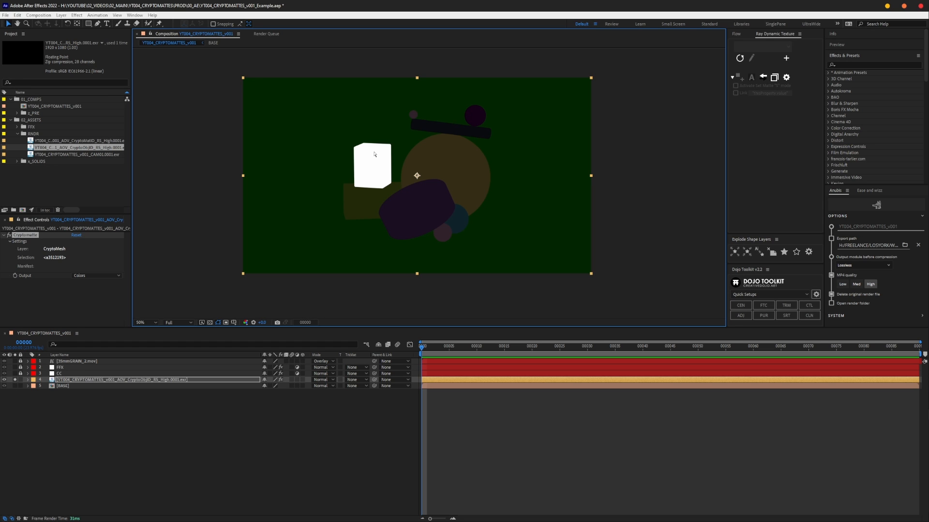
pyautogui.moveTo(424, 156)
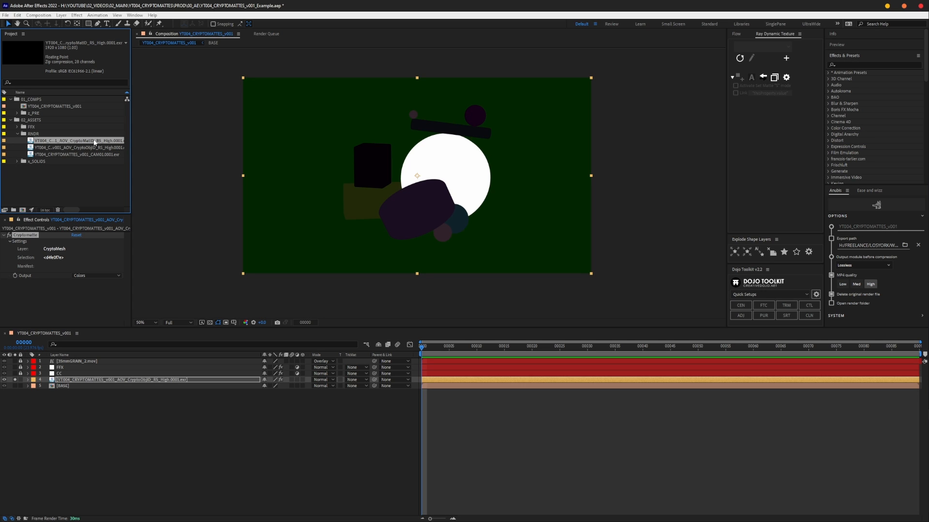
pyautogui.moveTo(95, 143)
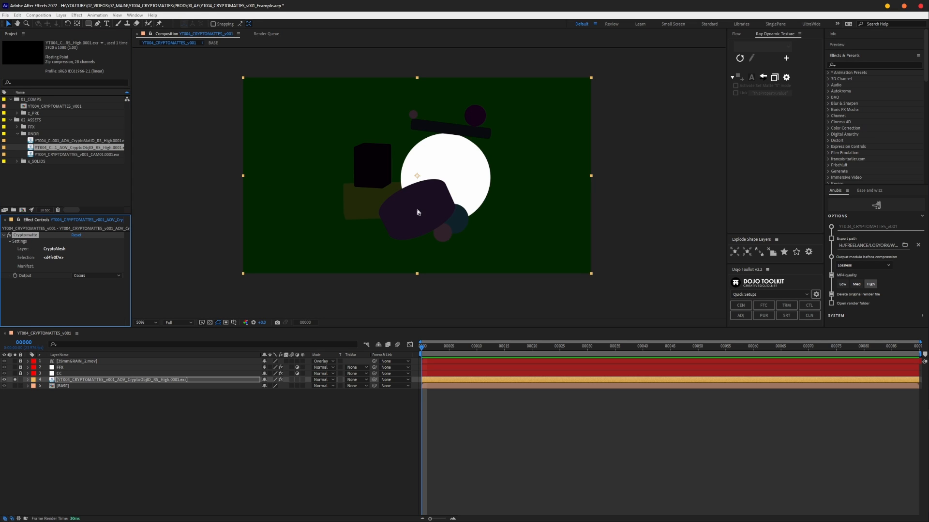
# Pick the orange cylinder, set Cryptomatte Output to Matte Only and deselect the layer
pyautogui.click(145, 323)
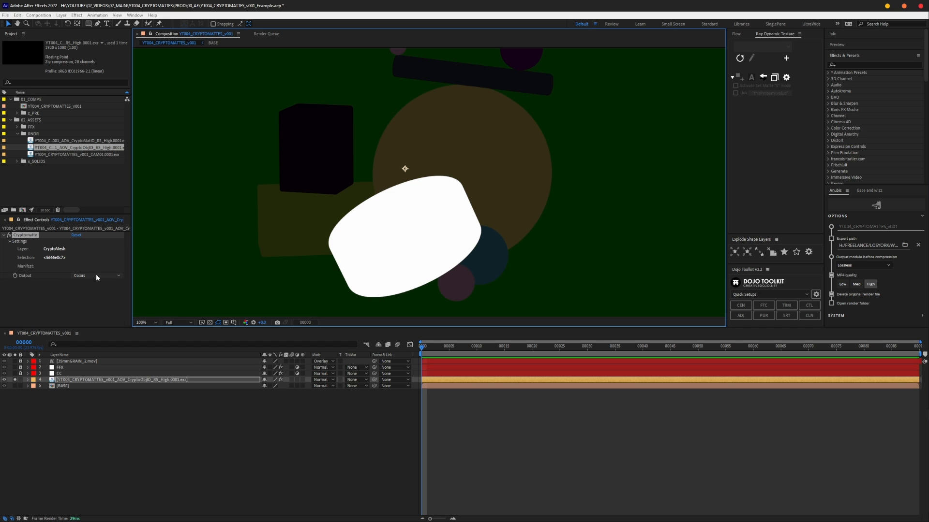
pyautogui.click(98, 275)
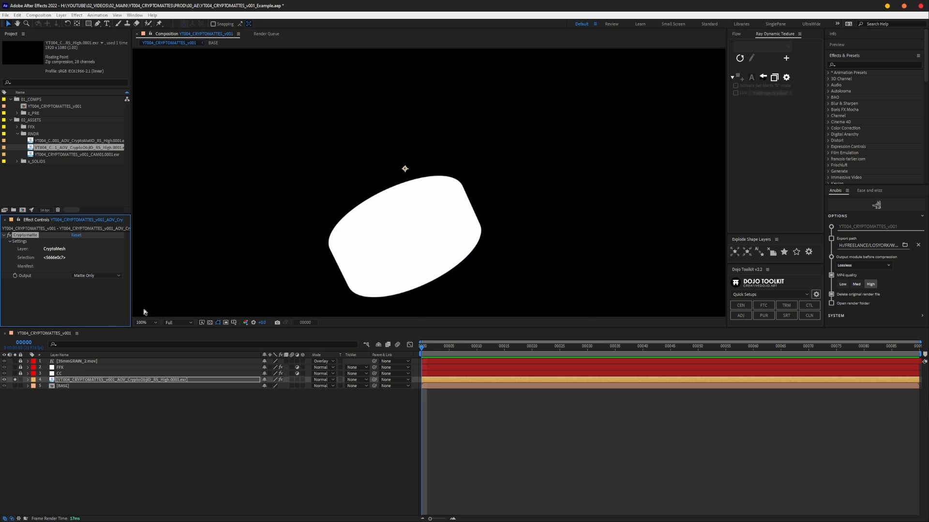
pyautogui.click(142, 322)
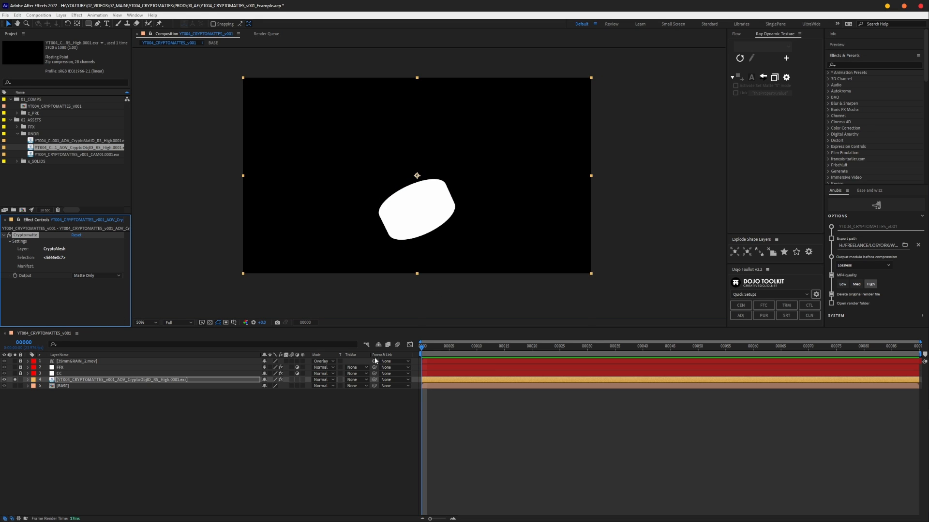
pyautogui.click(140, 323)
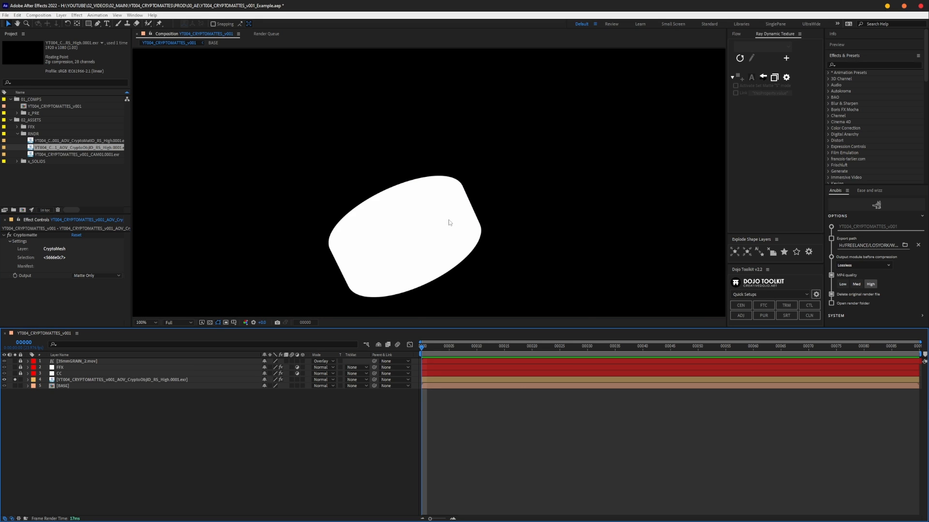
pyautogui.click(141, 323)
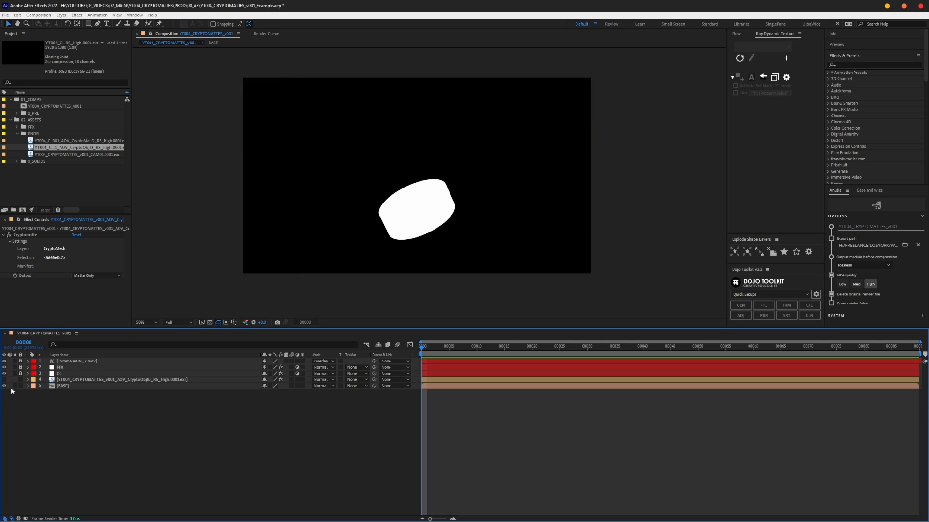
# Duplicate BASE as FG_DISC and set its Track Matte to Luma from the Cryptomatte layer
pyautogui.click(62, 386)
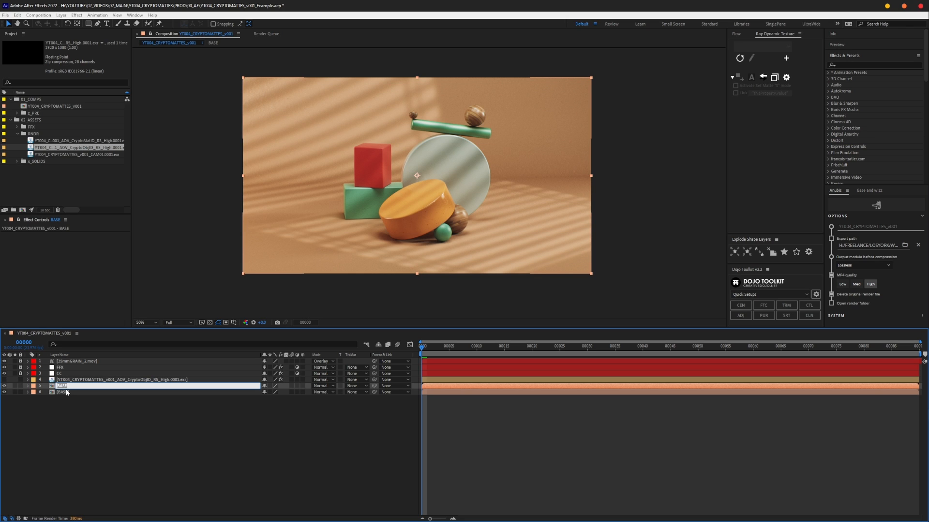
pyautogui.write('FG_DISC')
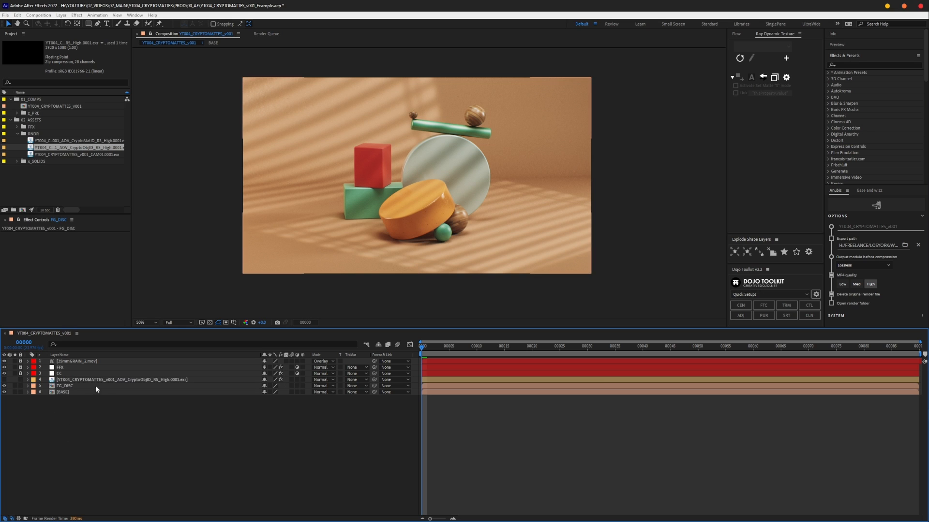
pyautogui.click(65, 386)
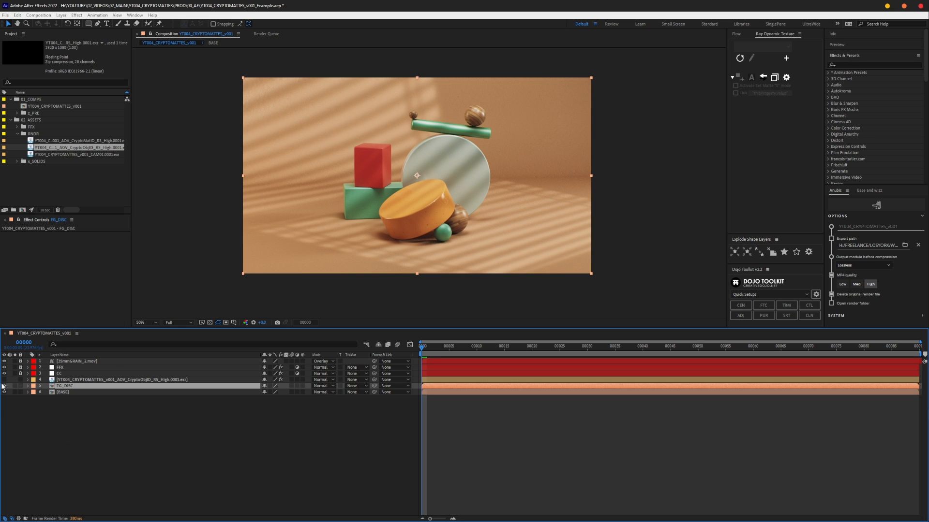
pyautogui.click(354, 386)
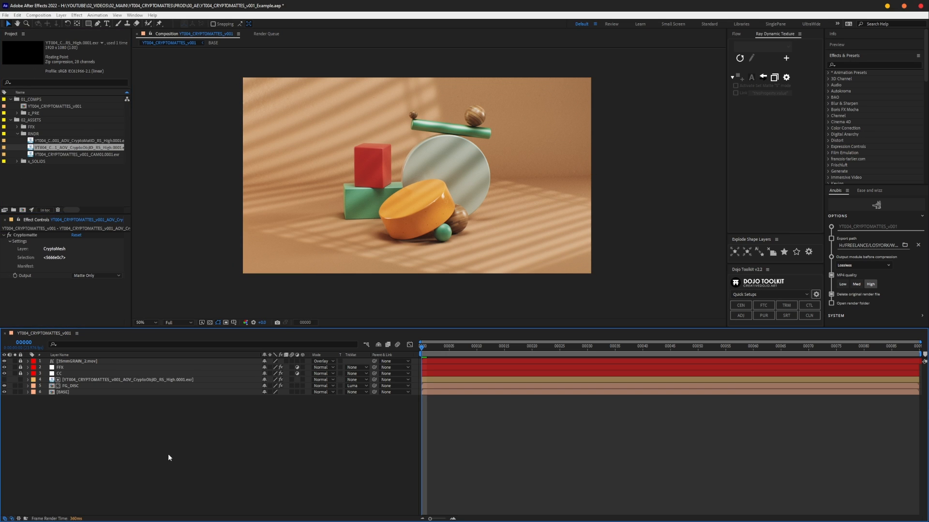
pyautogui.moveTo(78, 307)
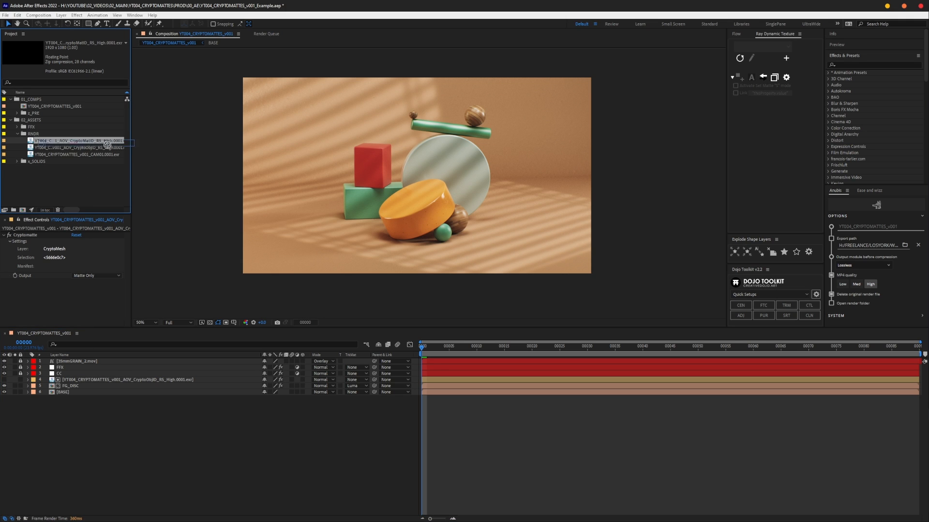
# Add the material-ID Cryptomatte EXR to the comp as a new layer
pyautogui.click(89, 368)
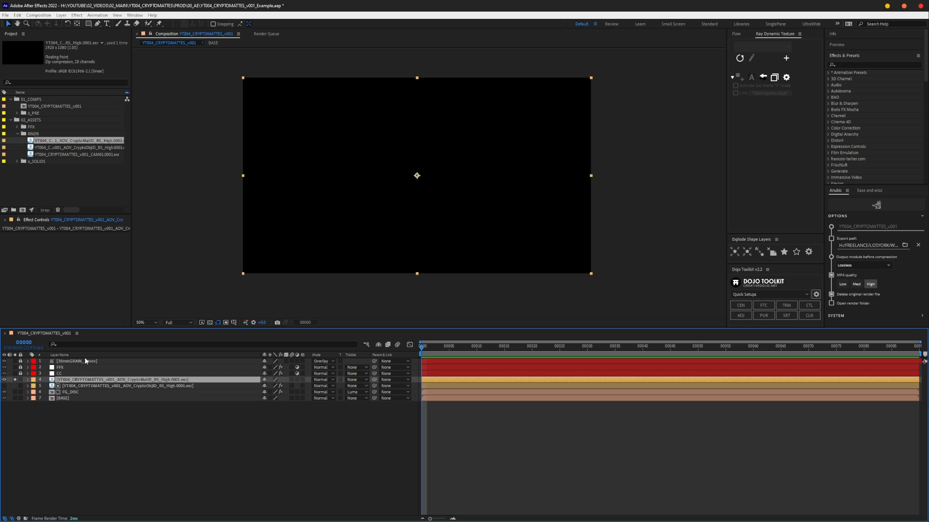
pyautogui.click(125, 379)
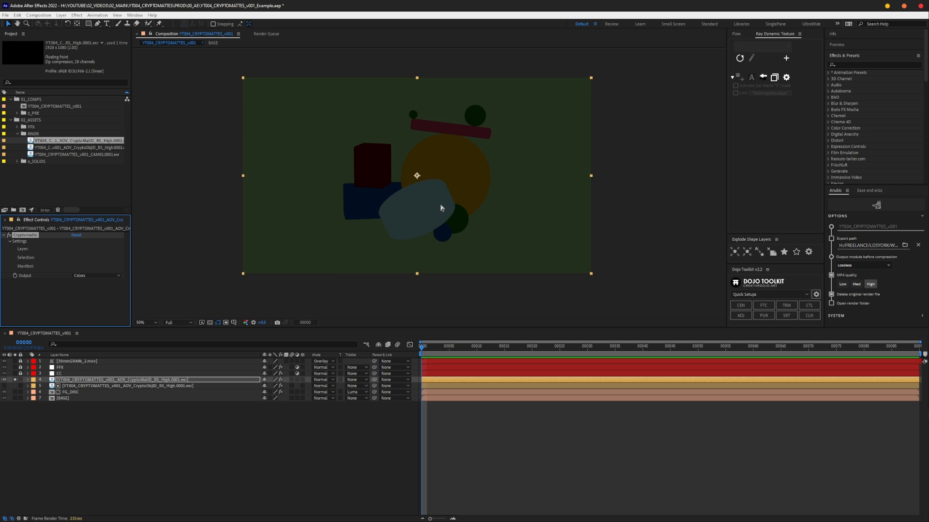
pyautogui.moveTo(439, 74)
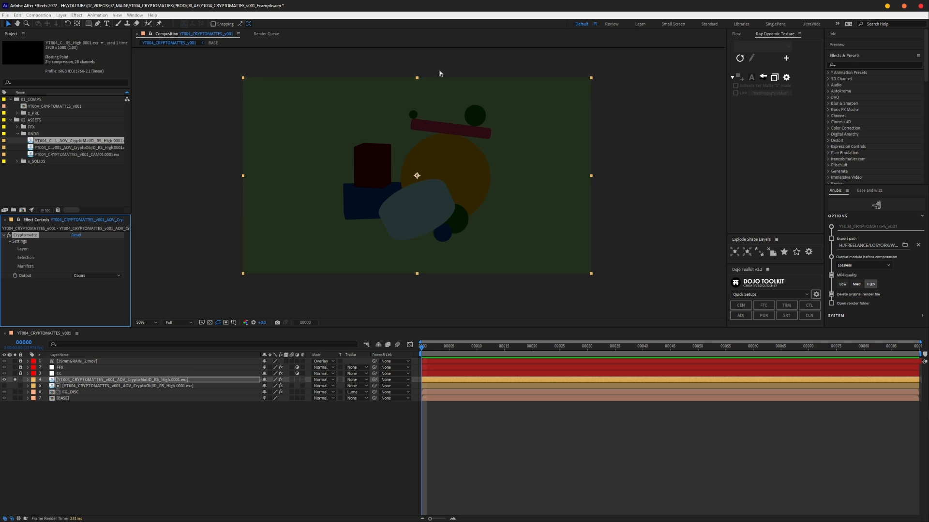
pyautogui.moveTo(440, 73)
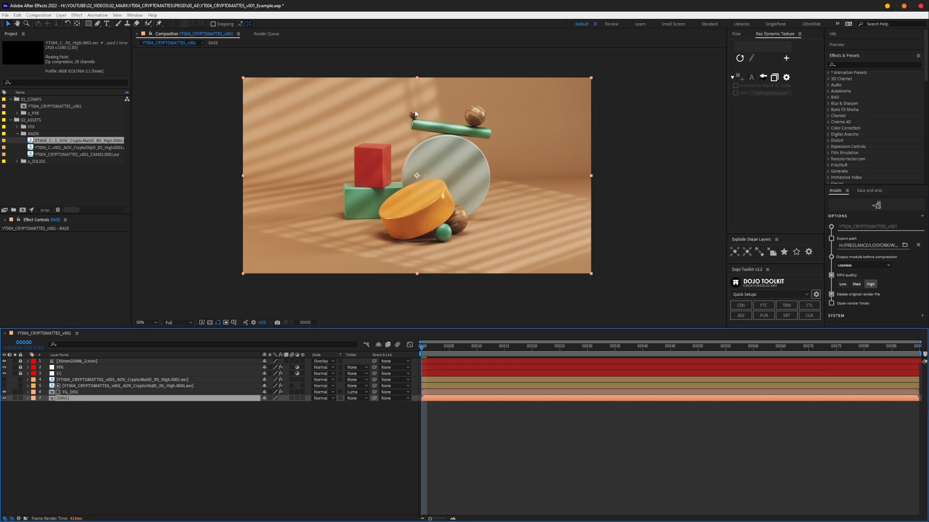
pyautogui.moveTo(490, 211)
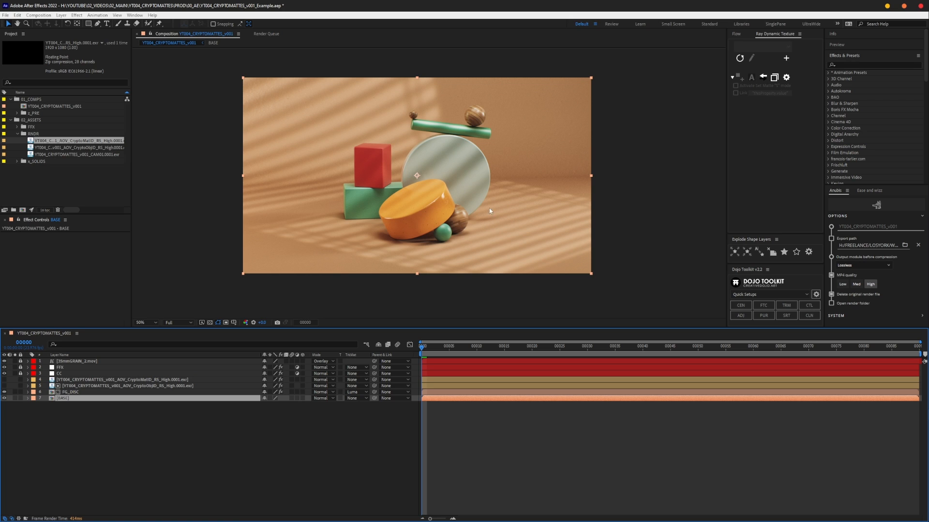
pyautogui.moveTo(476, 122)
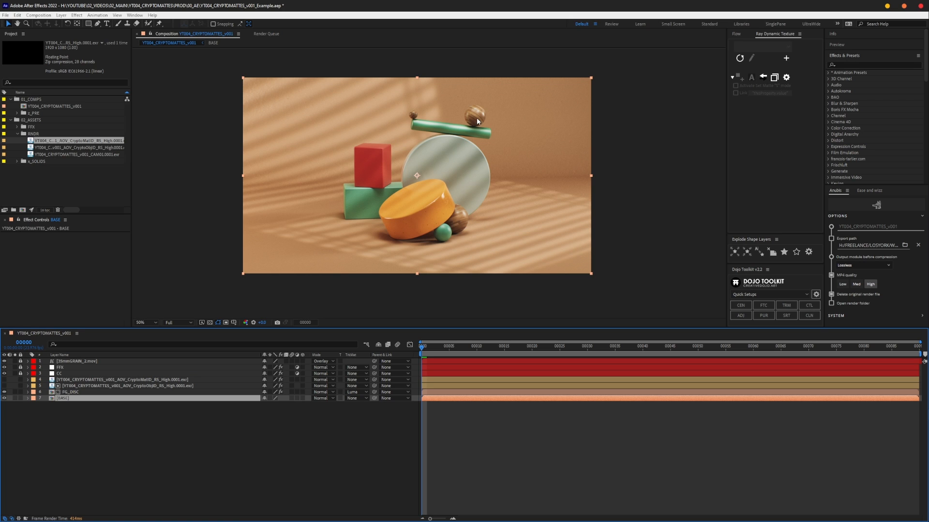
pyautogui.moveTo(604, 223)
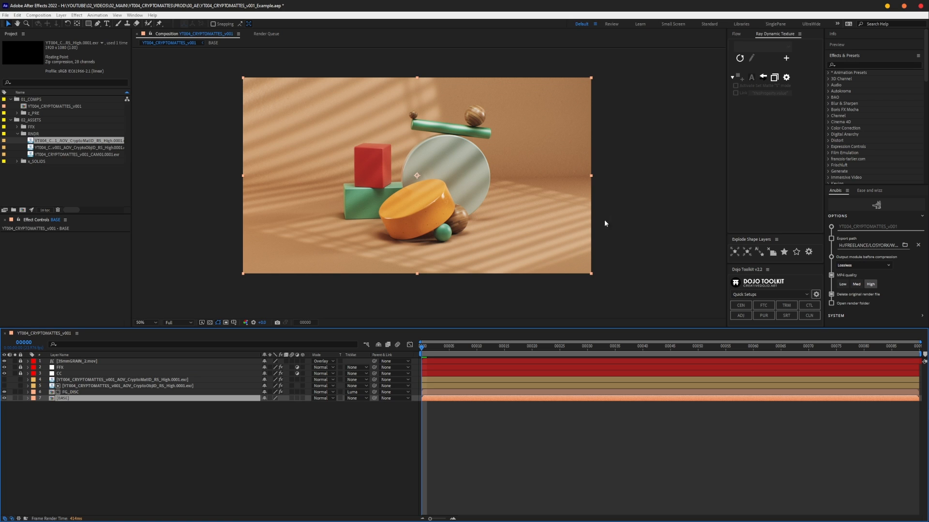
pyautogui.moveTo(435, 207)
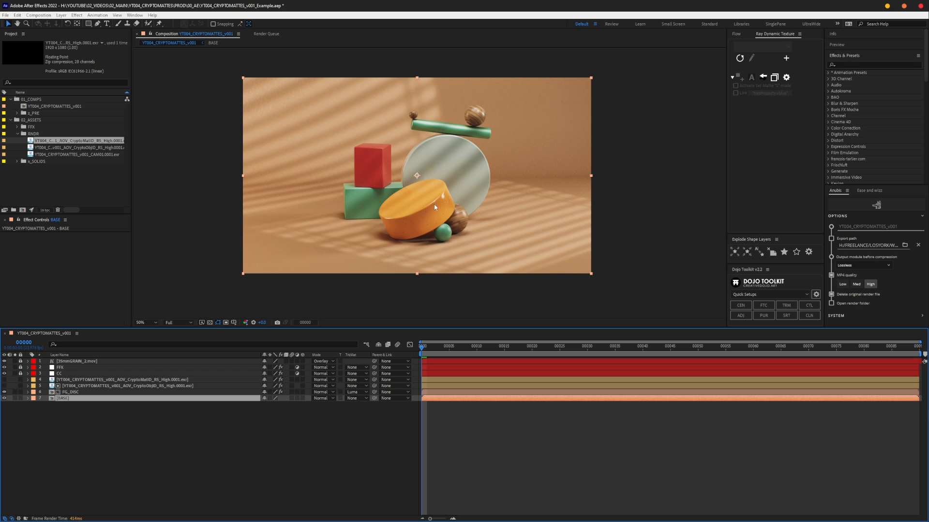
pyautogui.moveTo(445, 159)
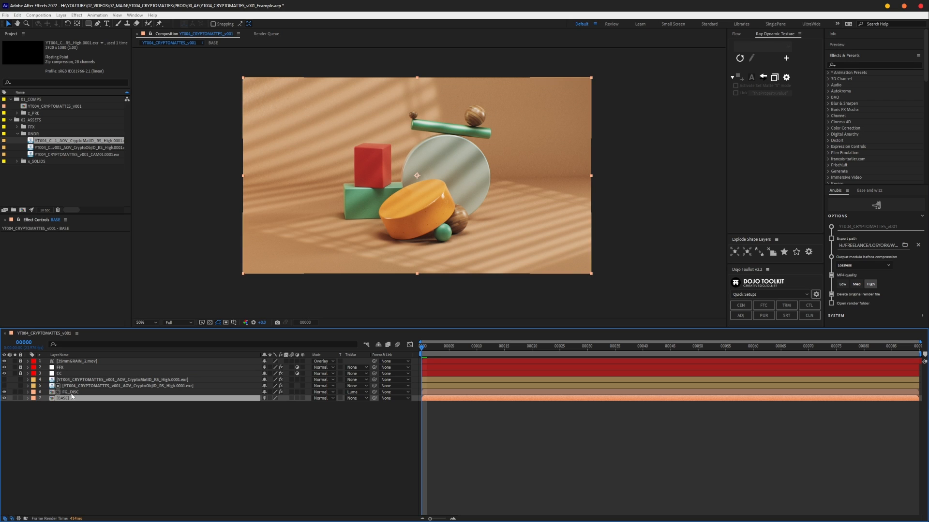
pyautogui.moveTo(68, 400)
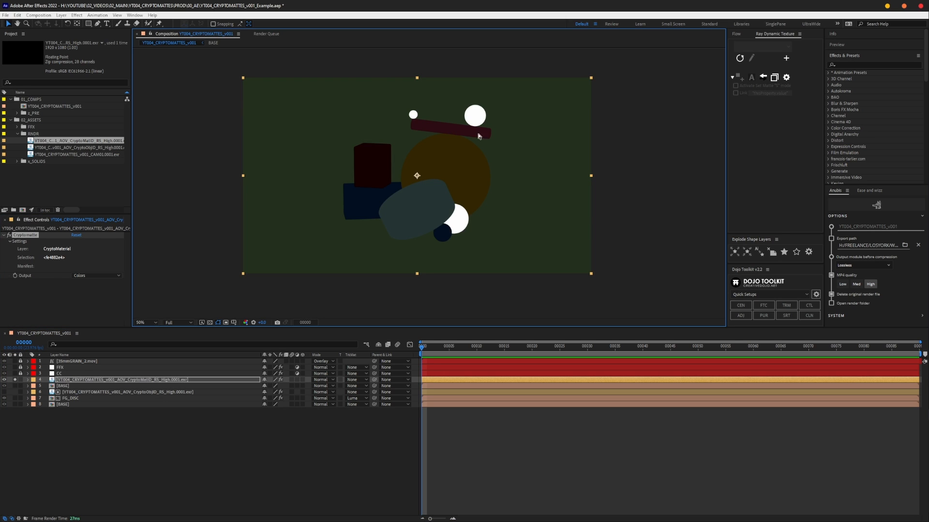
pyautogui.moveTo(473, 187)
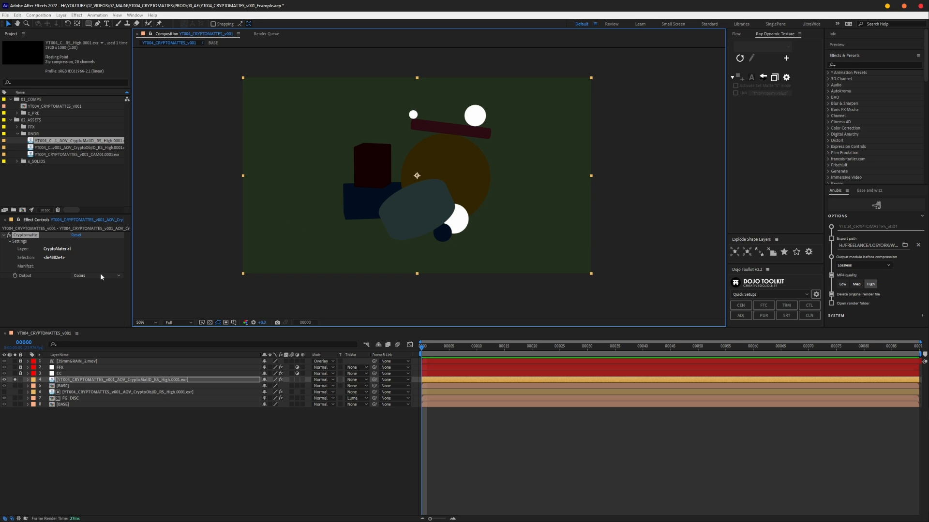
# Set the material Cryptomatte Output to Matte Only and bring up the selection editor
pyautogui.click(97, 275)
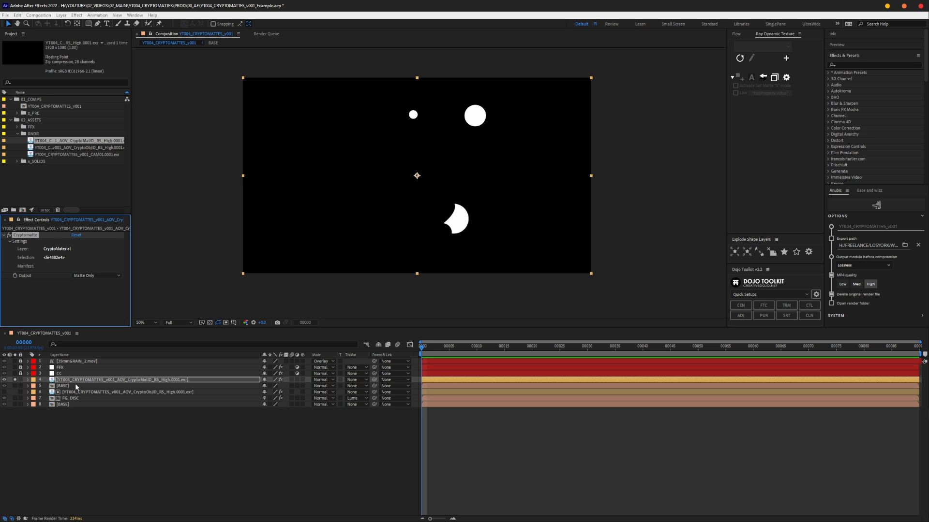
pyautogui.moveTo(58, 249)
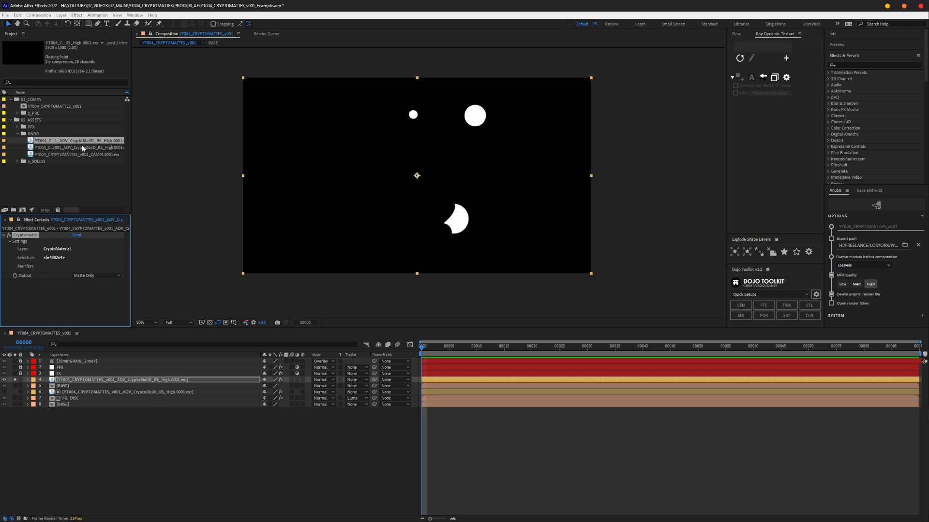
pyautogui.click(77, 147)
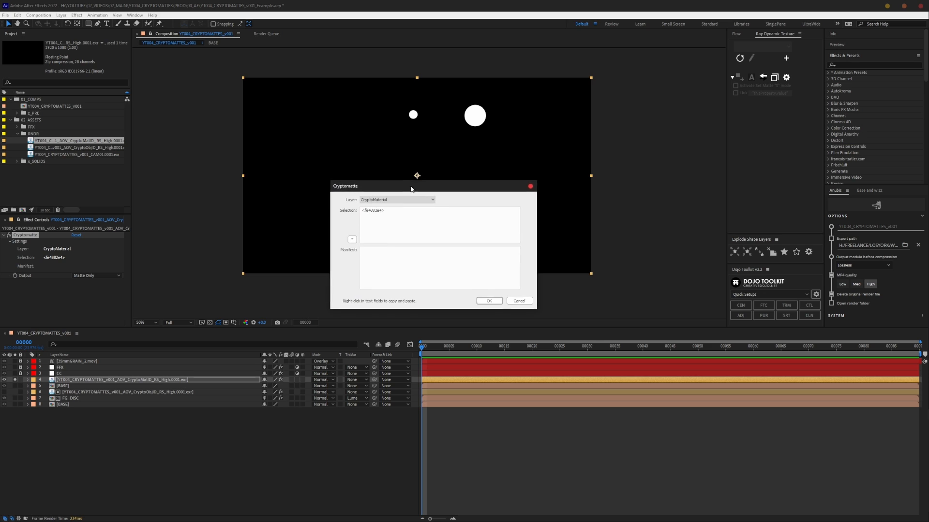
# Switch Output back to Colors and inspect the matte ID text in the selection dialog
pyautogui.moveTo(410, 185); pyautogui.dragTo(418, 178)
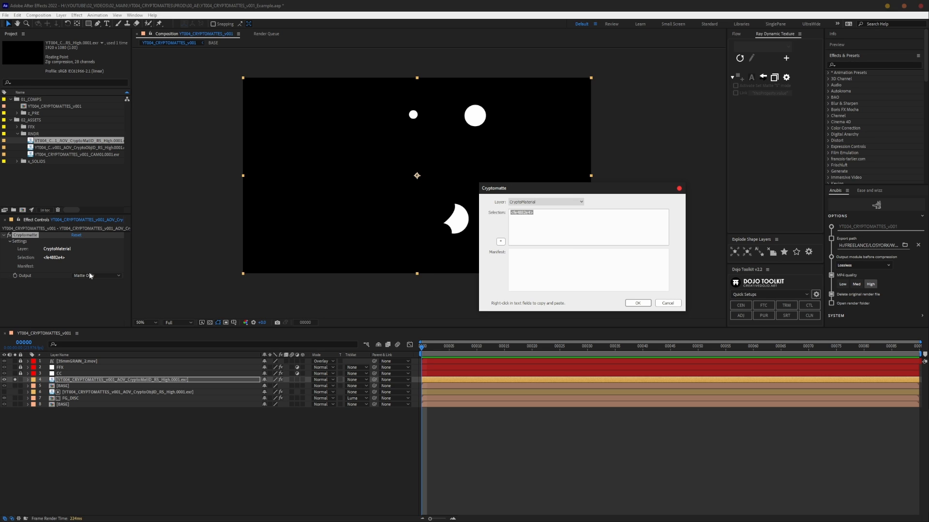
pyautogui.click(98, 275)
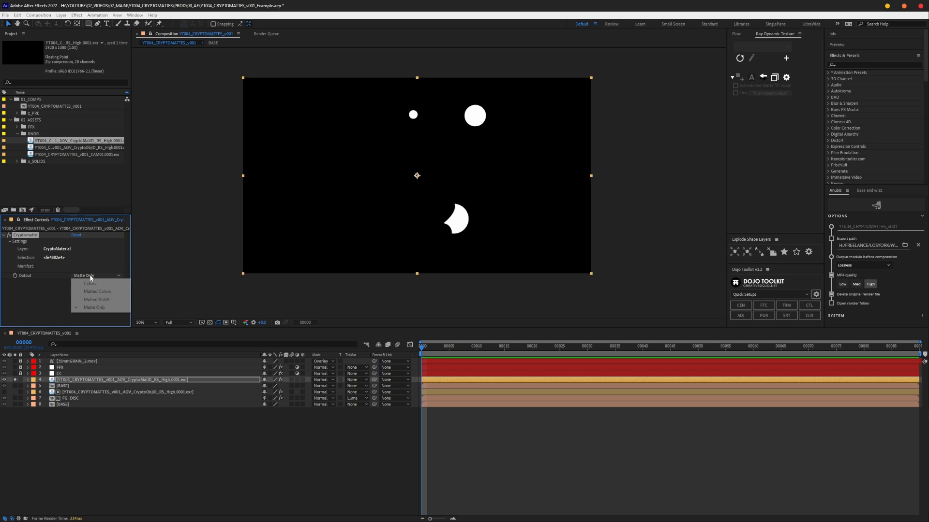
pyautogui.click(91, 283)
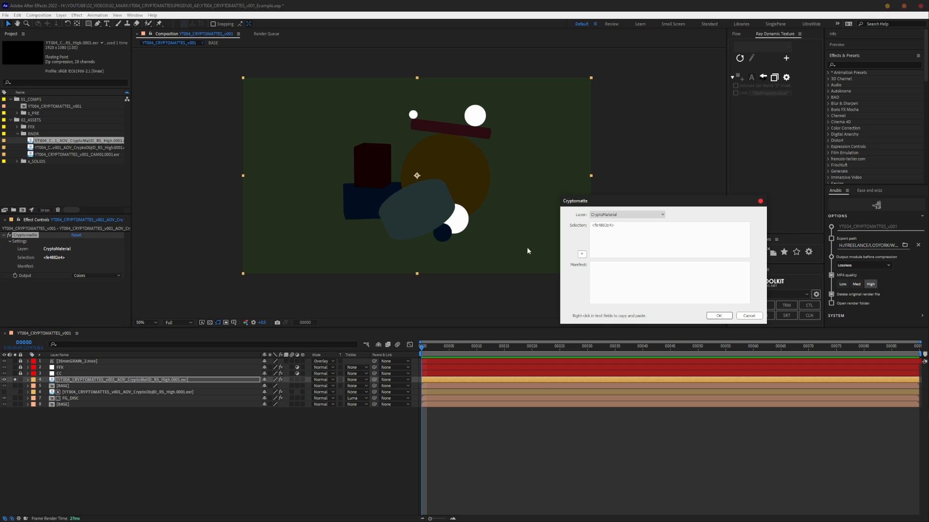
pyautogui.tripleClick(601, 225)
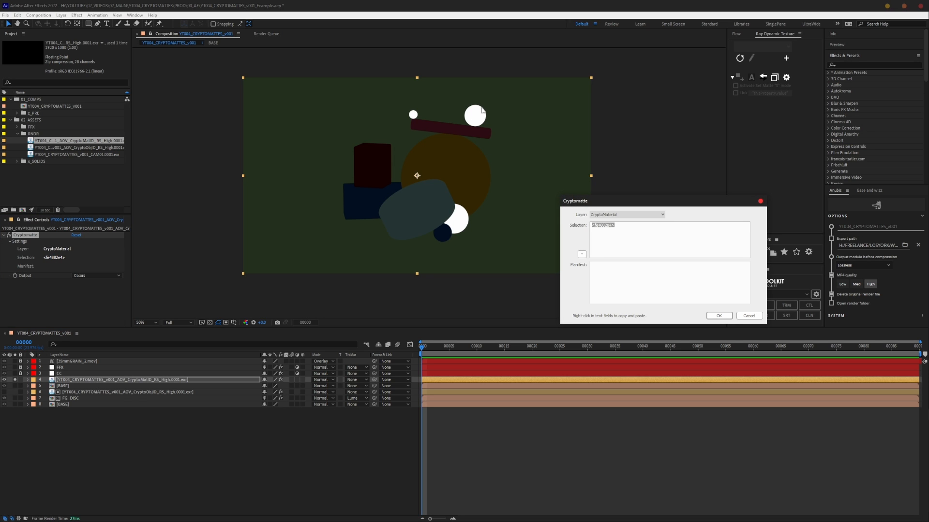
pyautogui.moveTo(444, 143)
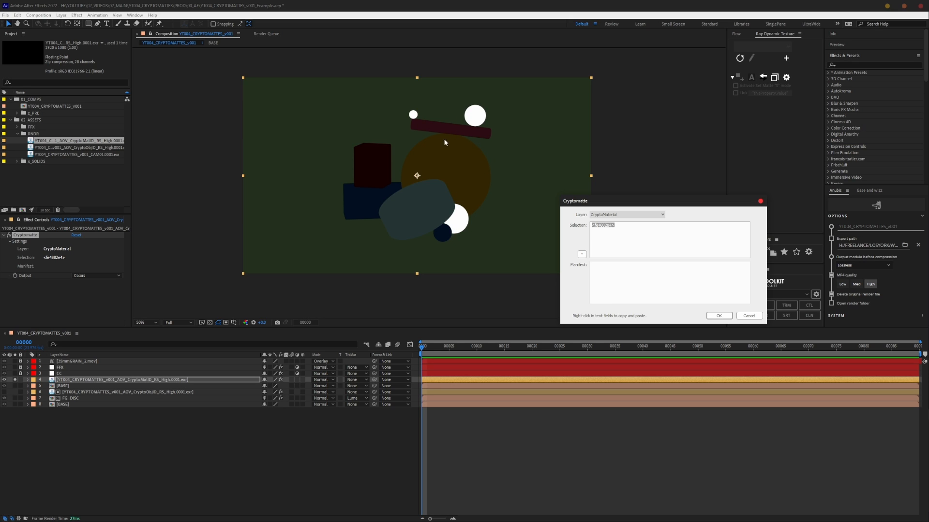
pyautogui.moveTo(549, 223)
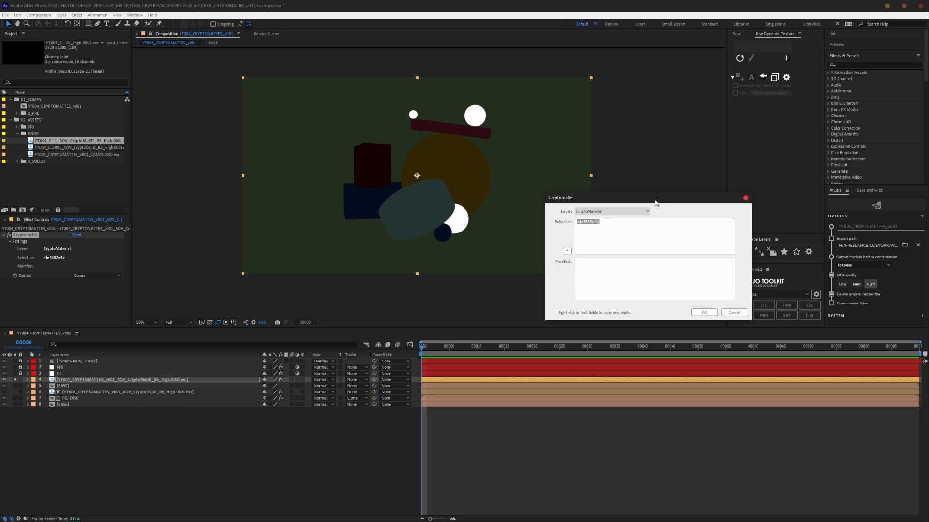
pyautogui.moveTo(648, 198); pyautogui.dragTo(613, 192)
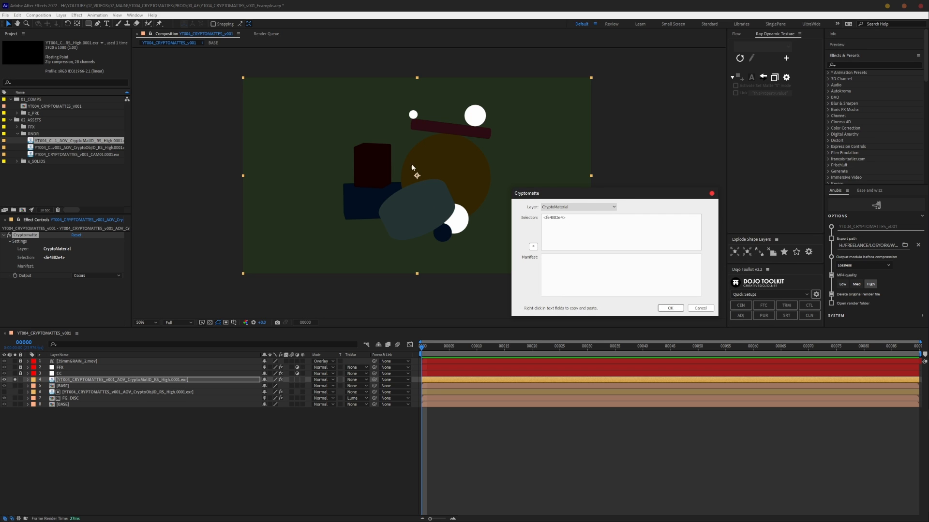
pyautogui.moveTo(201, 220)
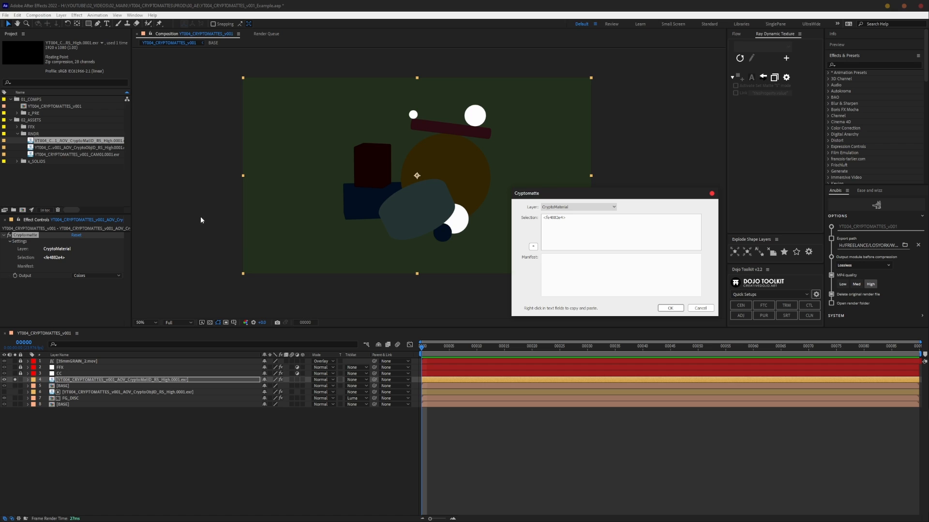
pyautogui.moveTo(597, 204)
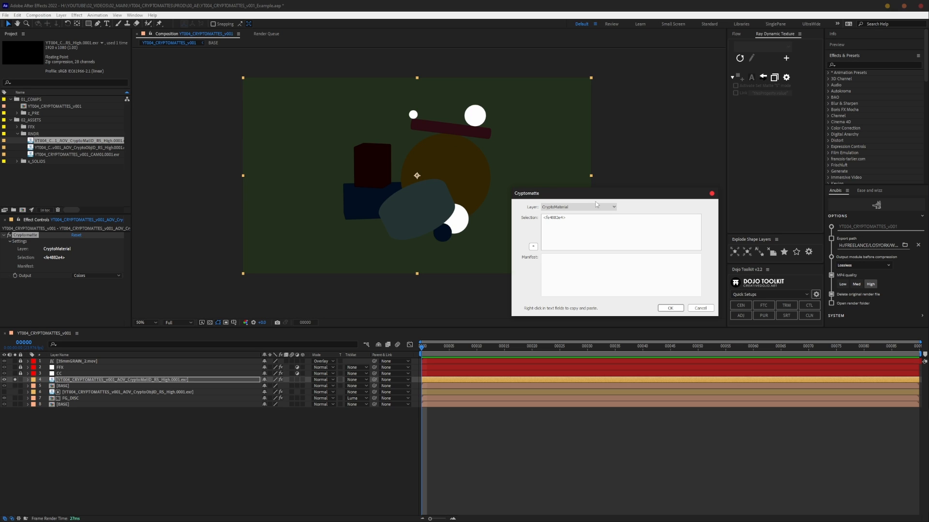
# Cancel the selection dialog, restore Matte Only output and set the BASE copy's track matte to Luma
pyautogui.tripleClick(554, 218)
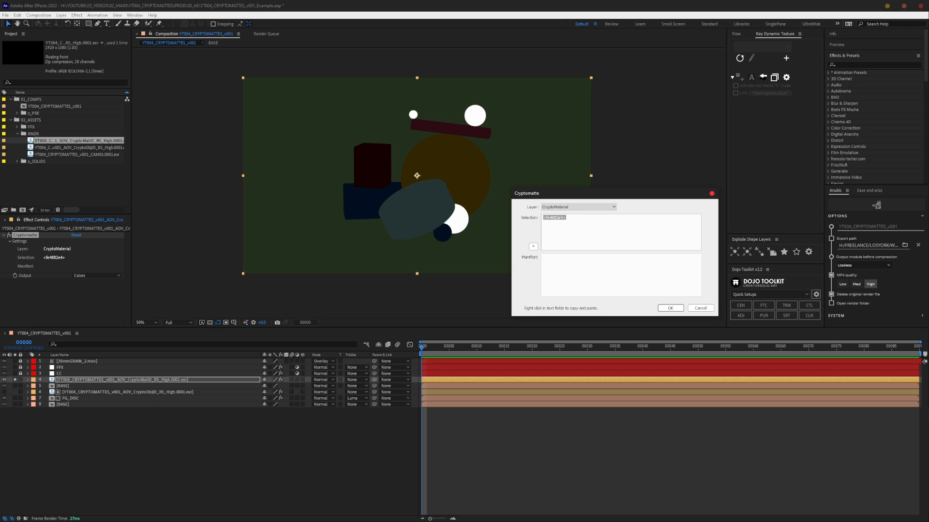
pyautogui.moveTo(306, 473)
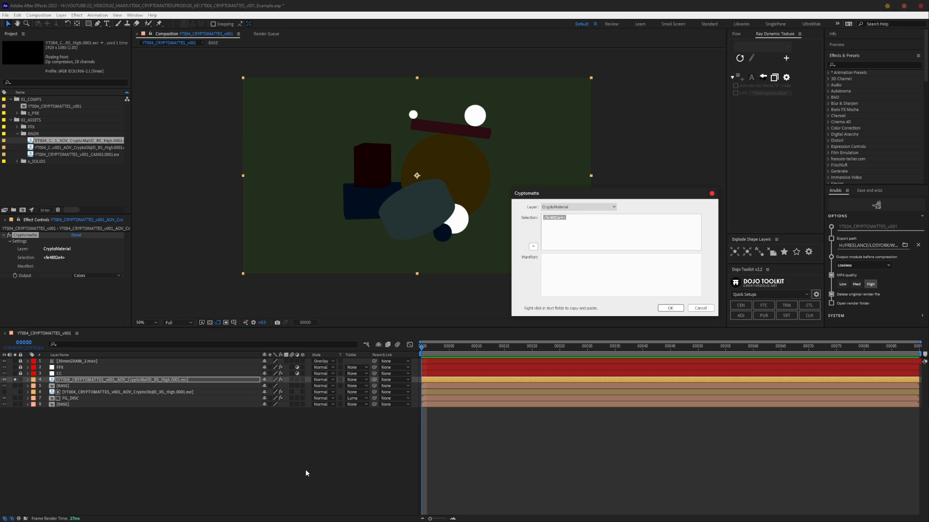
pyautogui.moveTo(526, 193); pyautogui.dragTo(449, 173)
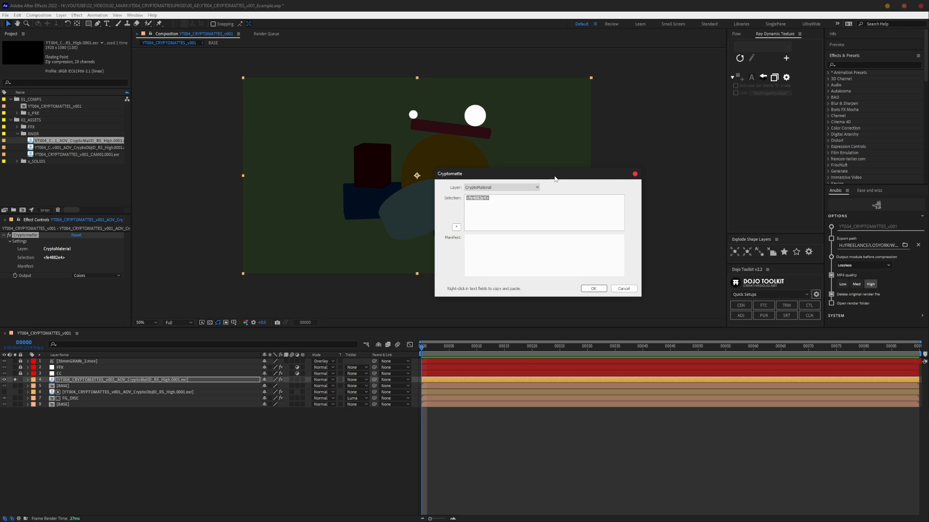
pyautogui.moveTo(634, 174)
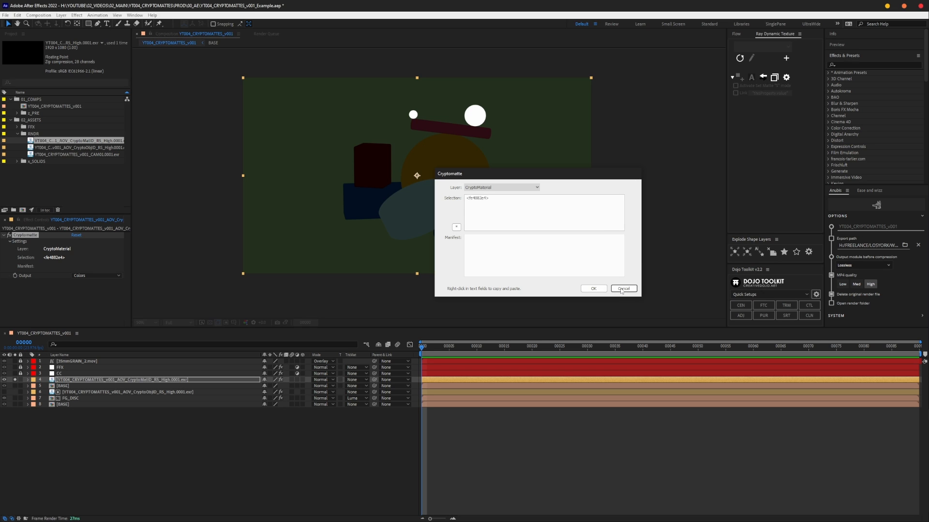
pyautogui.click(622, 289)
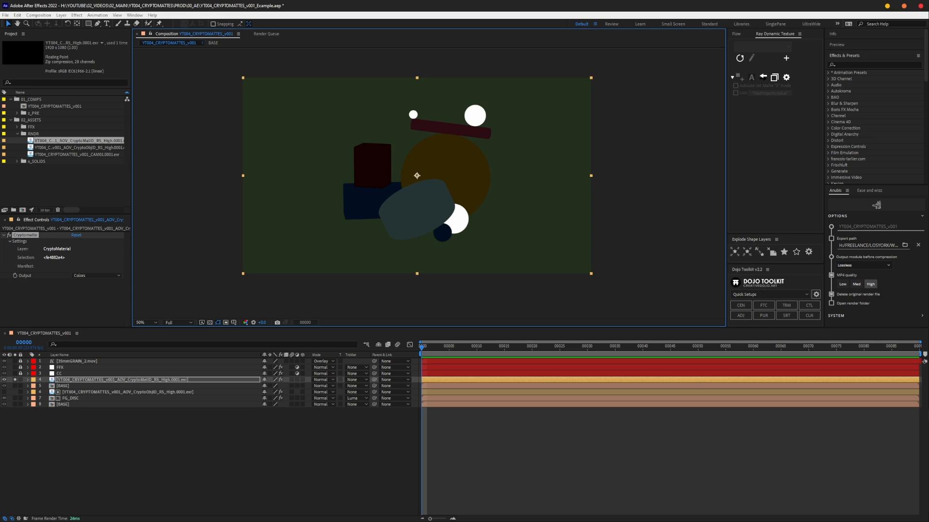
pyautogui.click(95, 276)
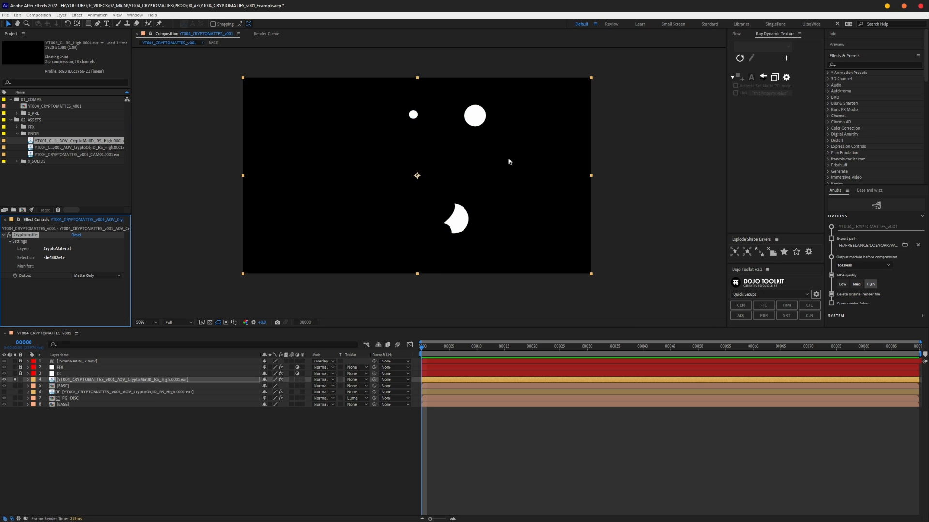
pyautogui.click(62, 386)
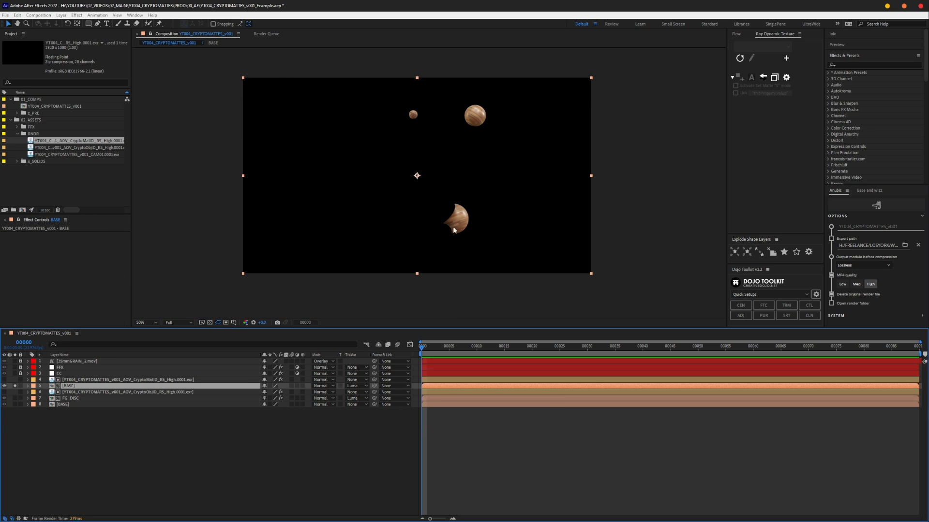
pyautogui.moveTo(110, 390)
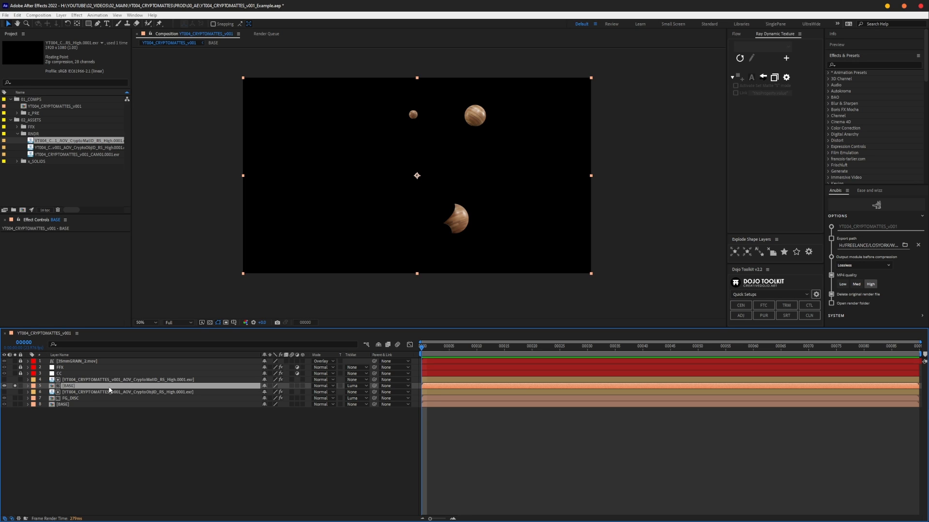
# Rename the sphere layer copy to WOOD_SPHERES and expand its Lumetri Color curves
pyautogui.doubleClick(68, 386)
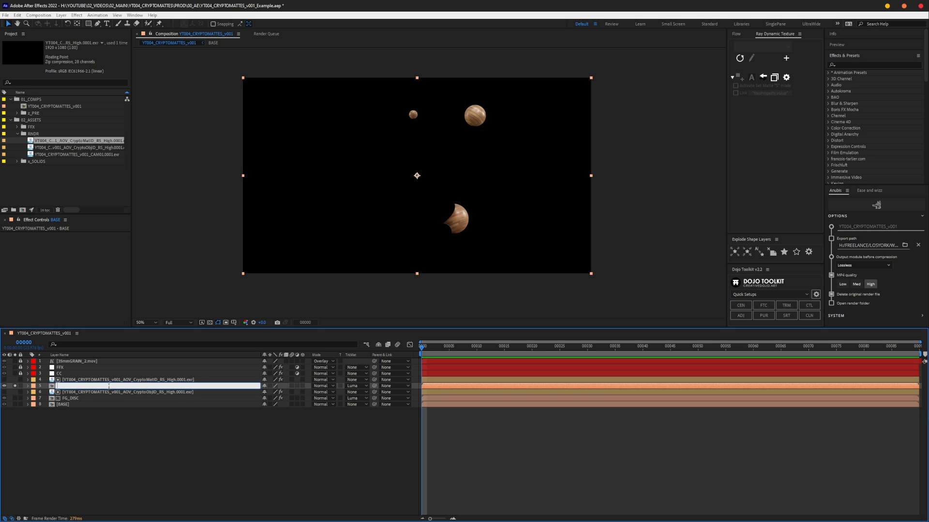
pyautogui.write('WOOD_SPHERES')
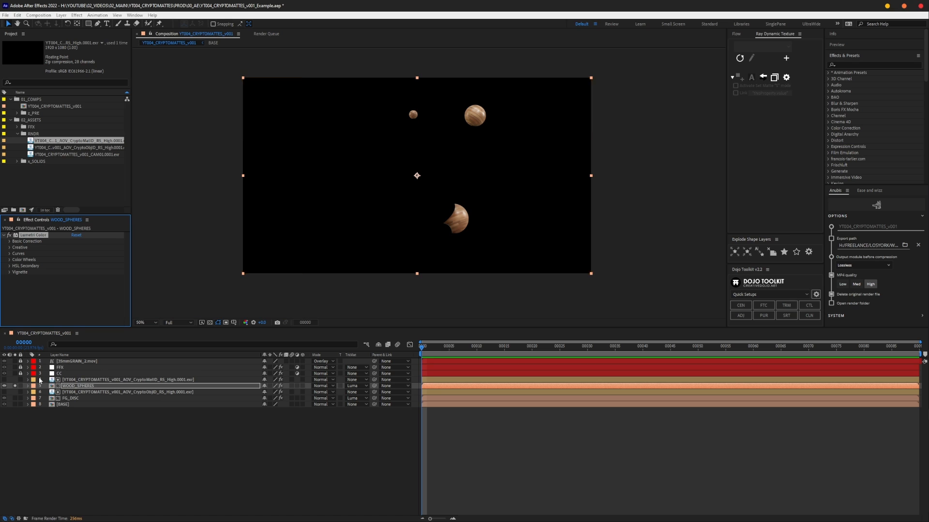
pyautogui.click(9, 246)
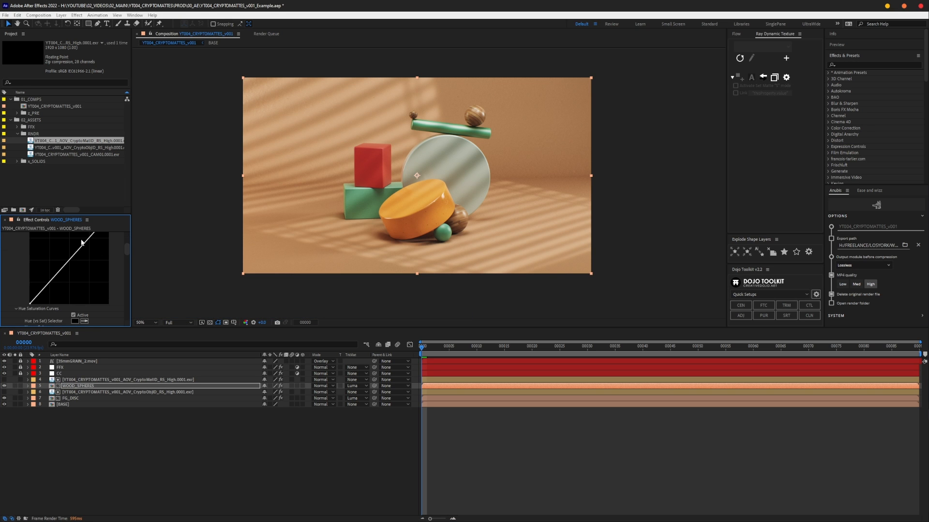
# Shape the RGB curve into an S-curve lifting highlights and midtones, then deselect the layers
pyautogui.moveTo(83, 243); pyautogui.dragTo(83, 257)
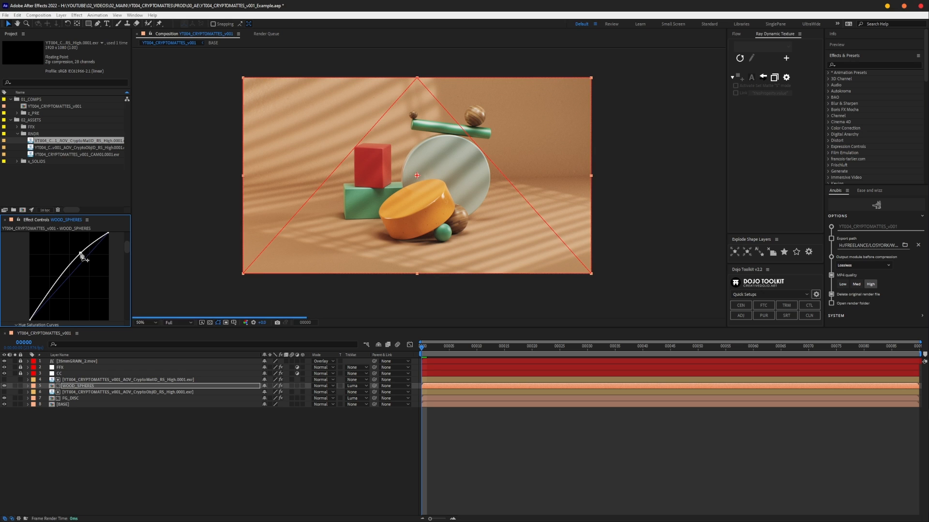
pyautogui.moveTo(81, 256); pyautogui.dragTo(48, 305)
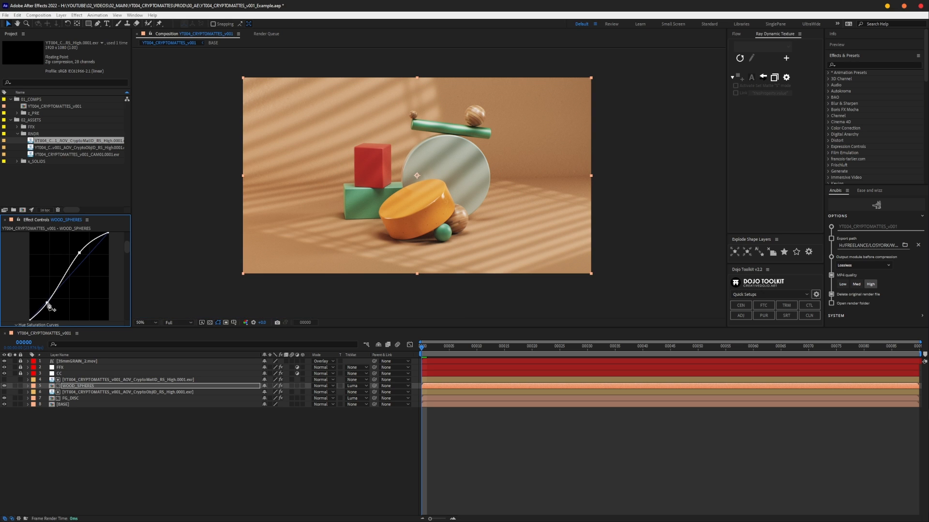
pyautogui.moveTo(50, 299); pyautogui.dragTo(51, 311)
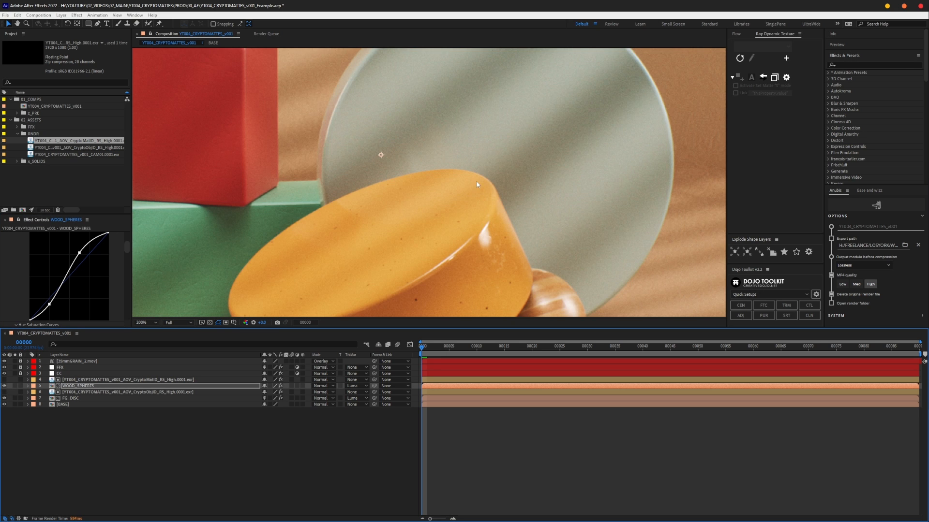
pyautogui.click(142, 322)
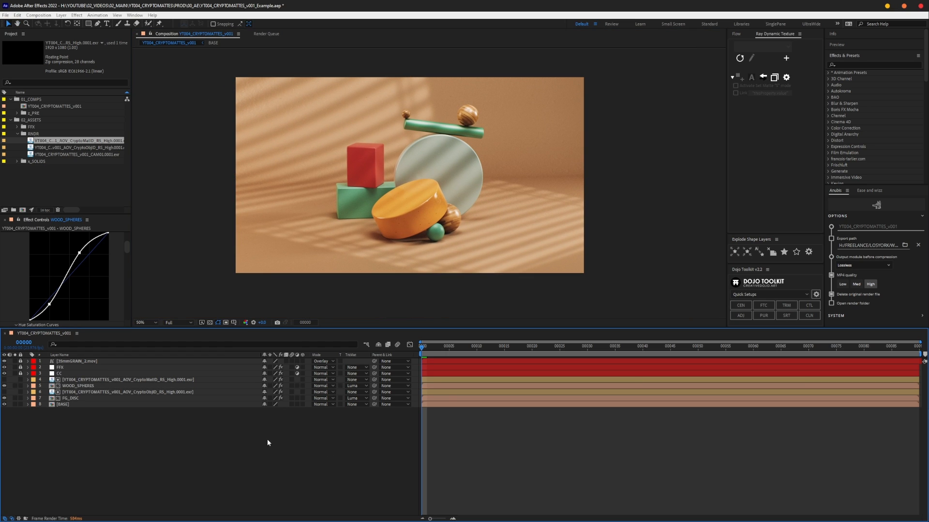
pyautogui.moveTo(271, 422)
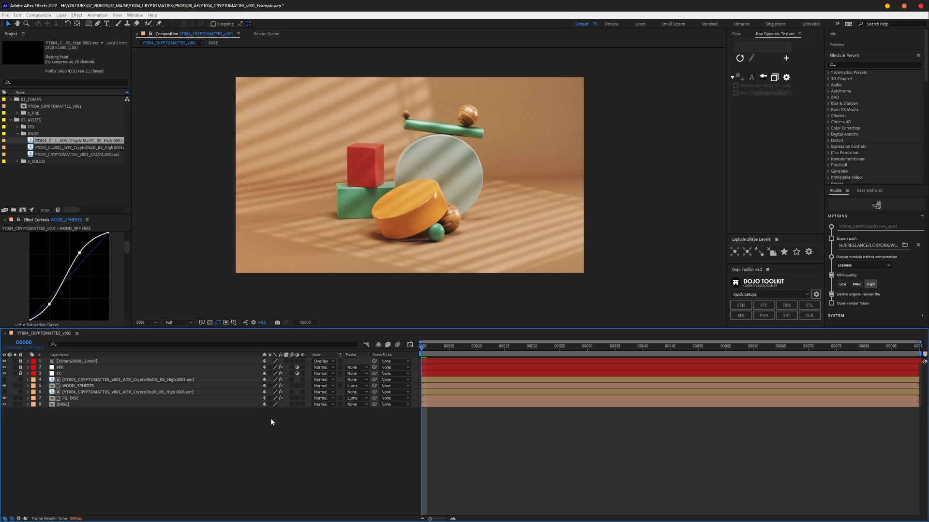
pyautogui.moveTo(158, 419)
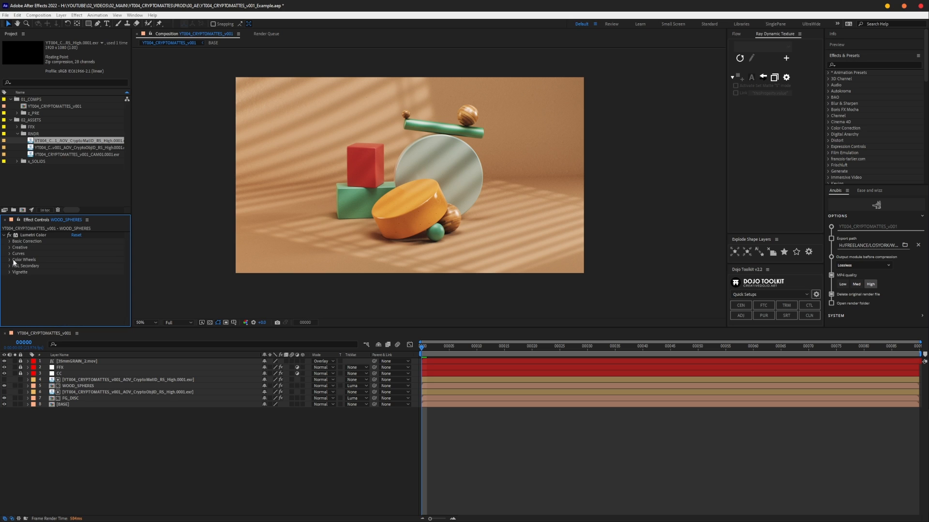
# Collapse Lumetri Color, select the CAM01 EXR and open the BASE precomp, deselecting its layers
pyautogui.click(3, 235)
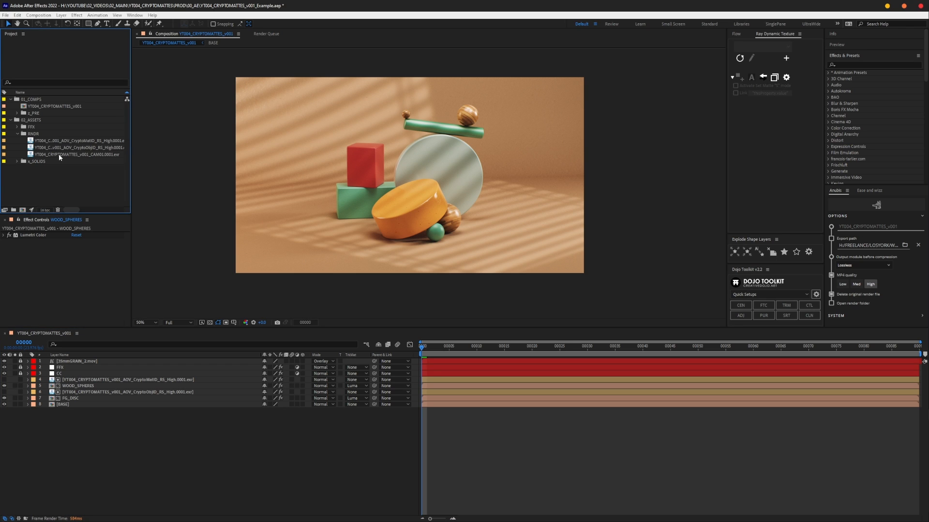
pyautogui.click(75, 155)
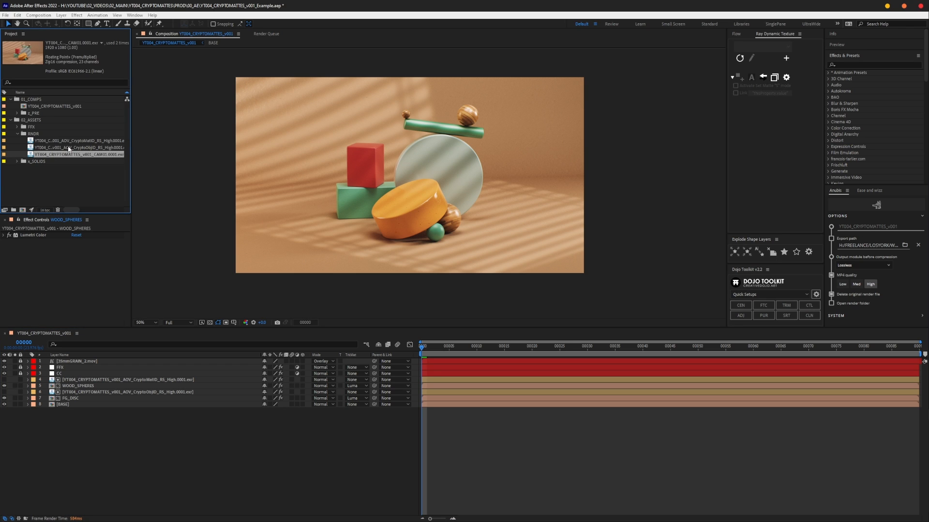
pyautogui.click(63, 404)
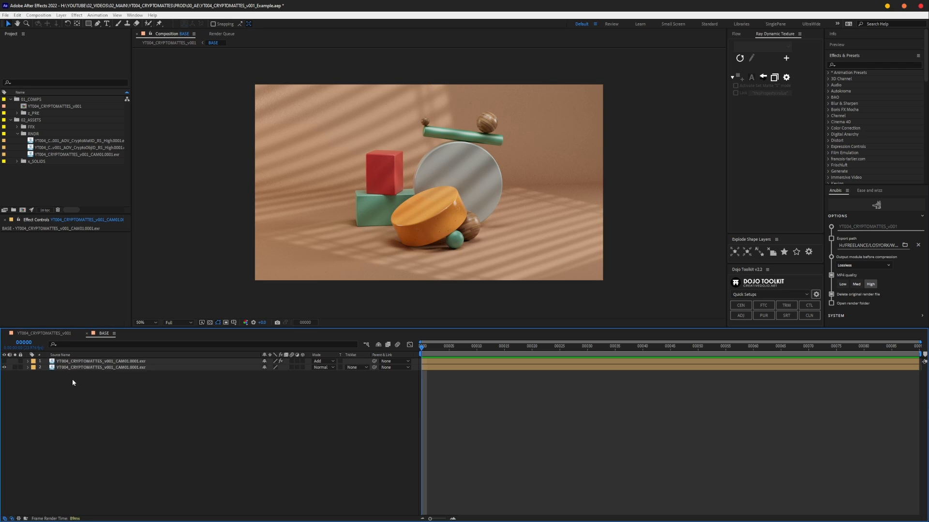
pyautogui.click(100, 368)
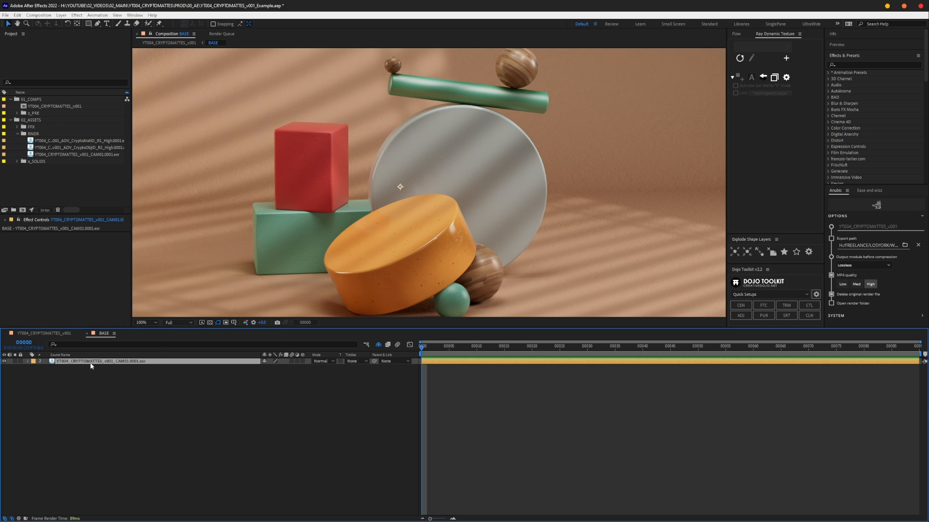
# Apply EXtractoR to the CAM01 EXR layer and set its channels from the CryptoMatID layer
pyautogui.write('ex')
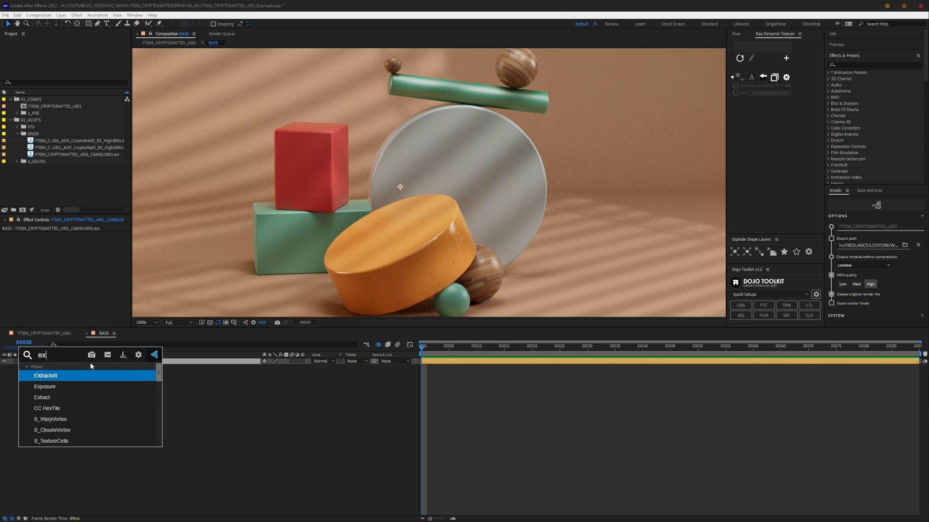
pyautogui.doubleClick(45, 376)
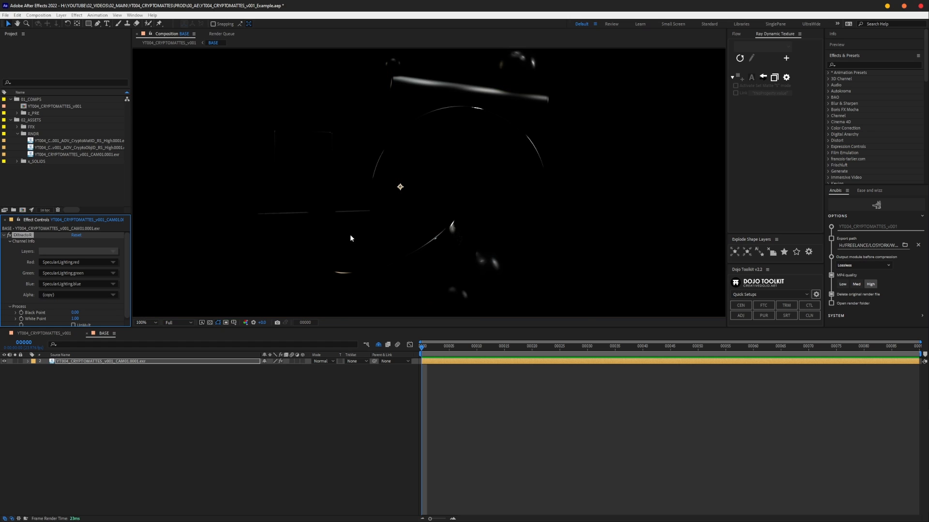
pyautogui.click(80, 250)
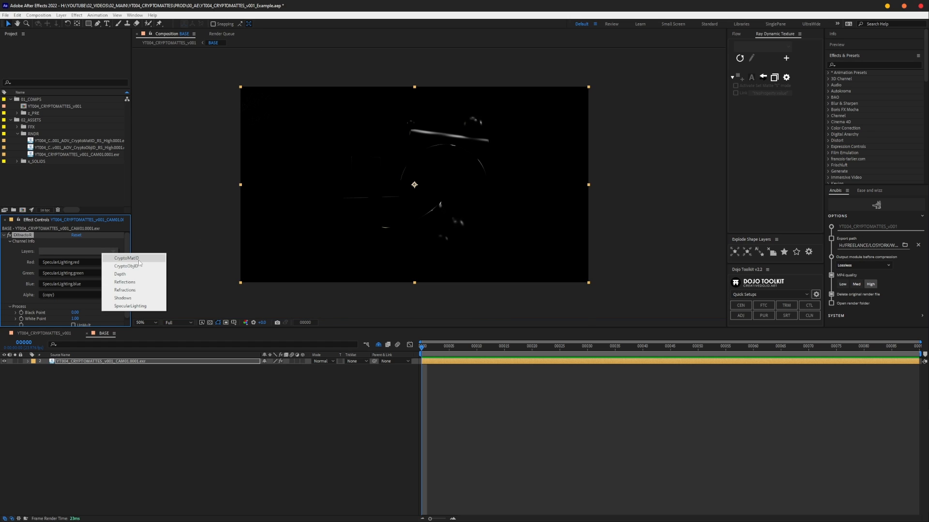
pyautogui.moveTo(126, 266)
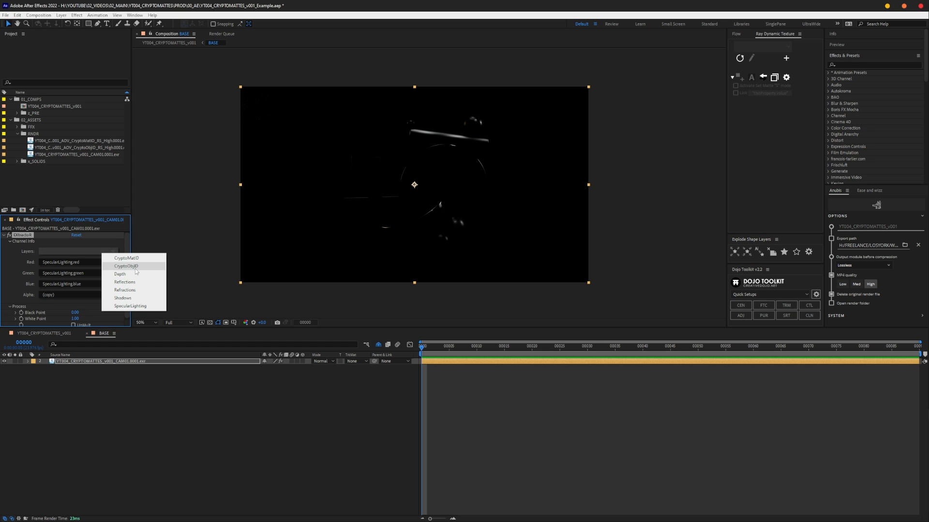
pyautogui.click(126, 257)
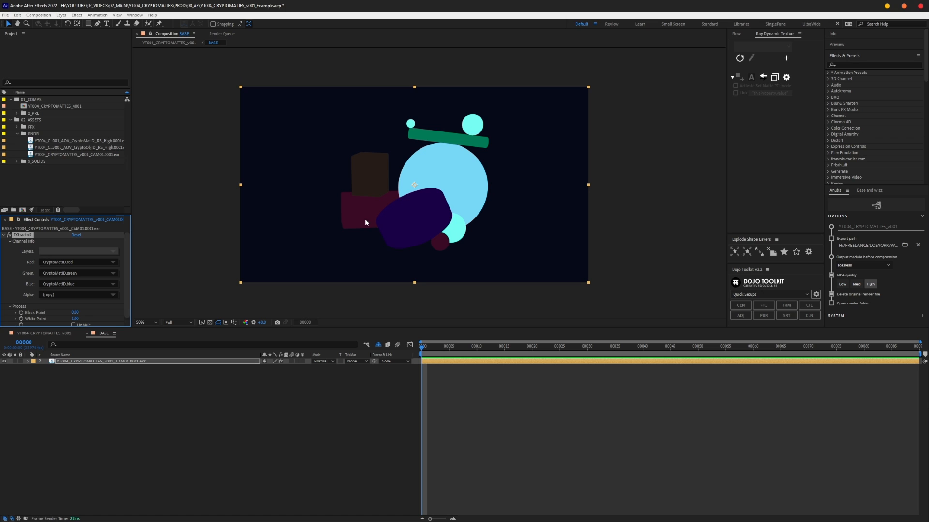
pyautogui.click(77, 140)
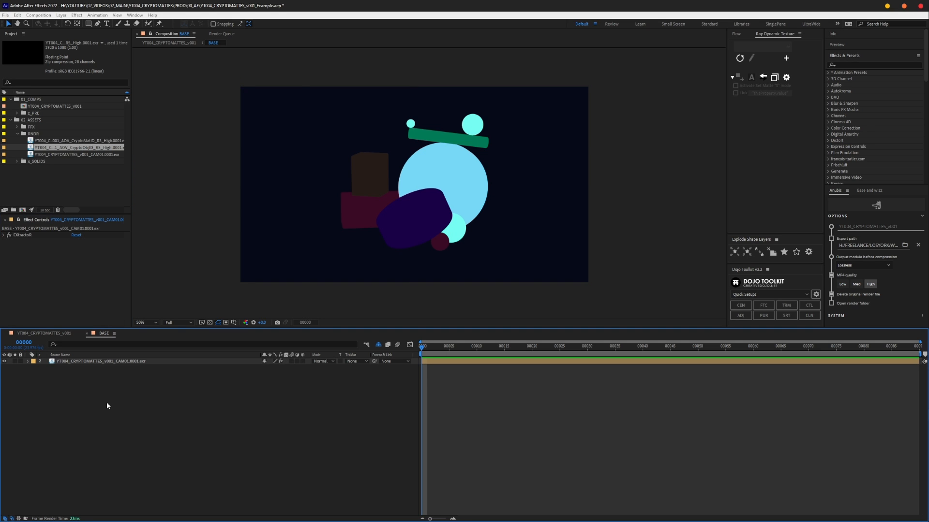
# Apply Cryptomatte after EXtractoR and acknowledge the 'No Cryptomatte layers found' alert
pyautogui.write('cr')
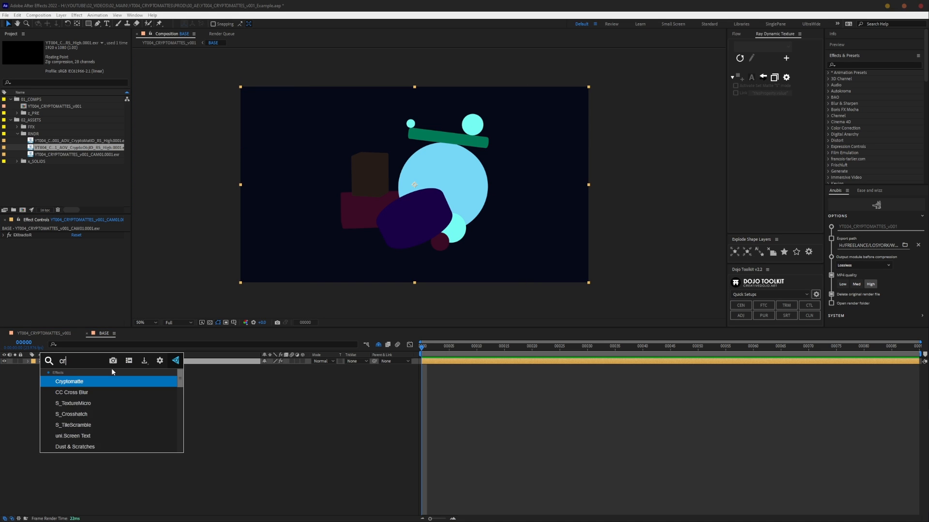
pyautogui.click(70, 381)
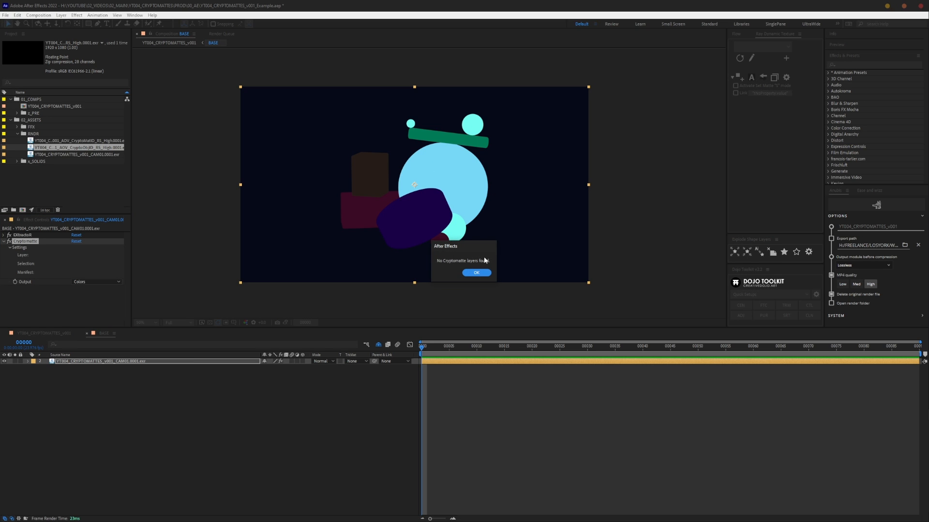
pyautogui.click(476, 272)
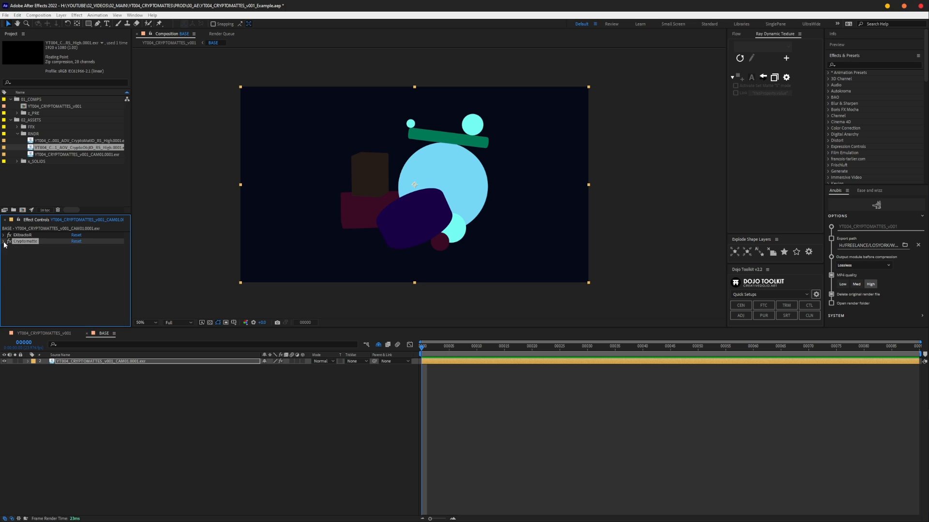
# Compare the Cryptomatte and EXtractoR settings on CAM01, then remove the failed Cryptomatte effect
pyautogui.click(24, 235)
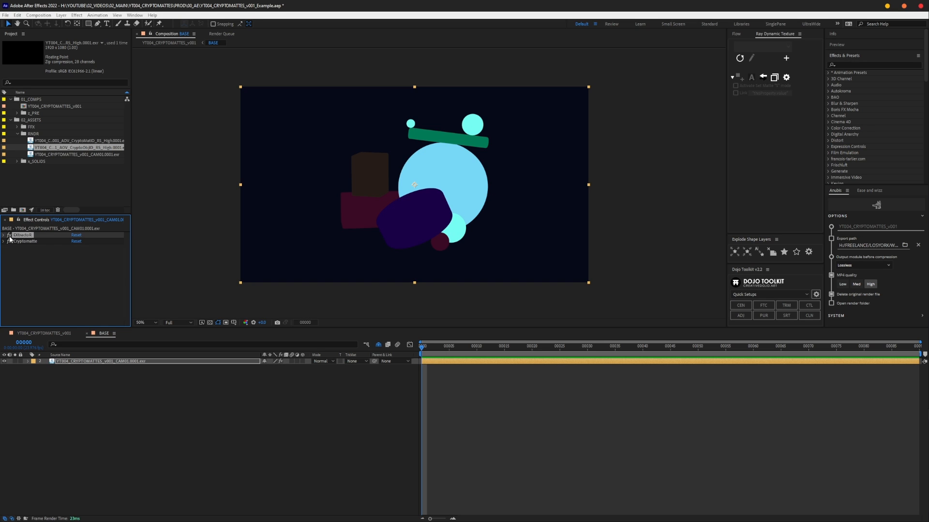
pyautogui.click(3, 234)
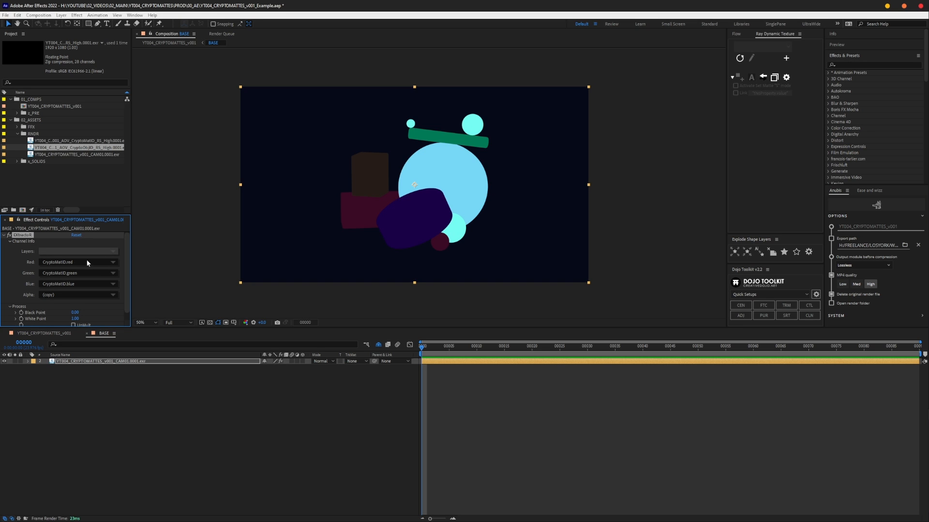
pyautogui.click(78, 251)
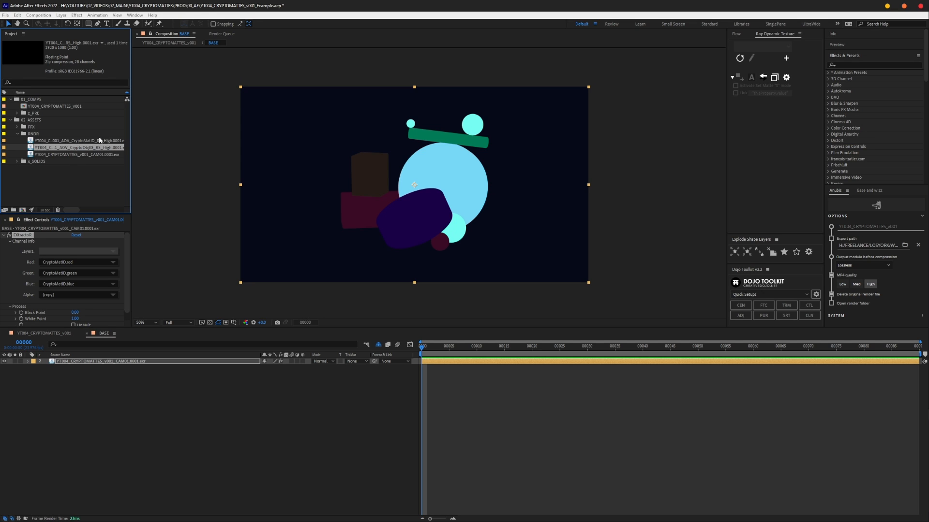
pyautogui.moveTo(93, 257)
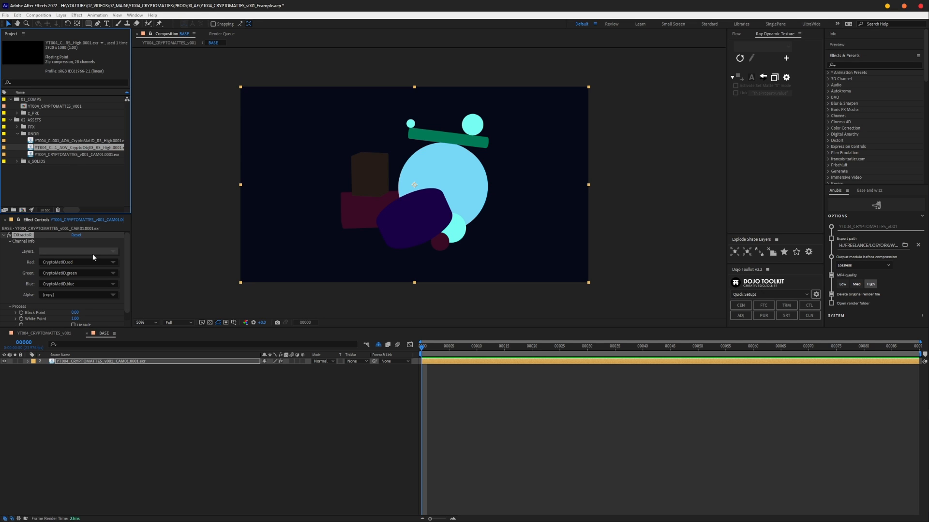
pyautogui.moveTo(173, 407)
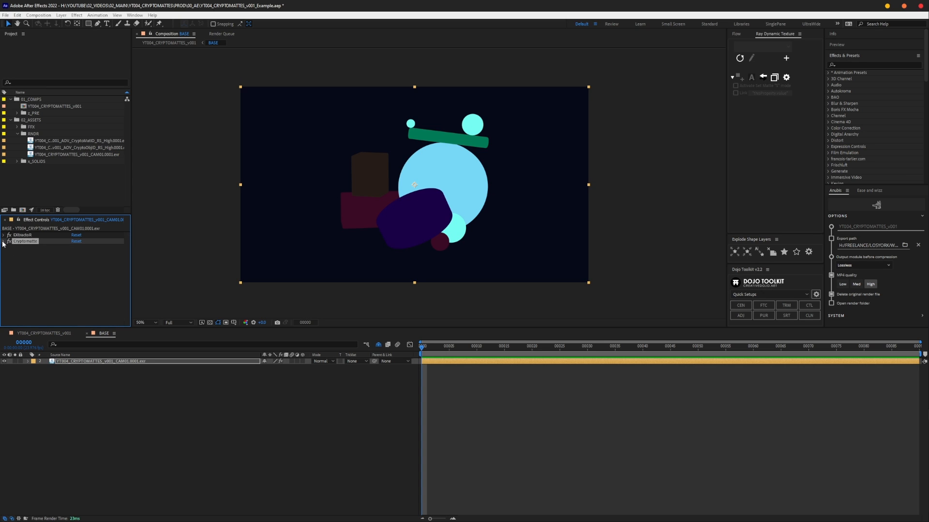
pyautogui.click(4, 242)
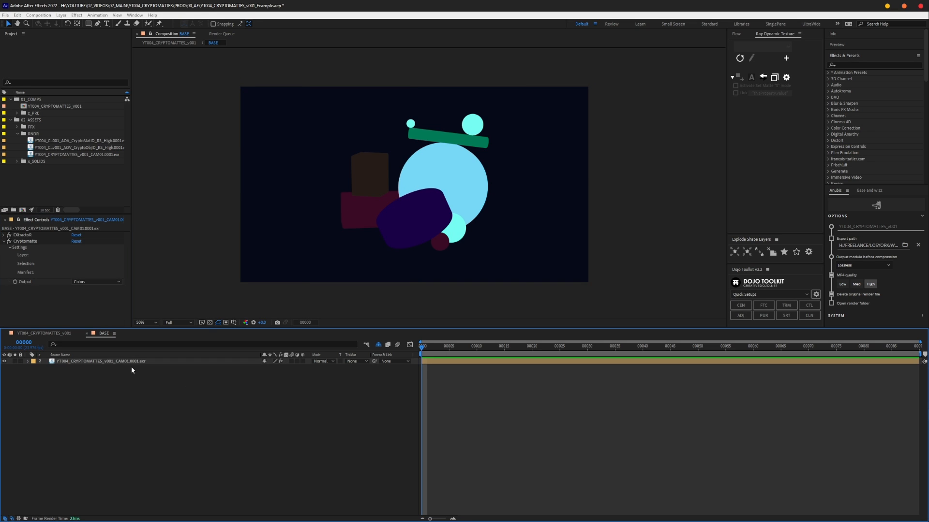
pyautogui.click(101, 361)
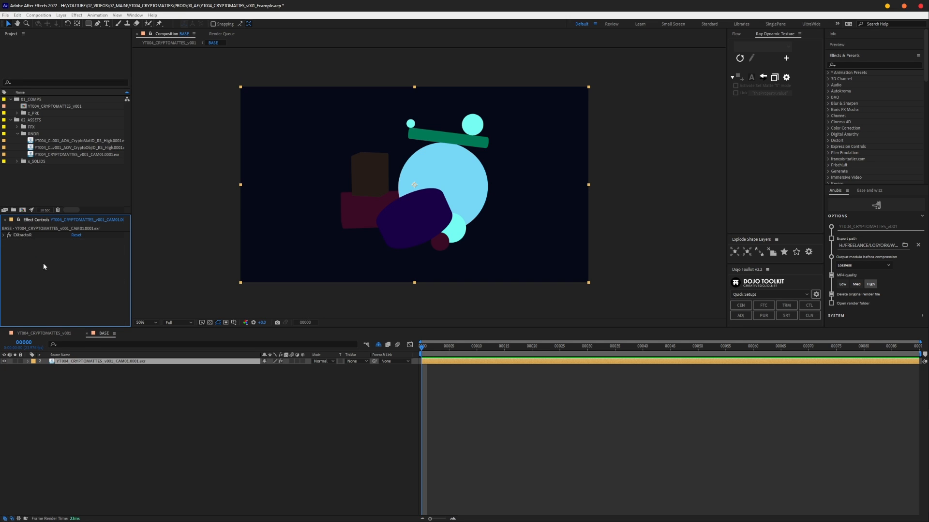
pyautogui.moveTo(82, 320)
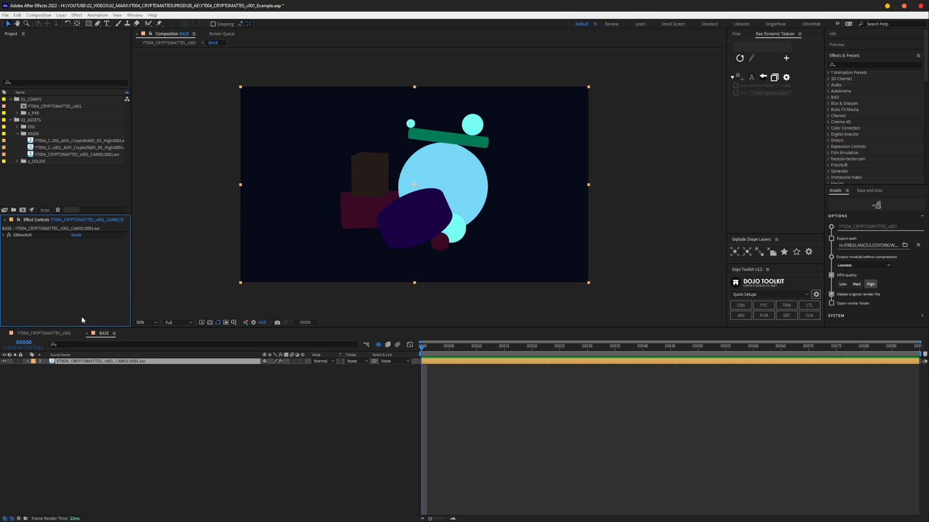
pyautogui.moveTo(296, 387)
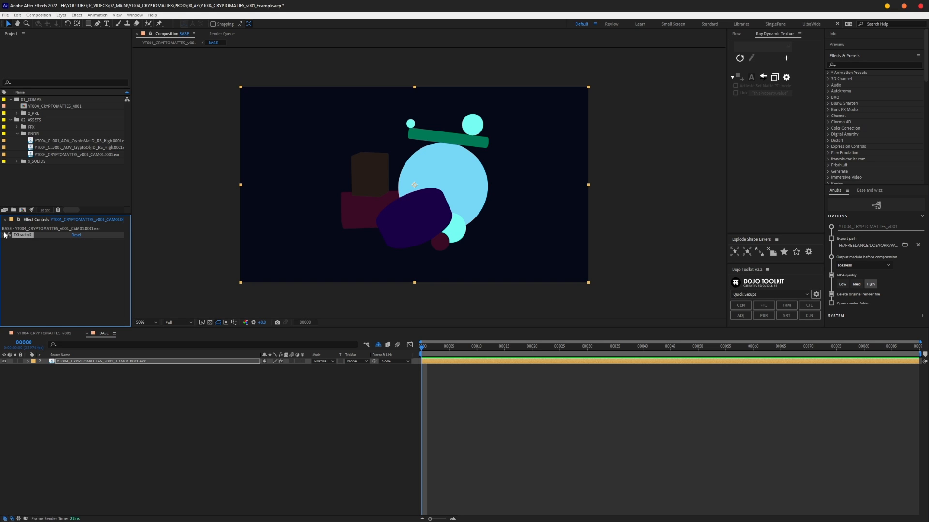
pyautogui.click(6, 235)
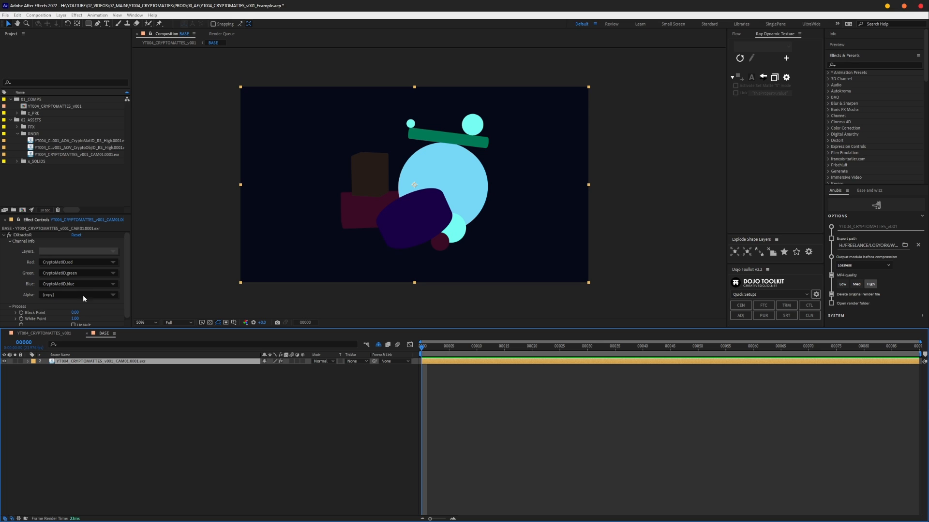
pyautogui.moveTo(108, 253)
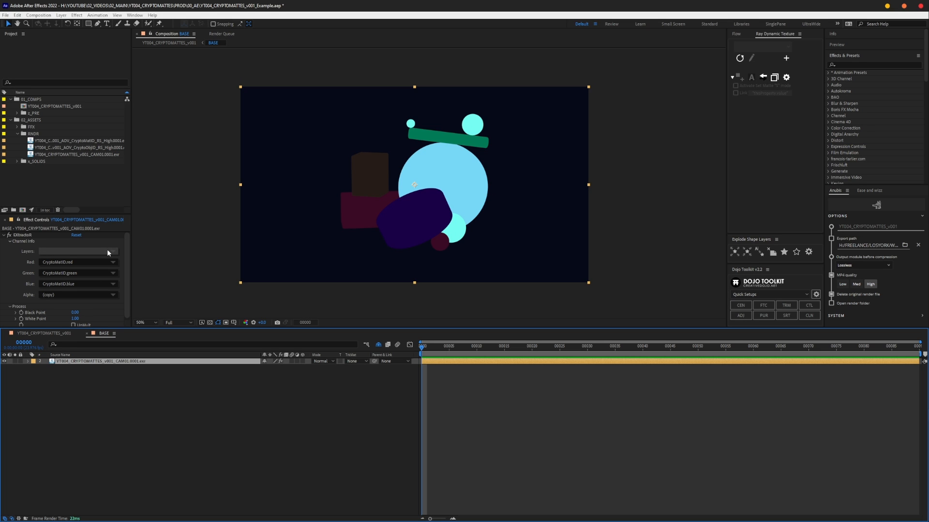